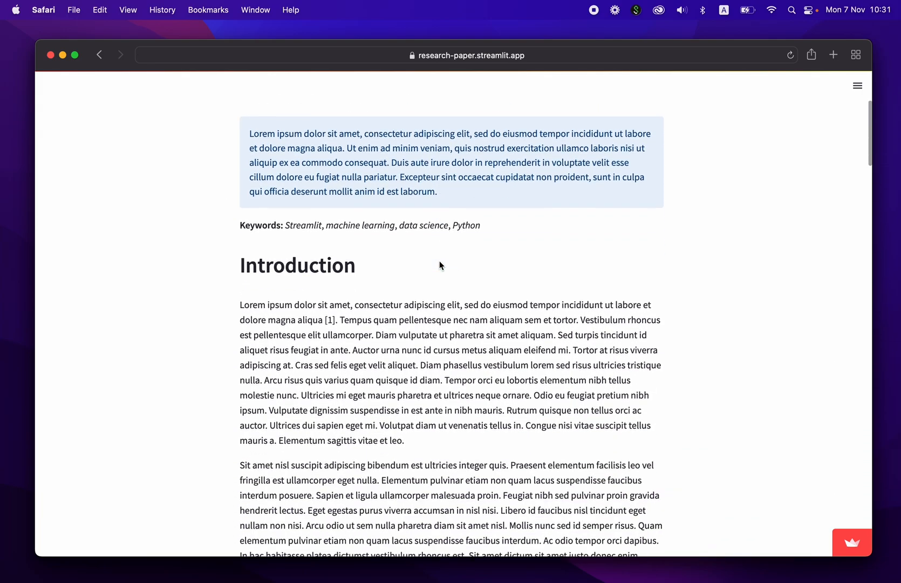
Read through the article from the top down to Table 1 in Materials and Methods.
scroll(down, 3)
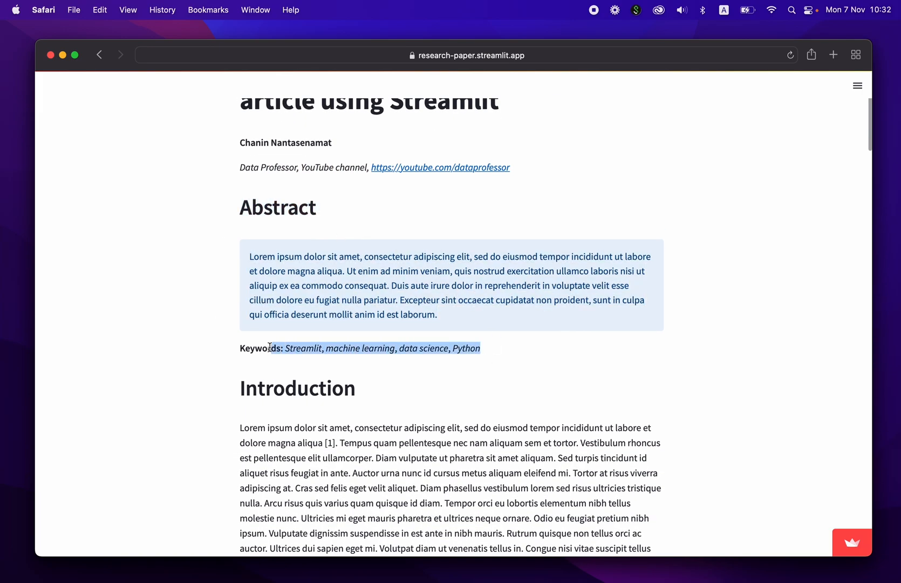
scroll(down, 3)
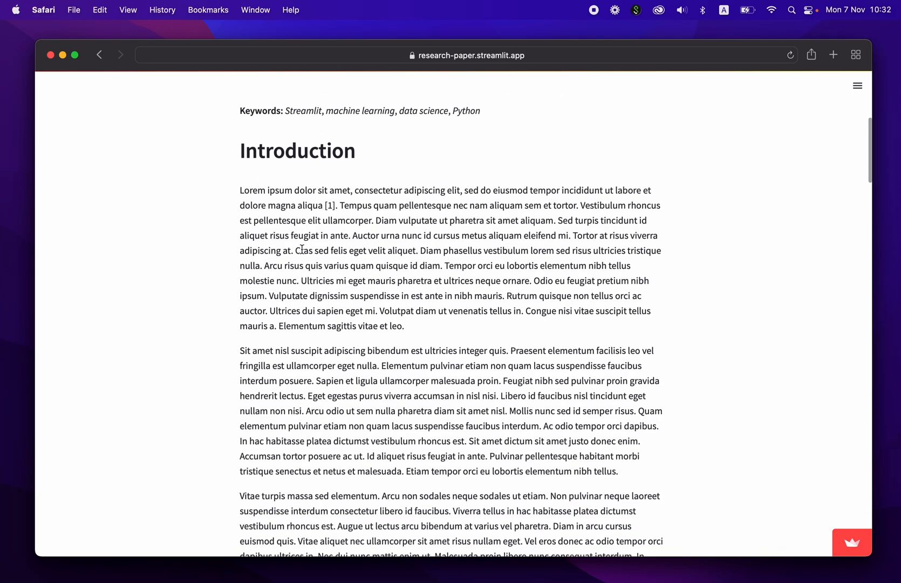
scroll(down, 3)
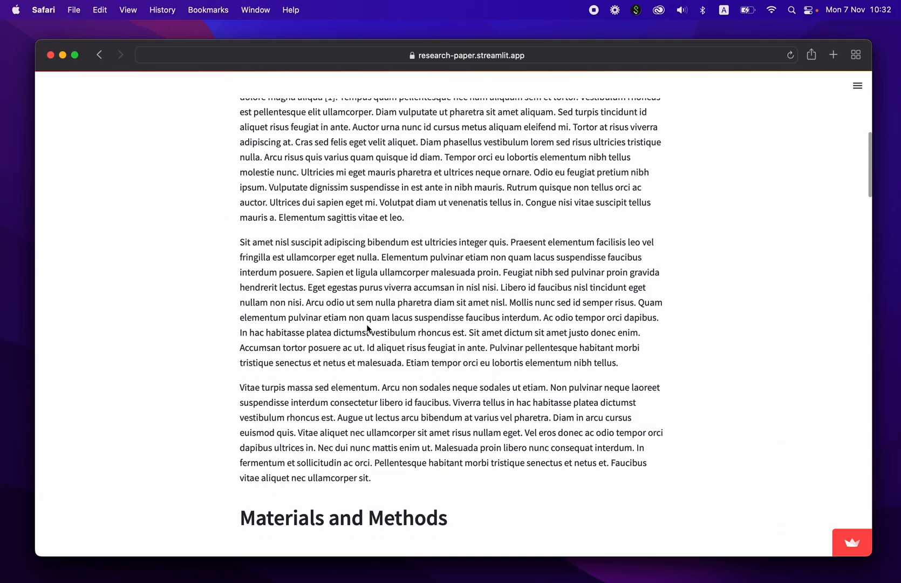
scroll(down, 3)
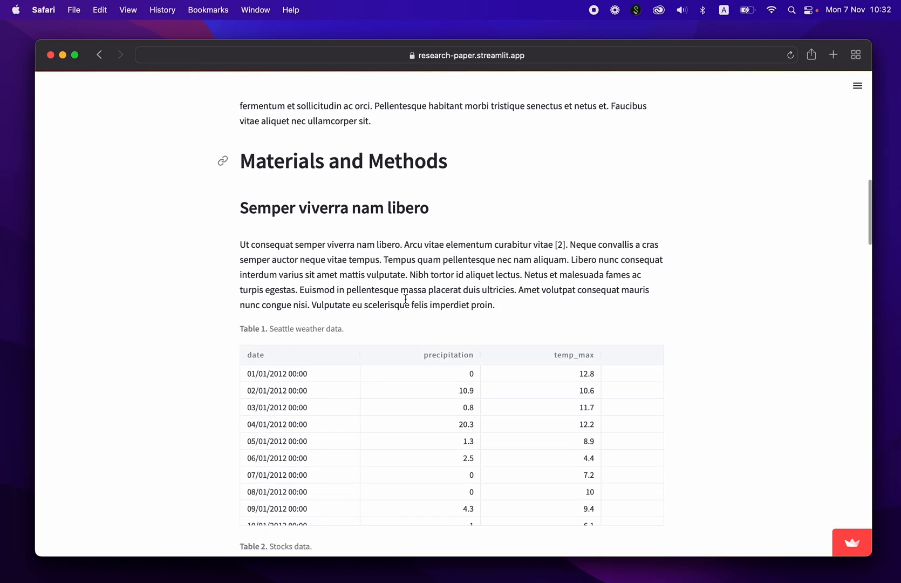
scroll(down, 3)
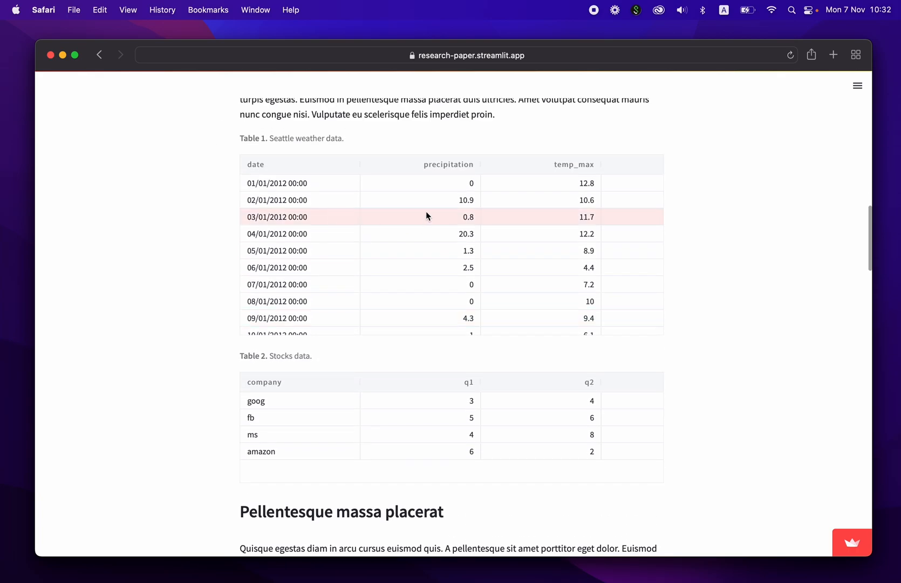
scroll(down, 3)
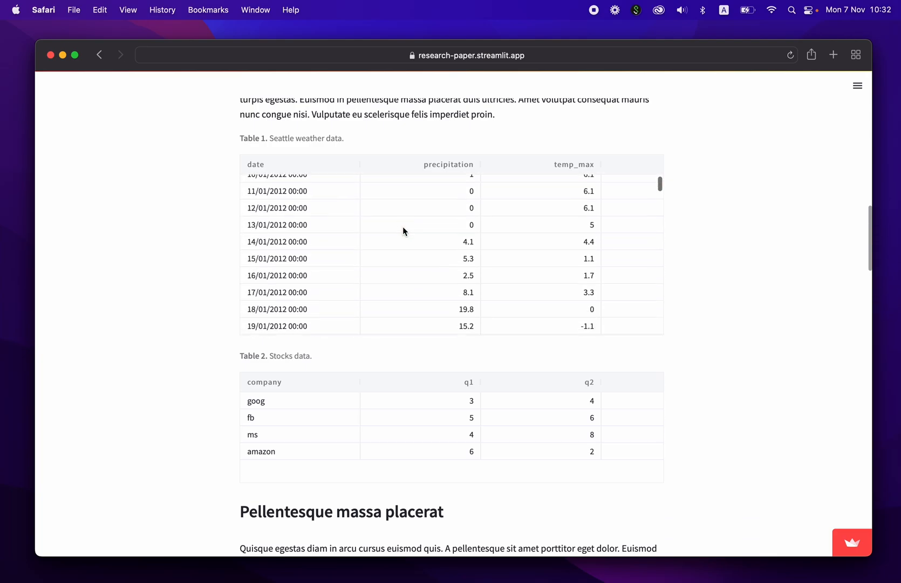
Sort the Seattle weather table ascending by temp_max and continue to Results and Discussion.
click(575, 165)
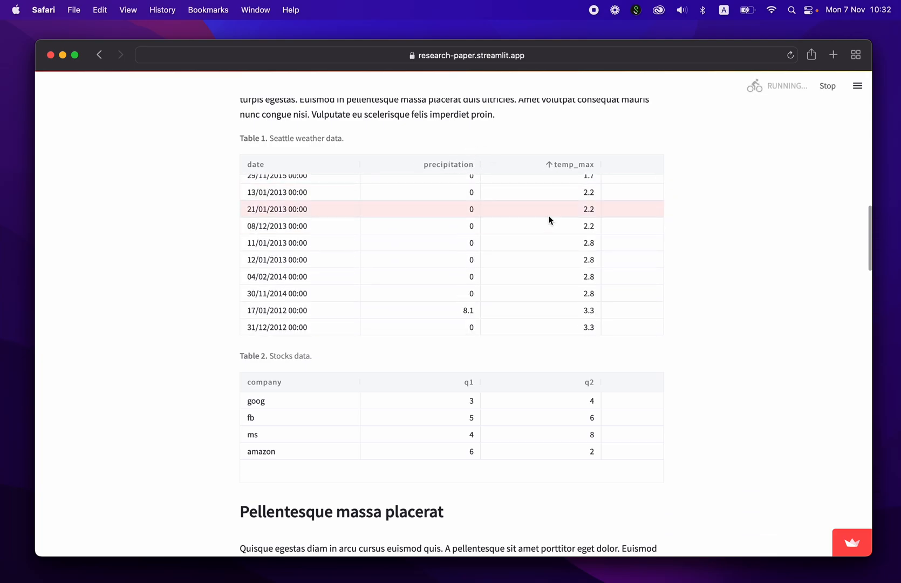
scroll(down, 3)
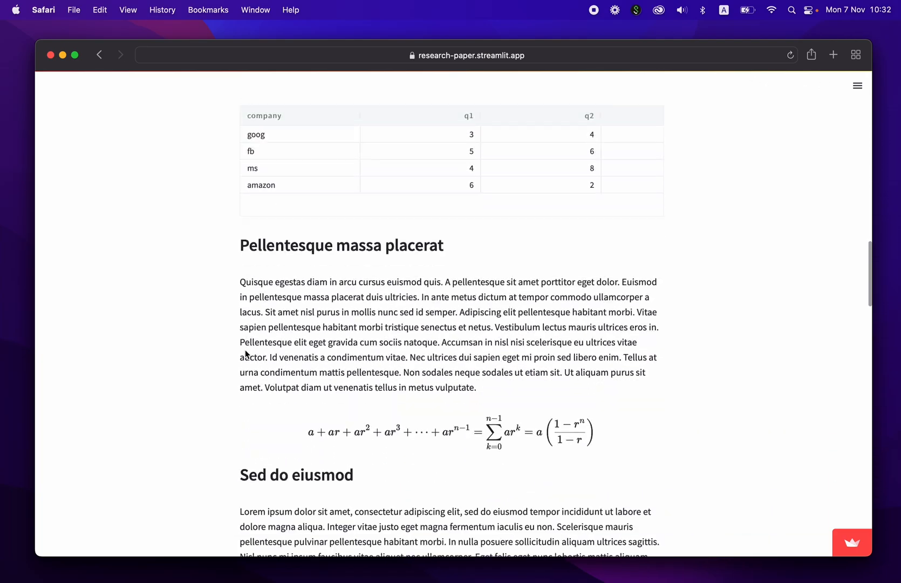
scroll(down, 3)
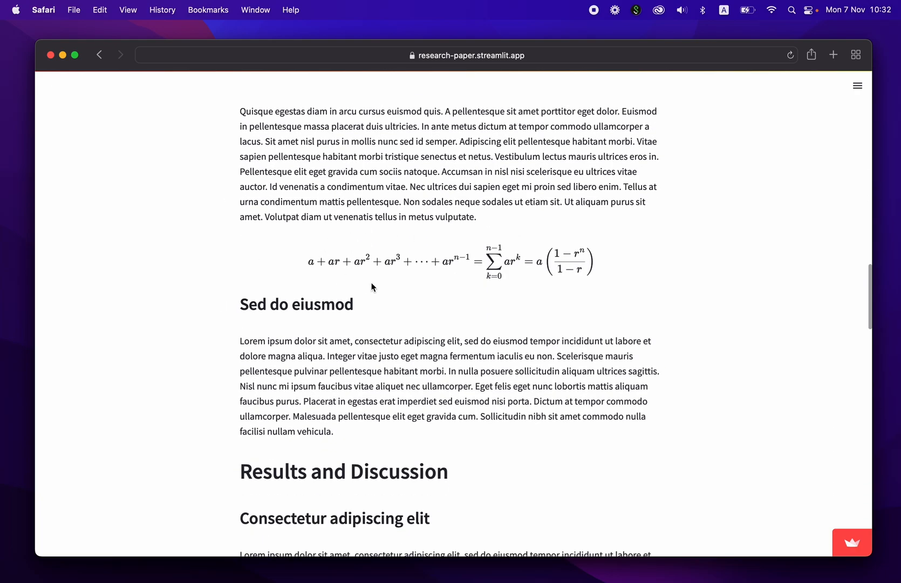
mouse_move(371, 264)
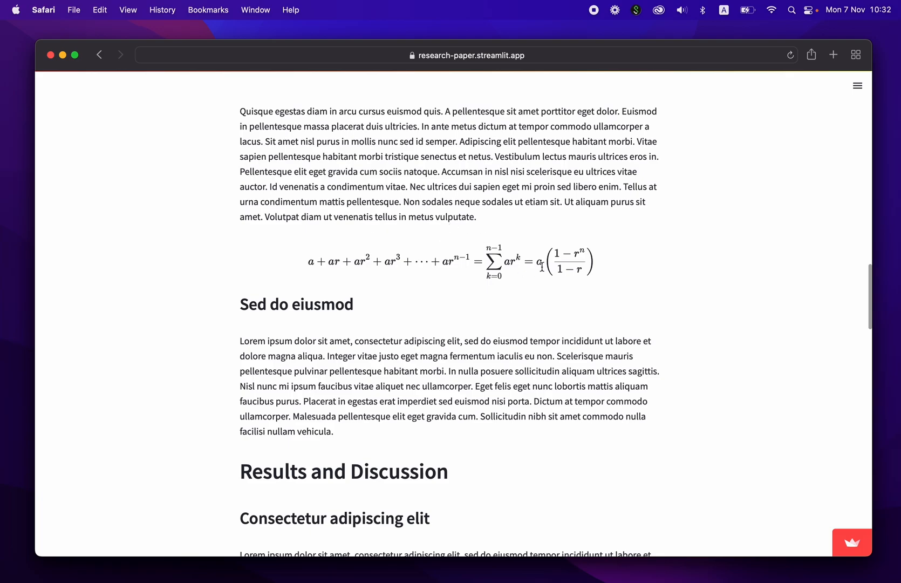
scroll(down, 3)
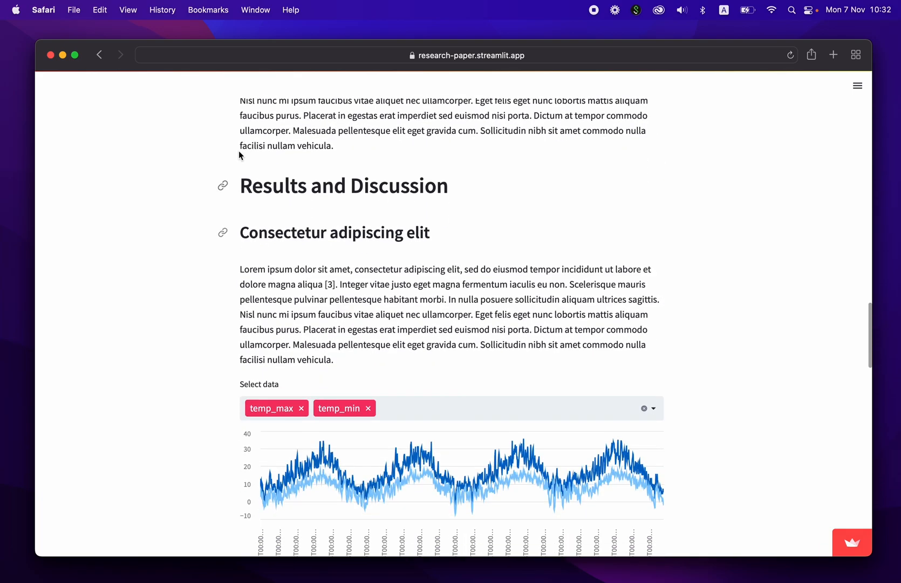
scroll(down, 3)
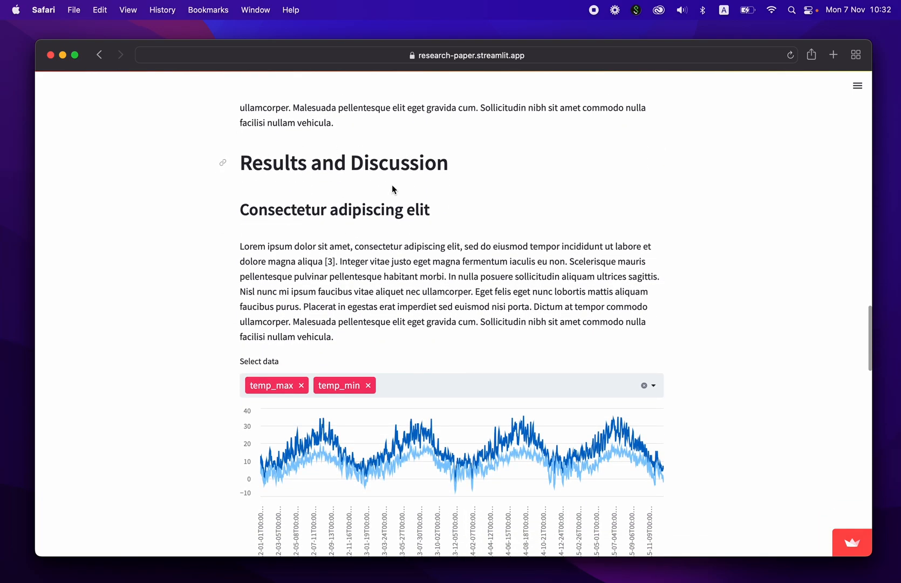
scroll(down, 3)
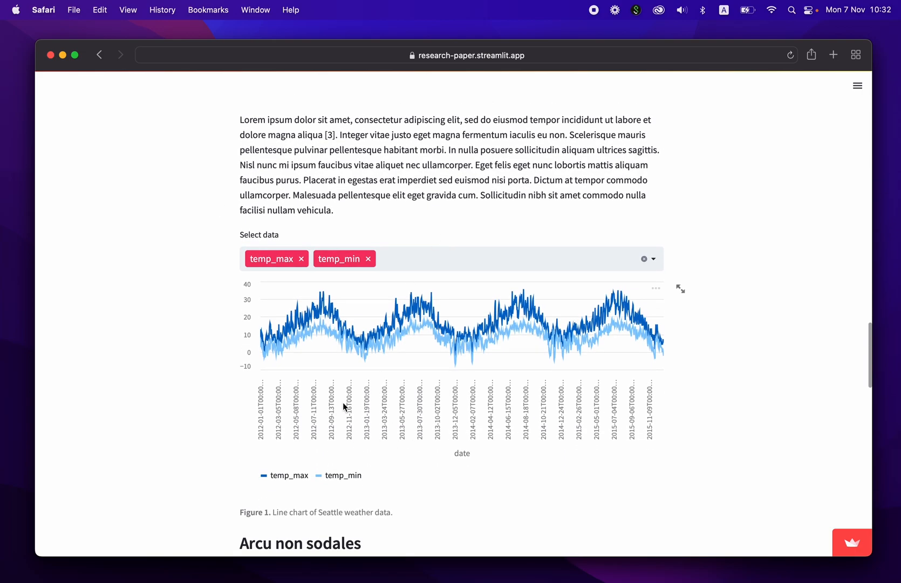
mouse_move(363, 531)
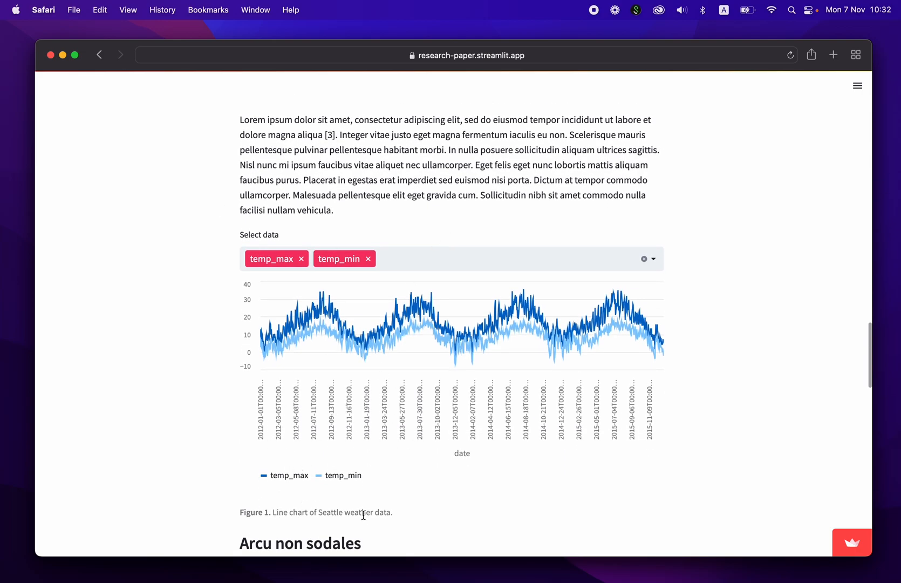
mouse_move(387, 427)
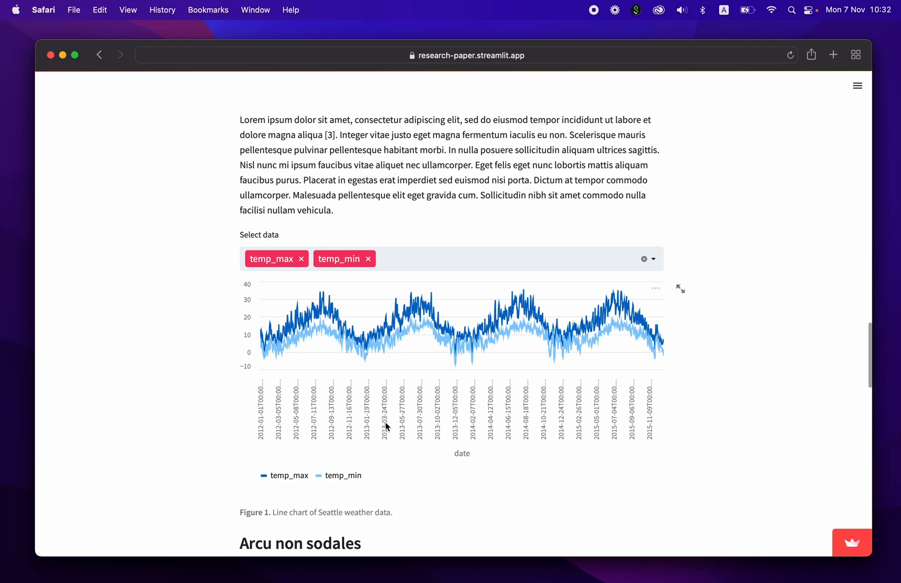
mouse_move(386, 303)
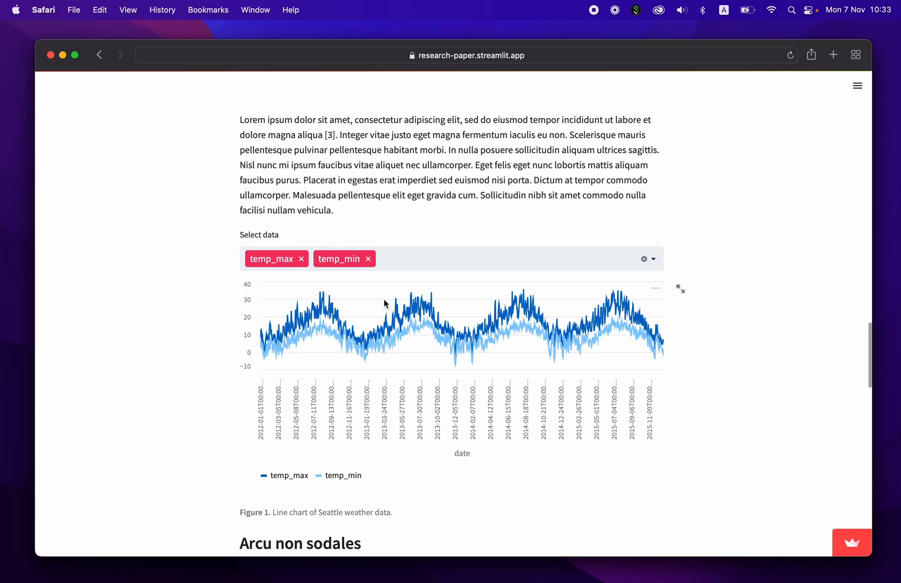
click(367, 259)
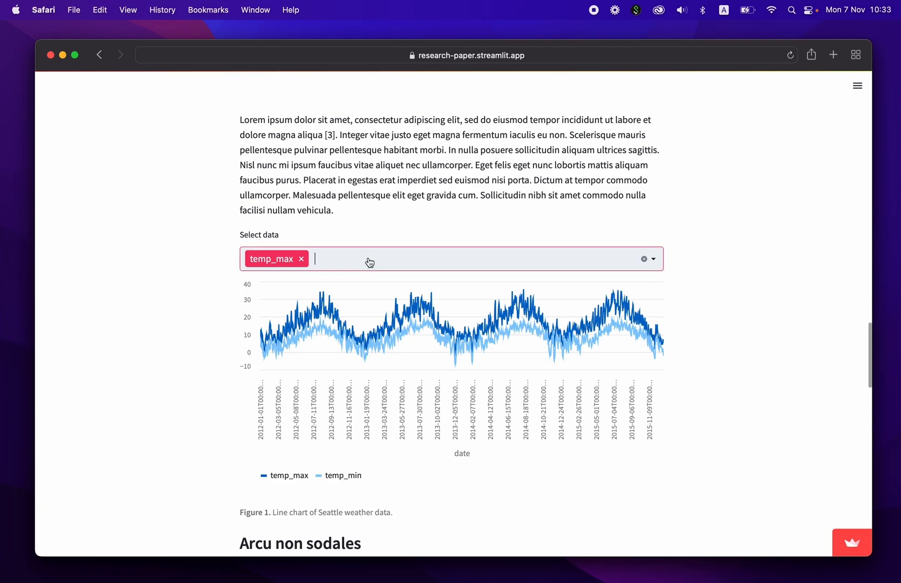
click(300, 259)
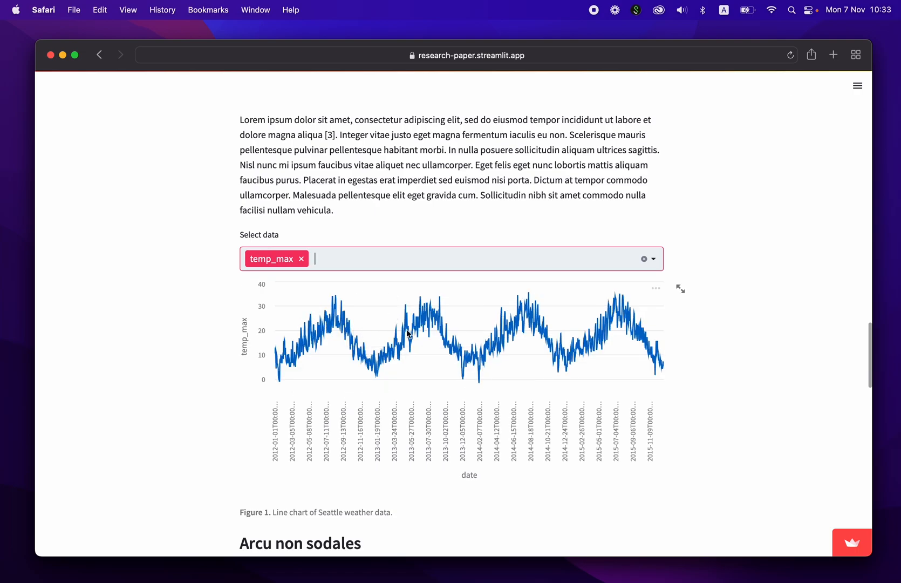
click(472, 259)
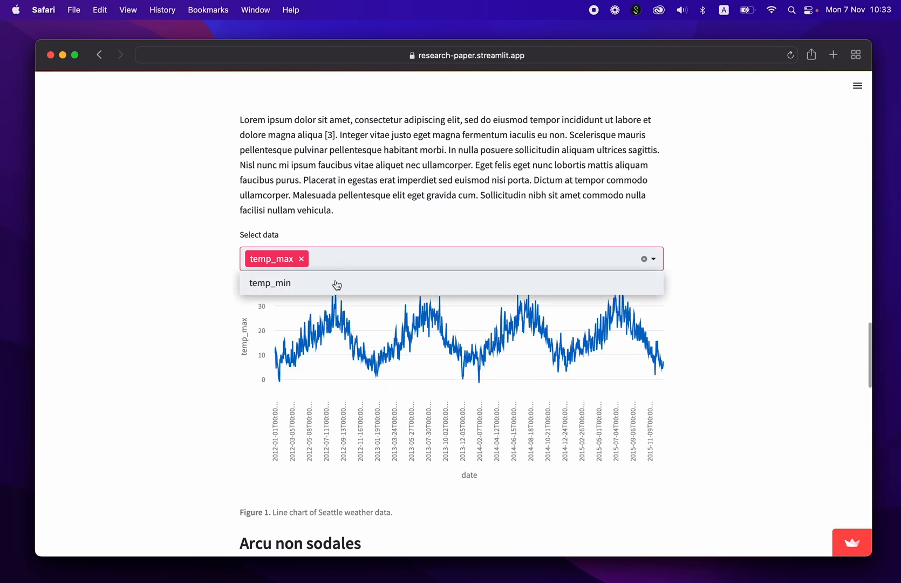
click(270, 284)
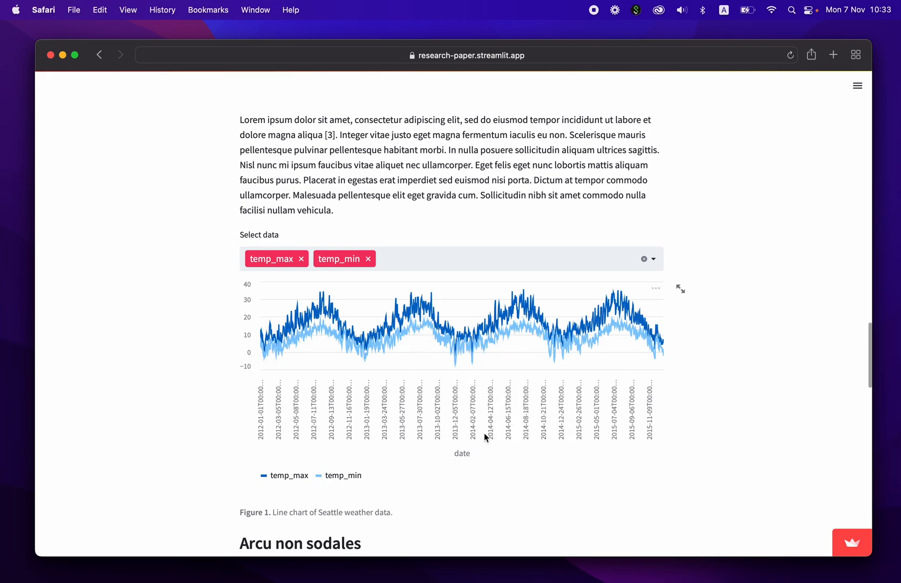
scroll(down, 3)
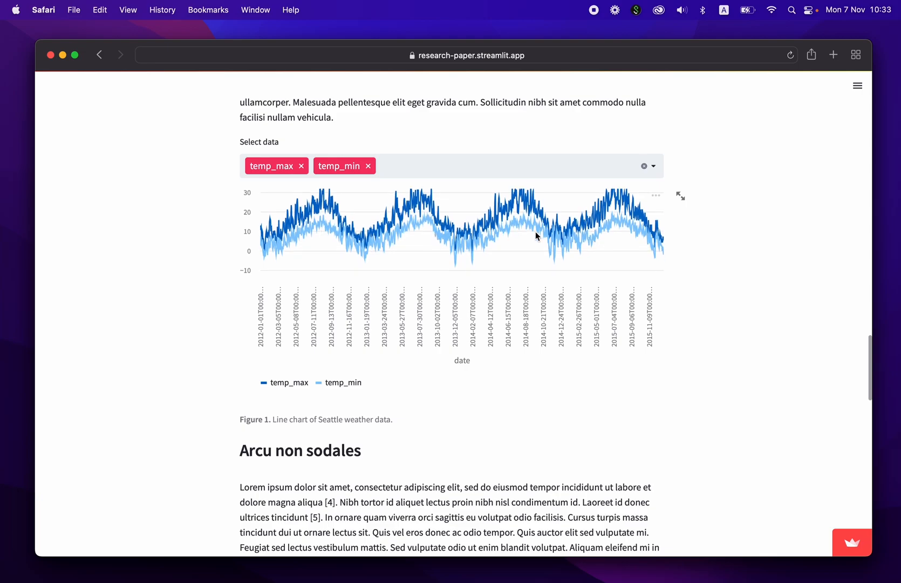
mouse_move(476, 248)
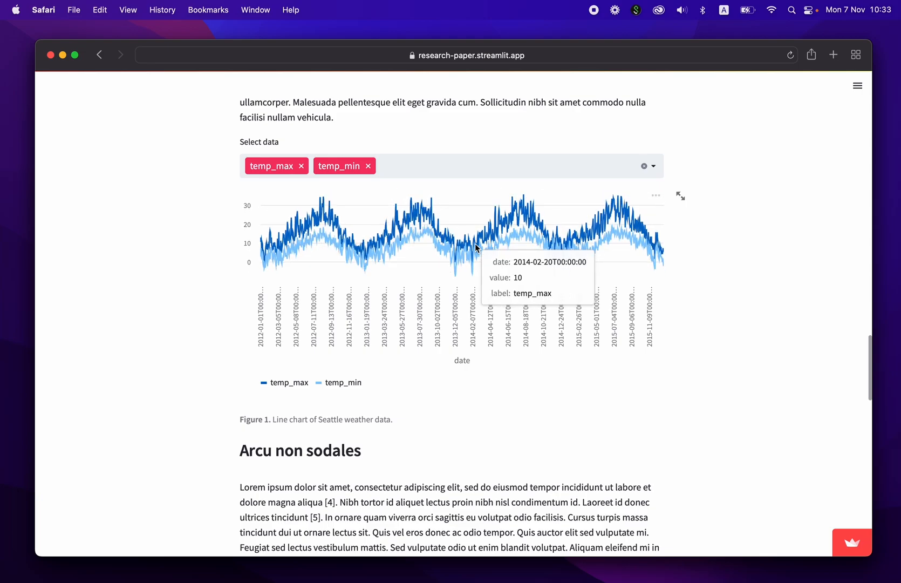
Narrow the Figure 2 Select Q multiselect so the stocks bar chart shows only q1 and q4.
scroll(down, 3)
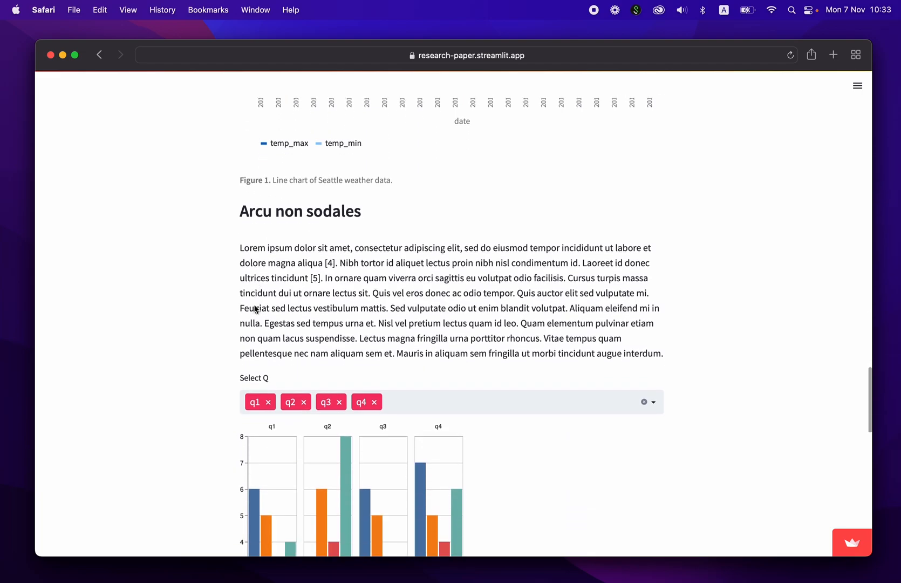
scroll(down, 3)
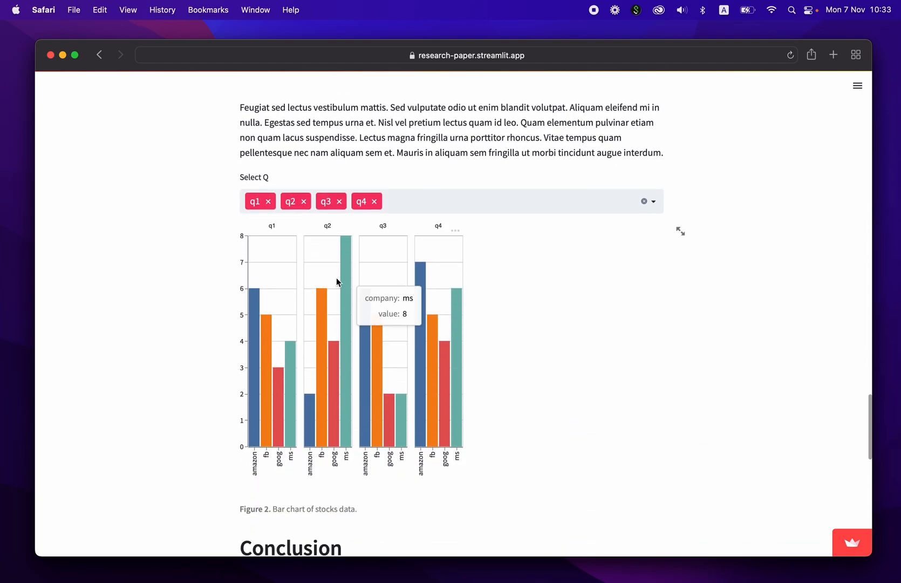
mouse_move(375, 362)
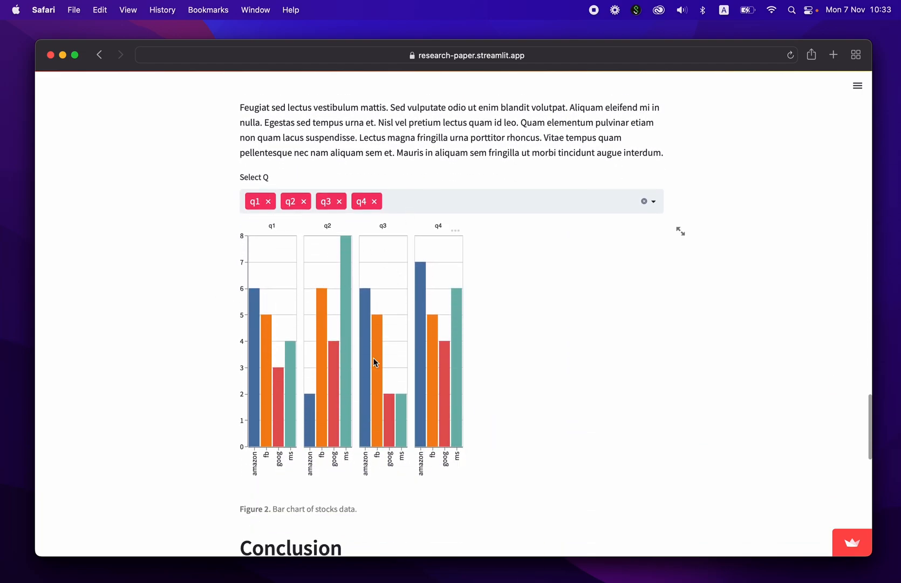
mouse_move(352, 517)
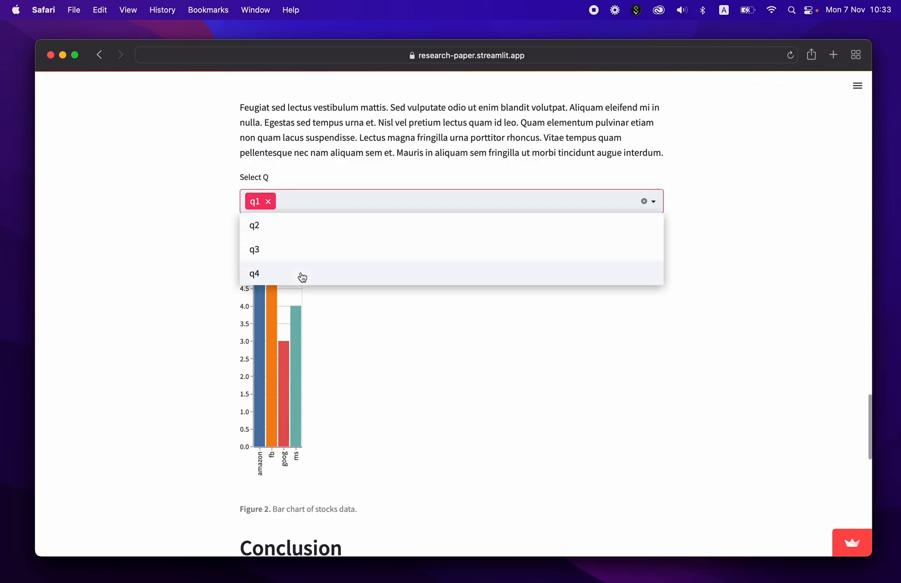
click(253, 274)
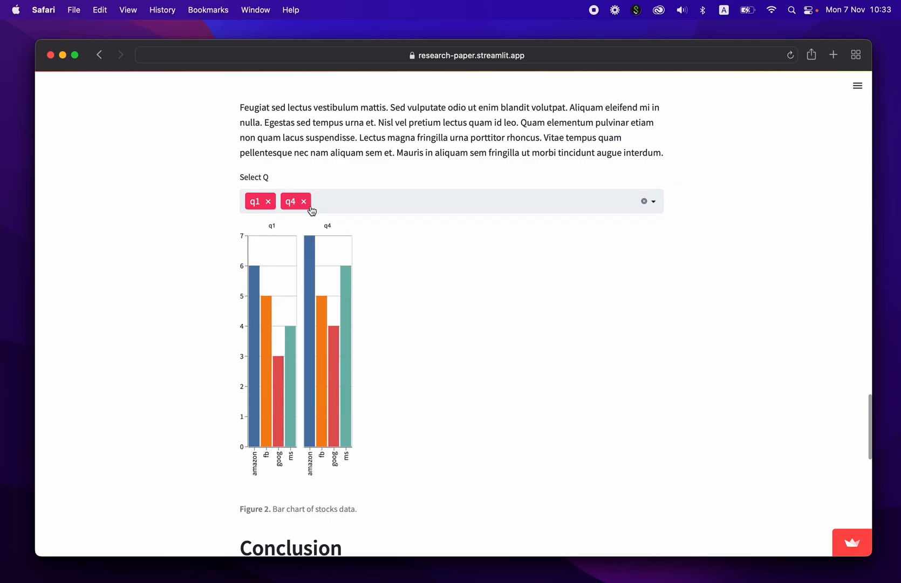
mouse_move(455, 377)
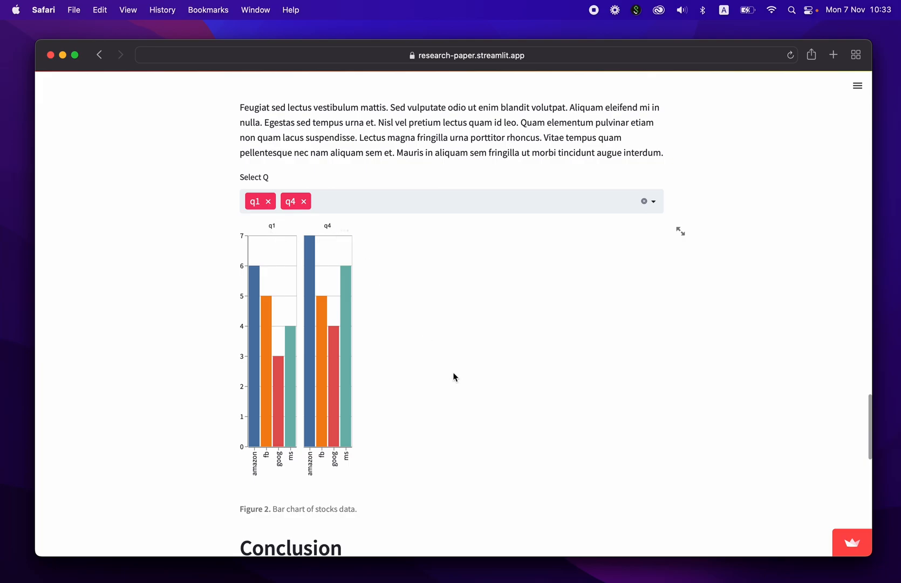
Read the article down to its References, return to the top, and reach the dataprofessor GitHub profile.
scroll(down, 3)
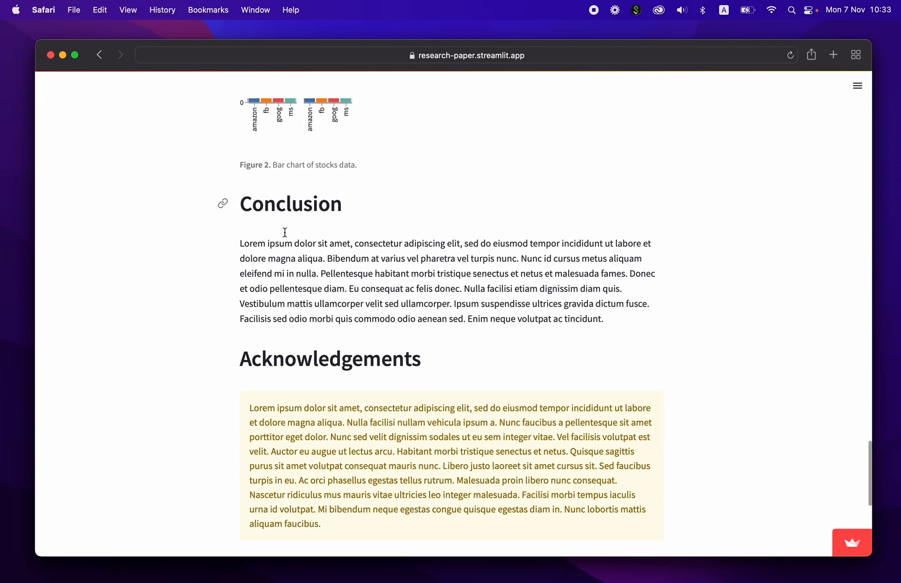
scroll(down, 3)
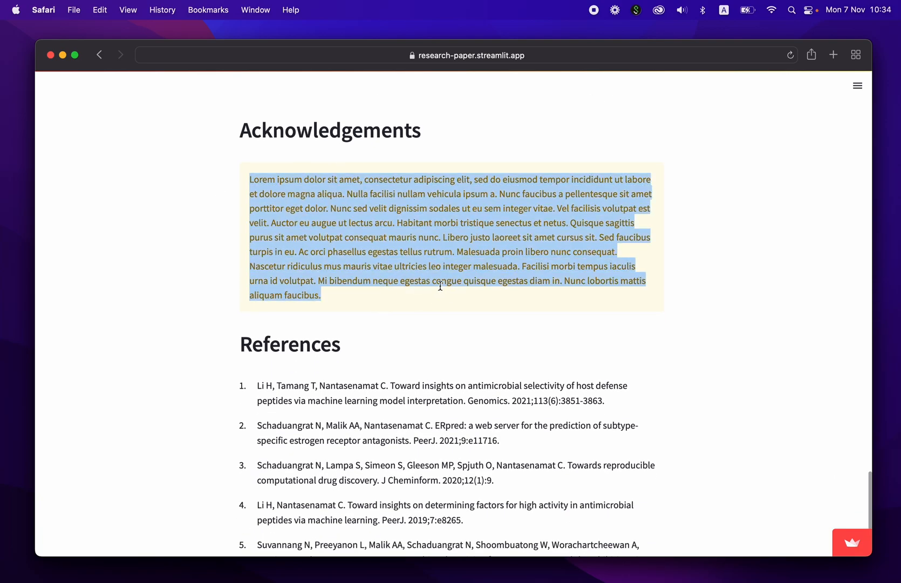
click(444, 259)
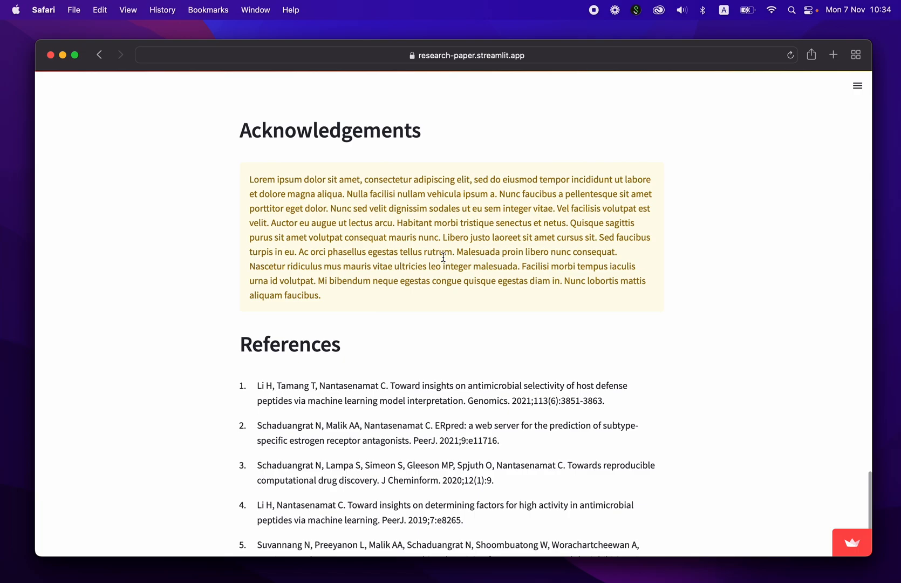
scroll(down, 3)
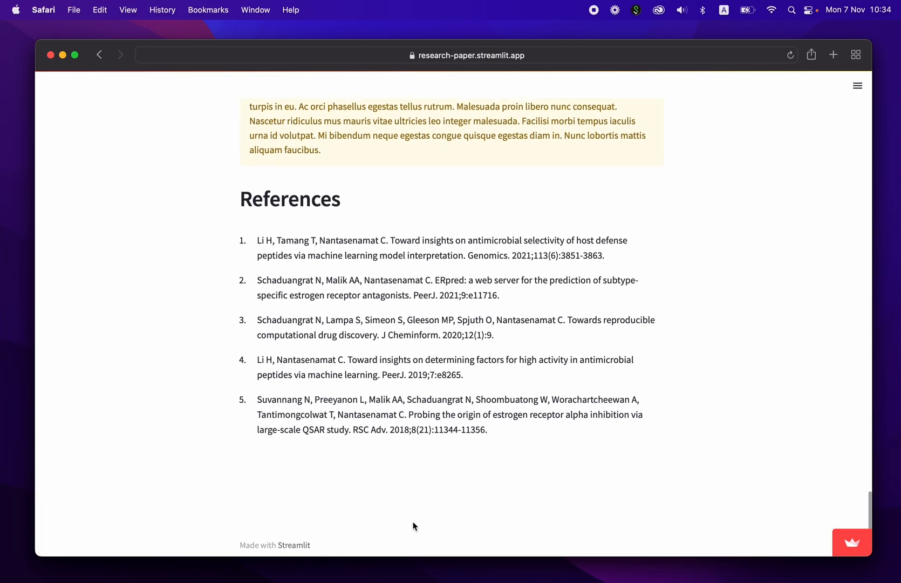
scroll(up, 3)
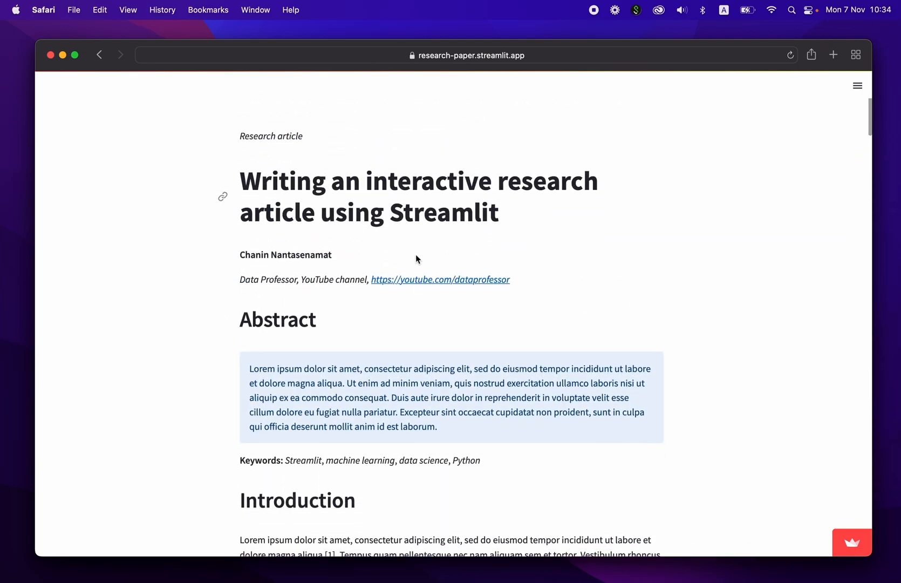
mouse_move(453, 260)
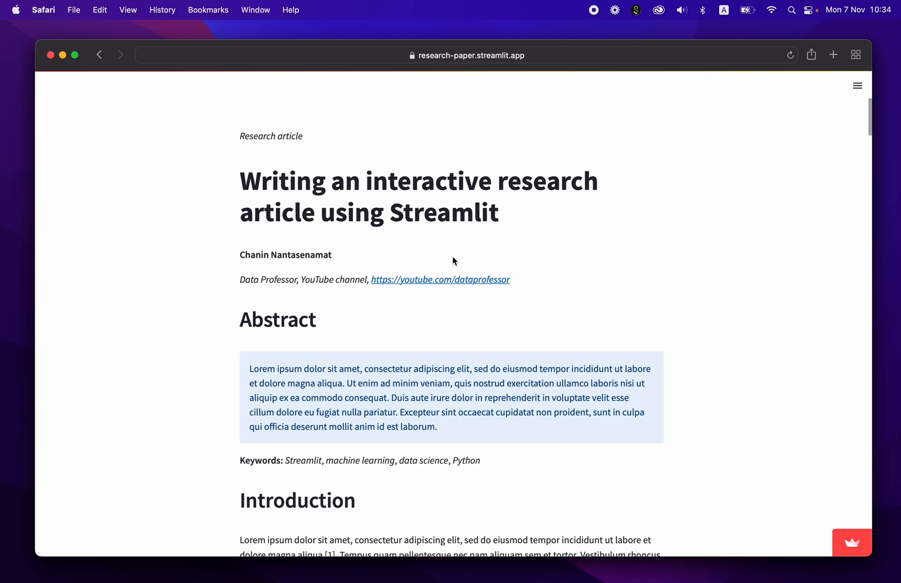
mouse_move(432, 218)
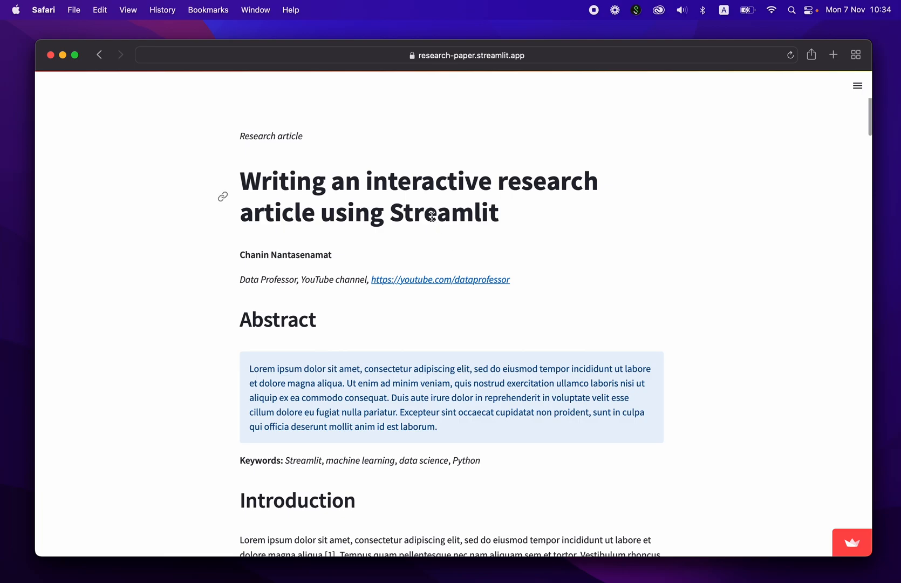
mouse_move(430, 158)
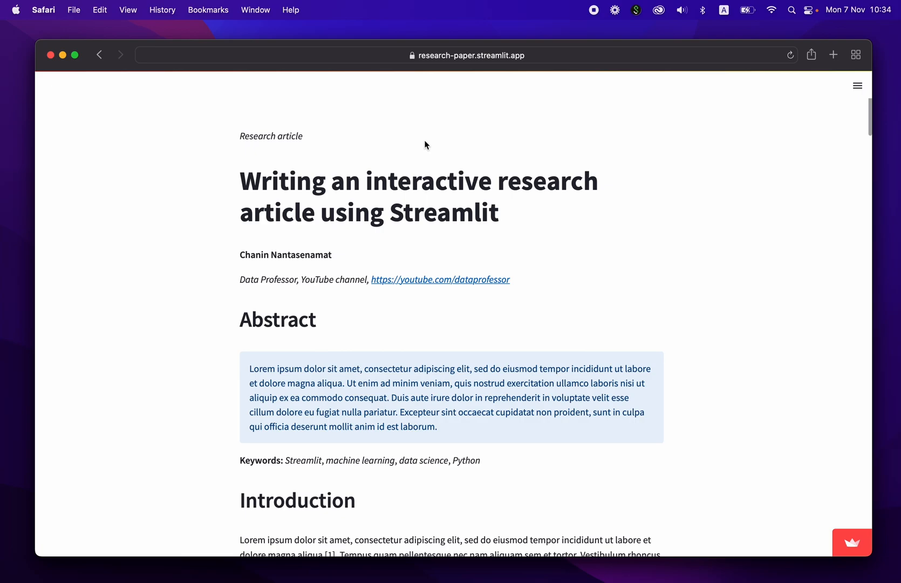
scroll(down, 3)
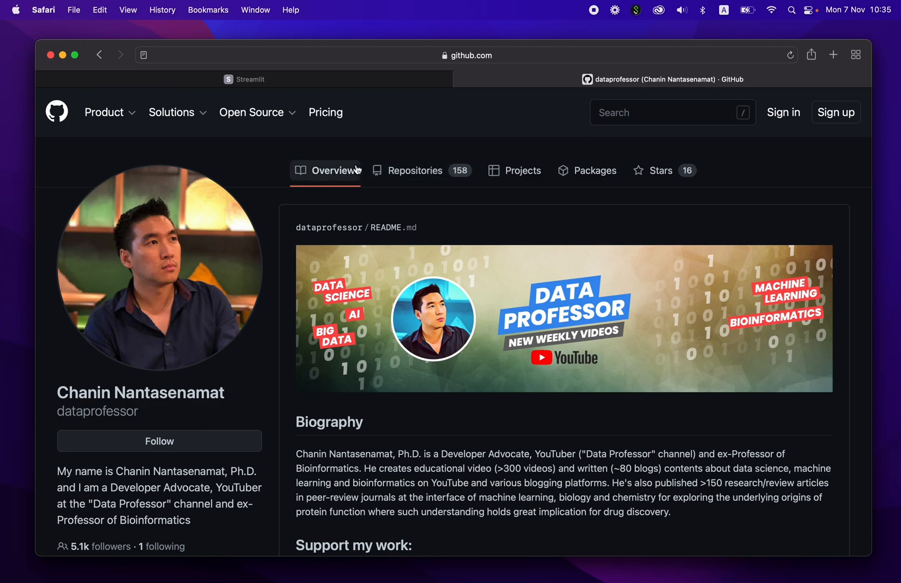
Find 'paper' in the author's Repositories list and open the dataprofessor/paper repository.
click(414, 171)
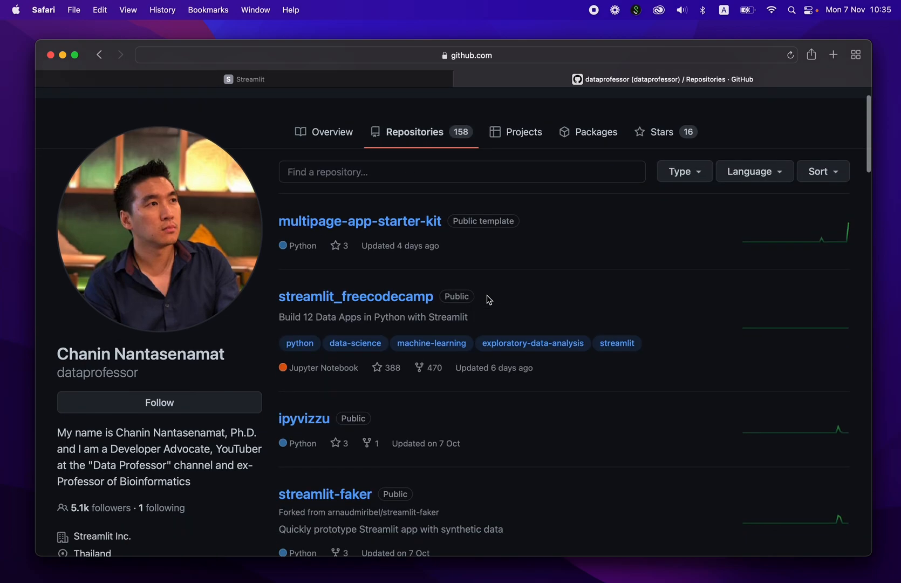
text(paper)
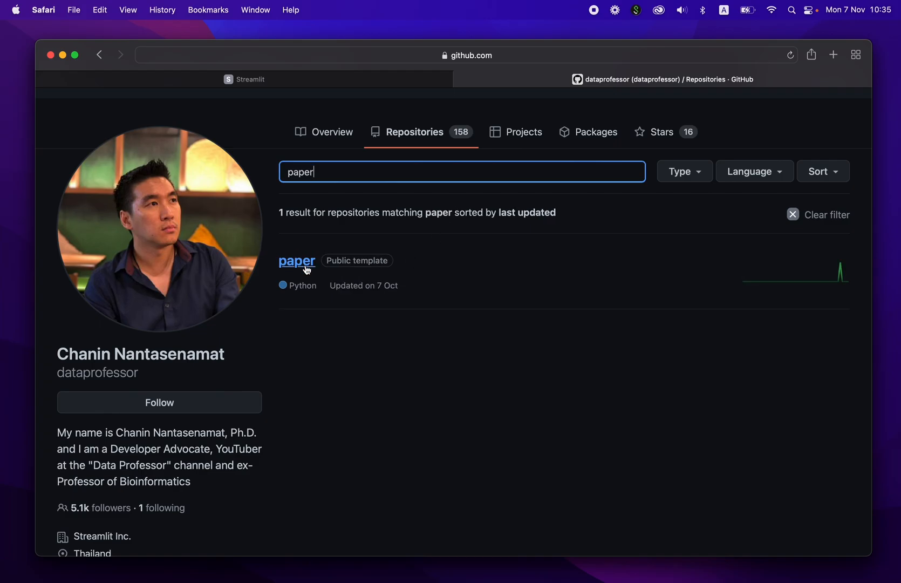
click(297, 261)
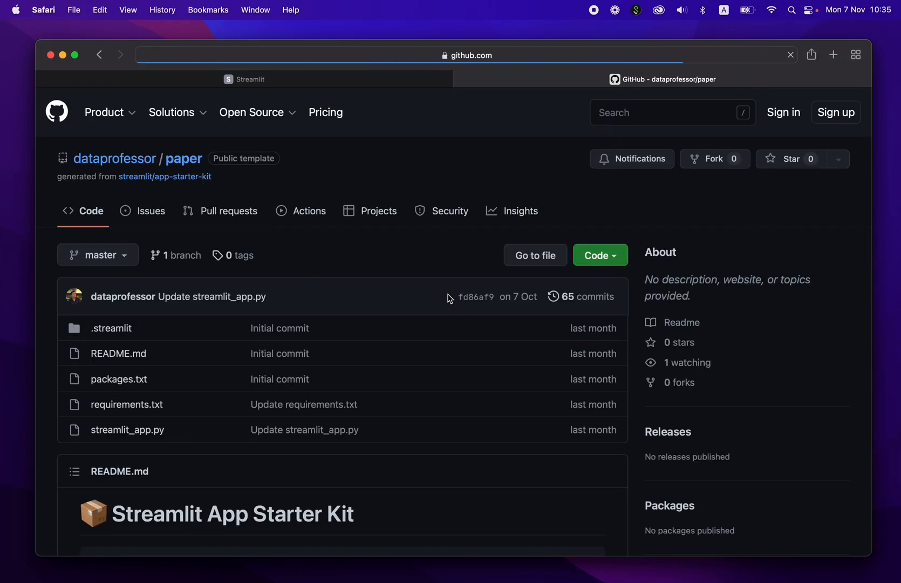
scroll(down, 3)
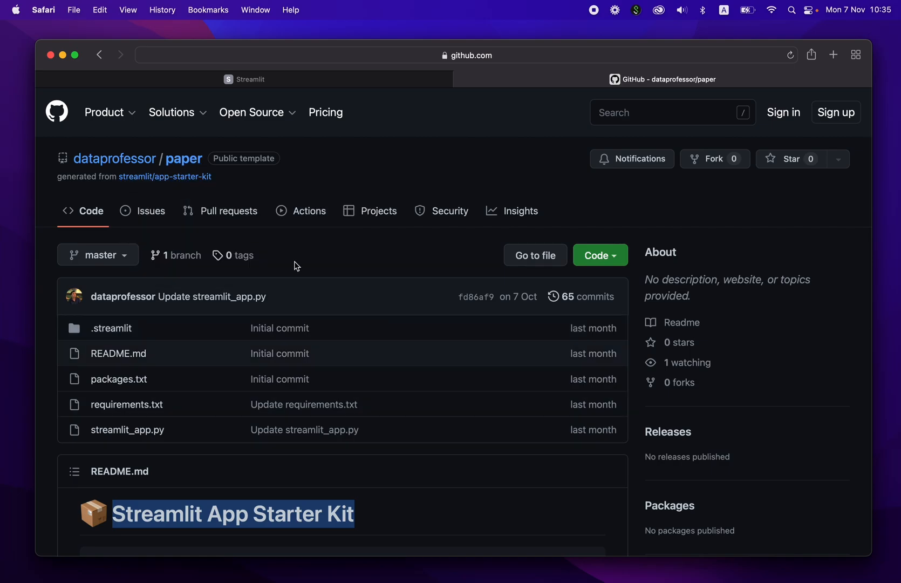
scroll(down, 3)
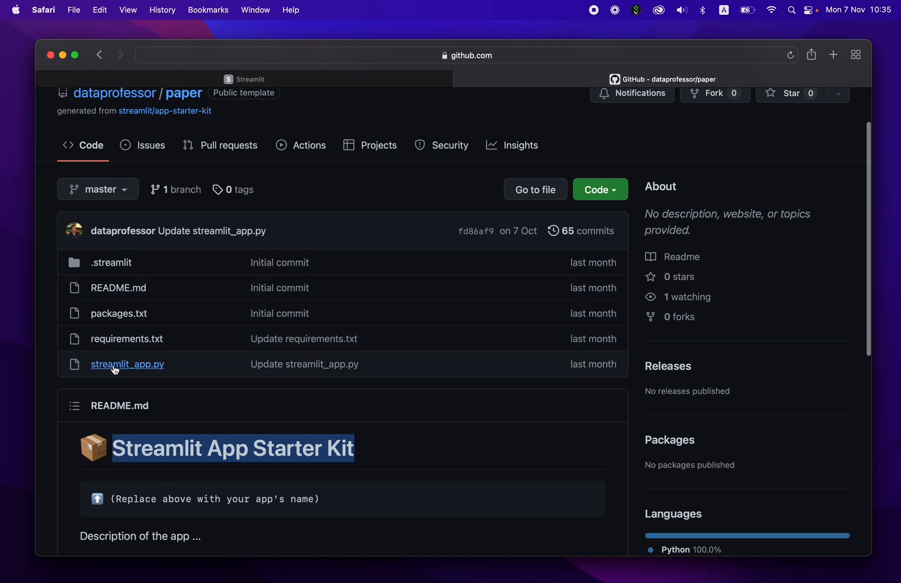
mouse_move(113, 342)
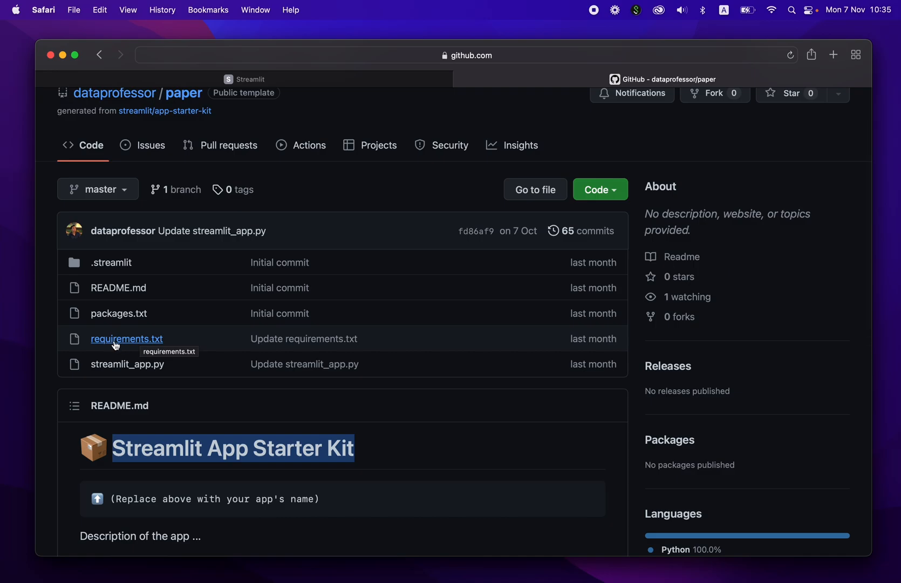
mouse_move(117, 341)
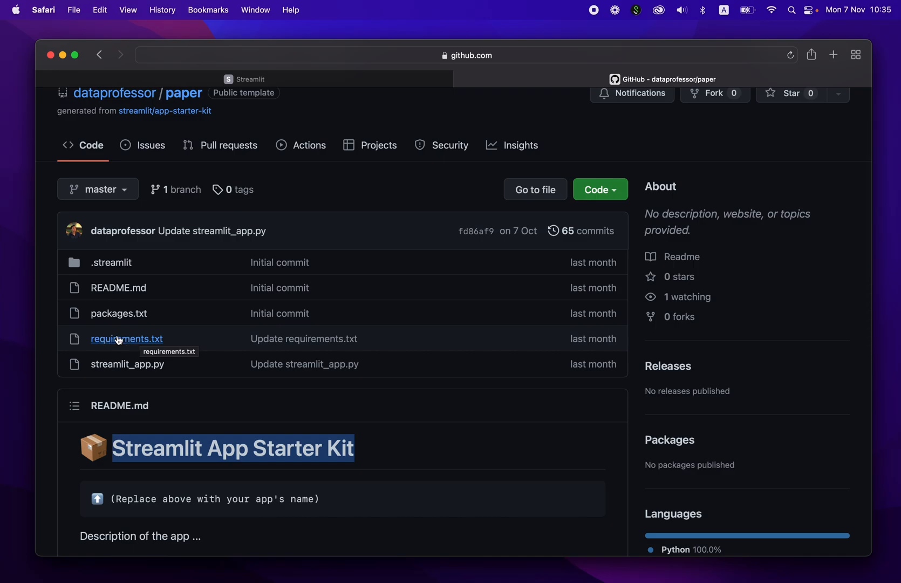
View requirements.txt listing streamlit, numpy, pandas, plost and streamlit-aggrid.
click(126, 339)
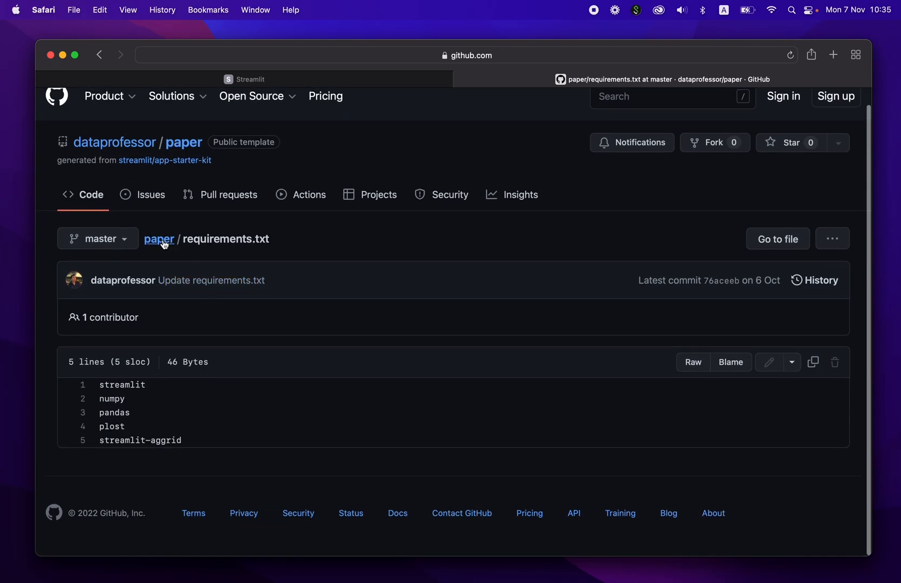
mouse_move(118, 381)
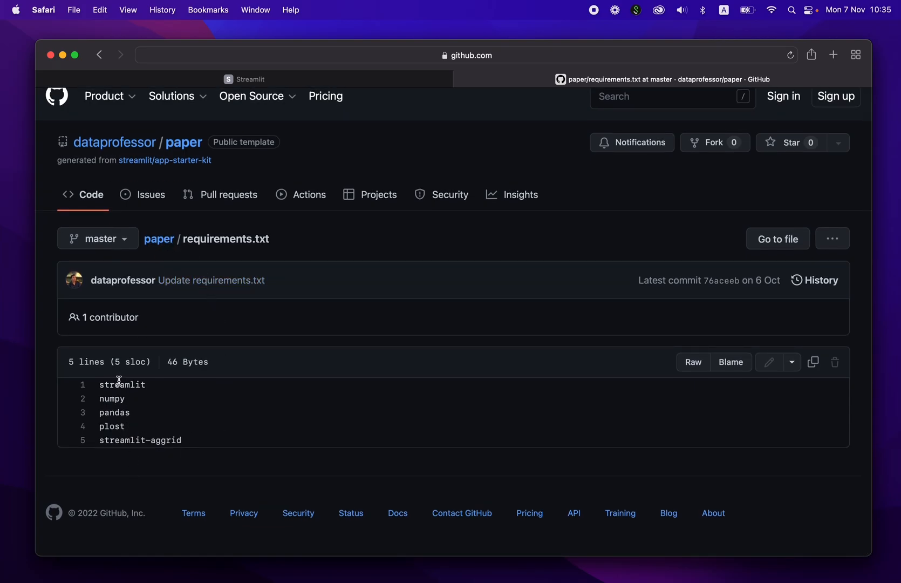
mouse_move(122, 434)
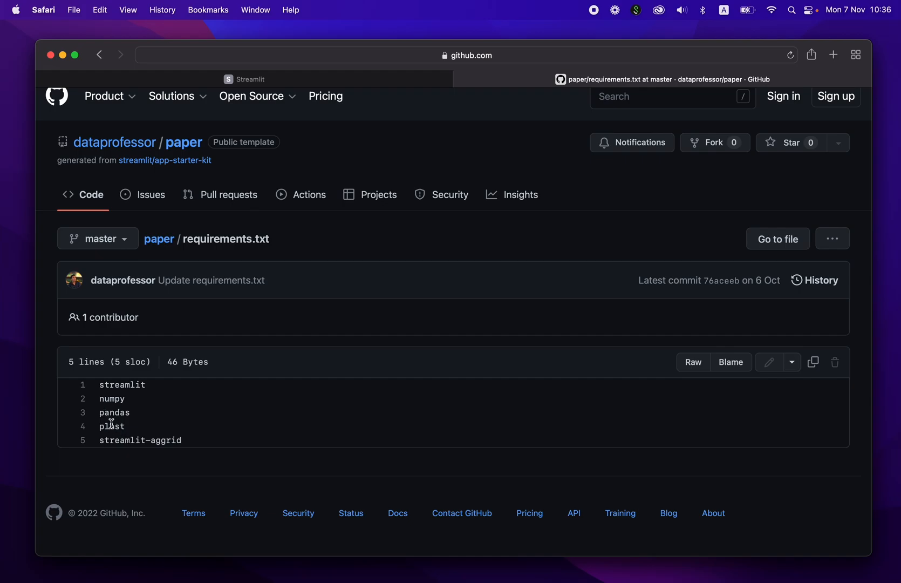
mouse_move(160, 451)
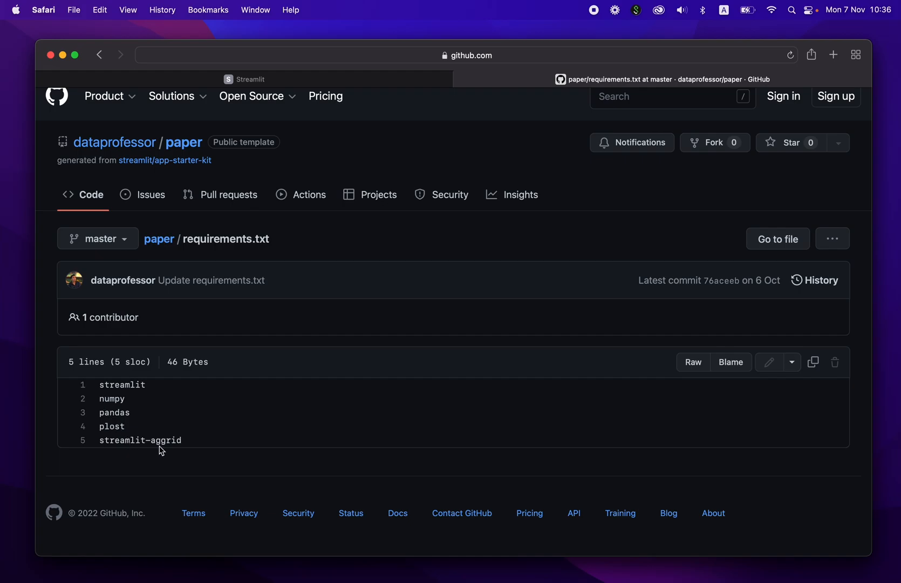
mouse_move(236, 309)
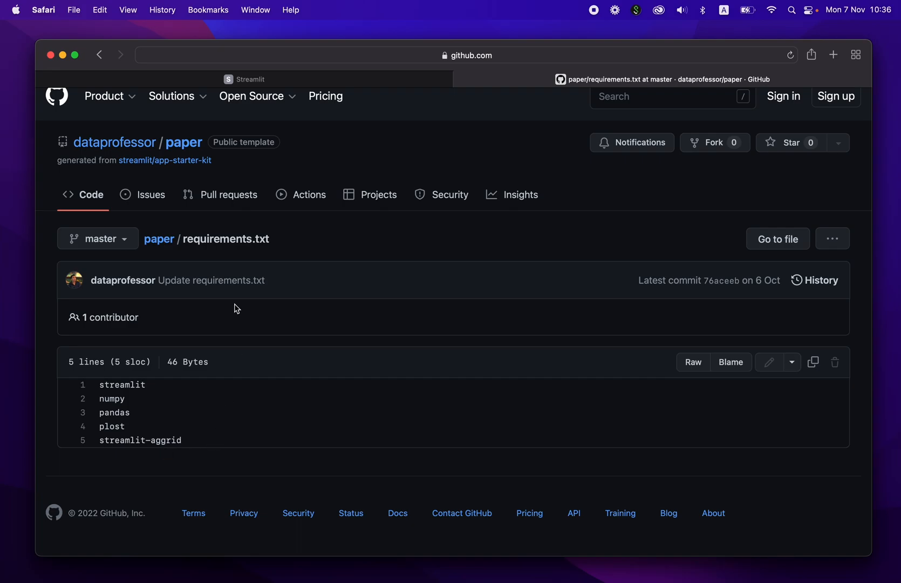
Return to the paper repository via the breadcrumb and view the streamlit_app.py source code.
click(159, 238)
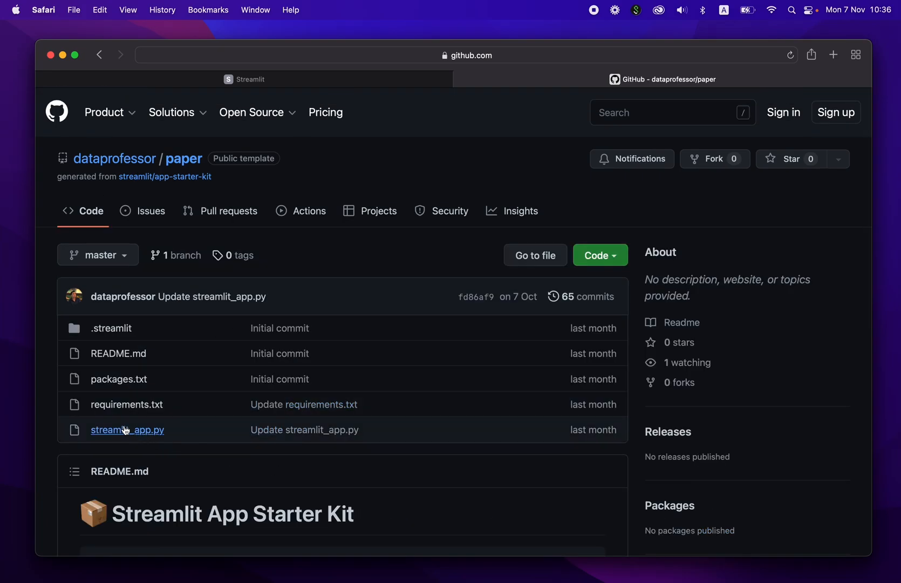
click(126, 430)
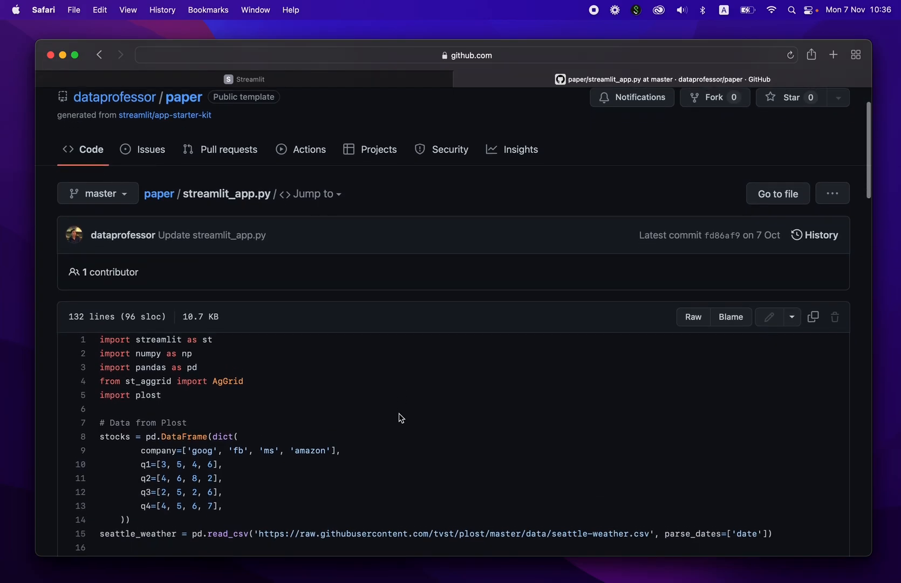
scroll(down, 3)
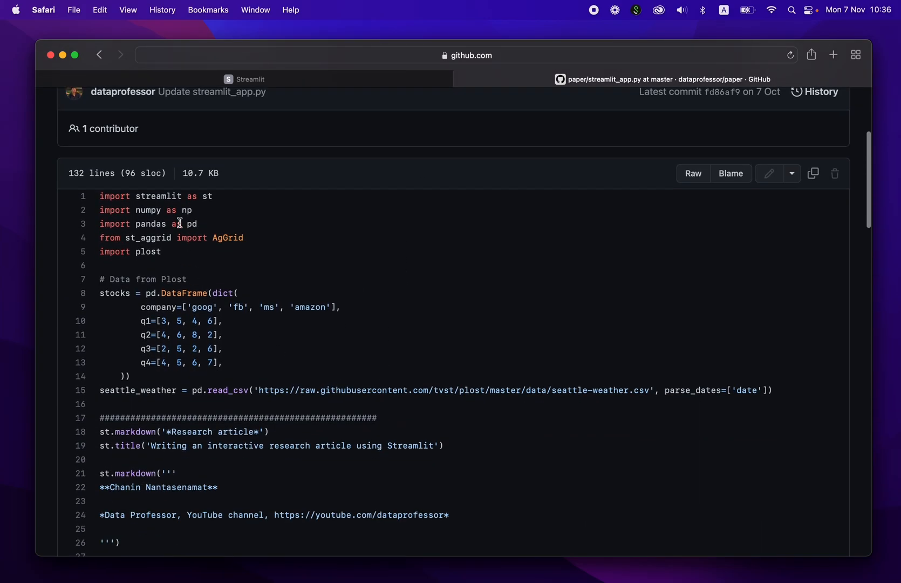
scroll(down, 3)
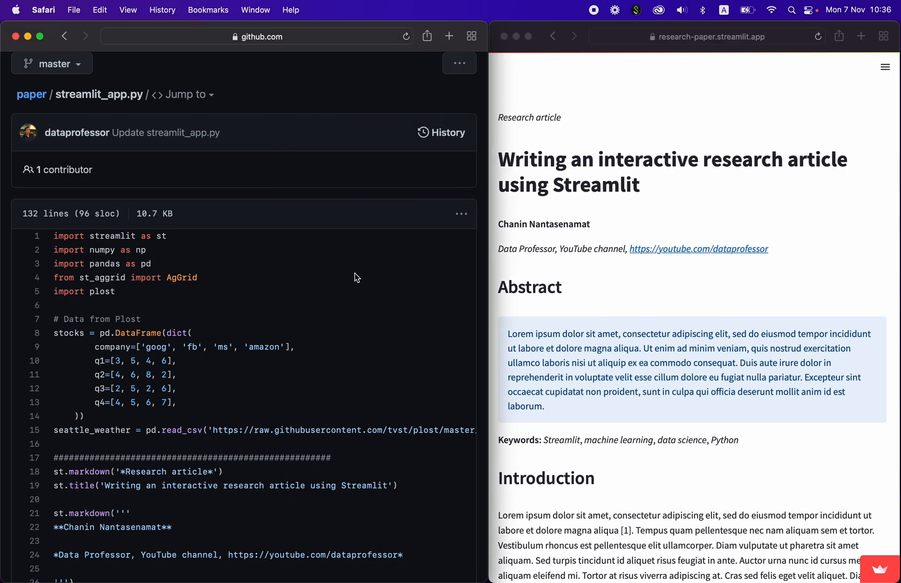
scroll(down, 3)
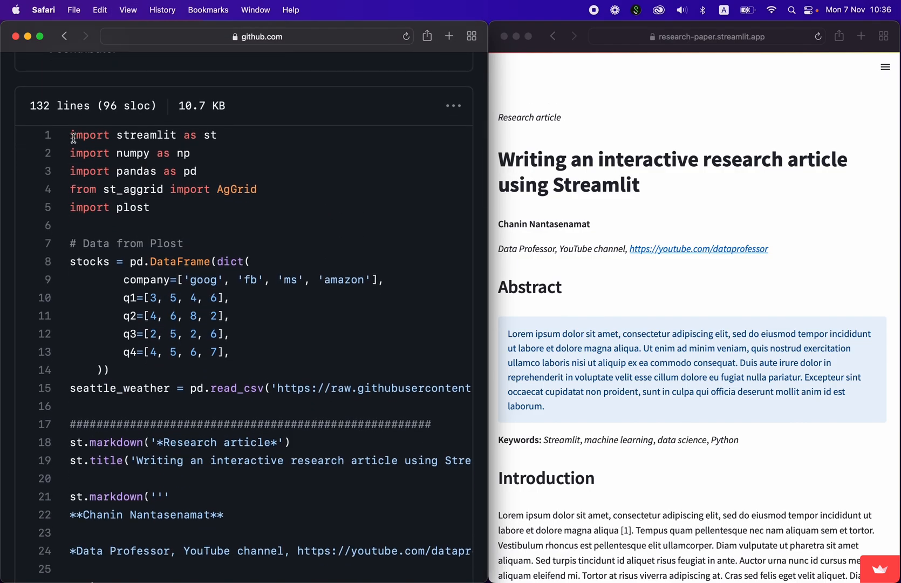
drag(72, 135, 149, 207)
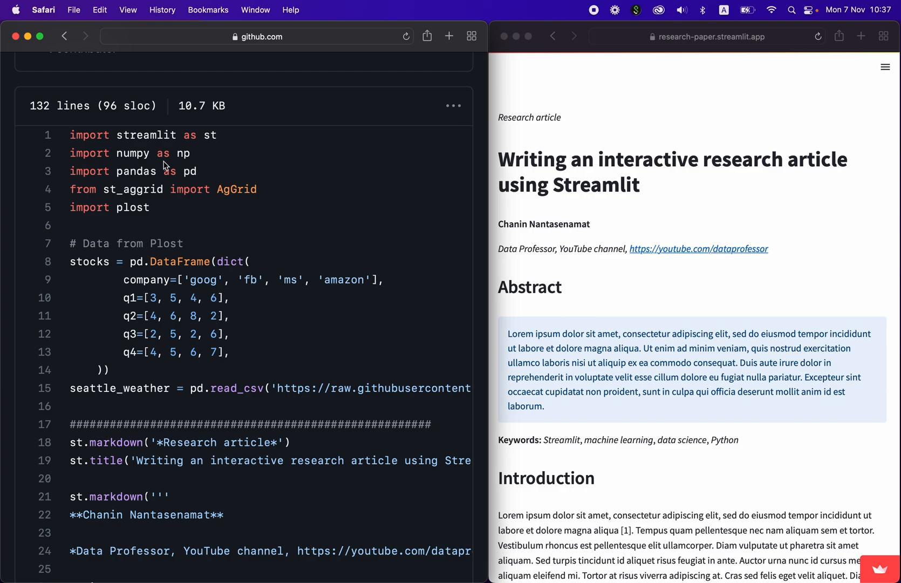
mouse_move(134, 185)
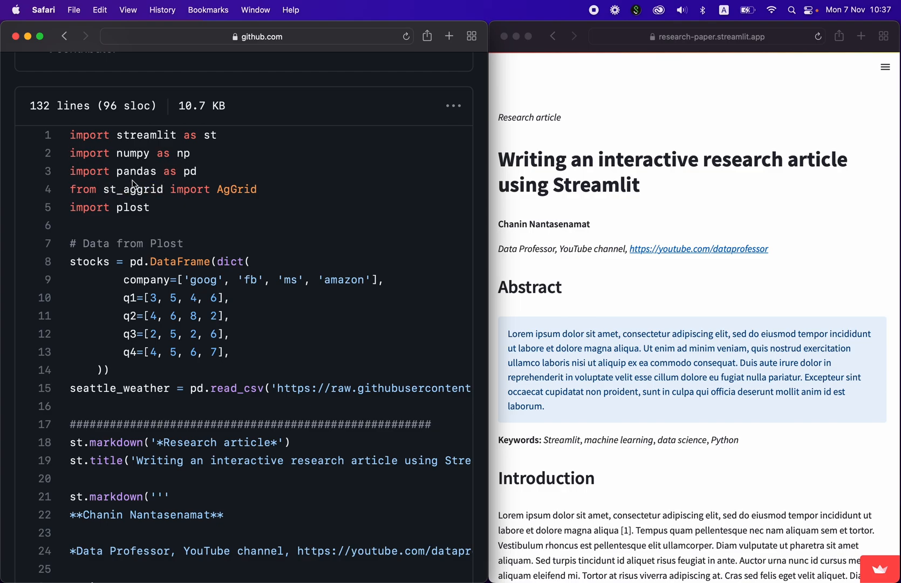
double_click(128, 190)
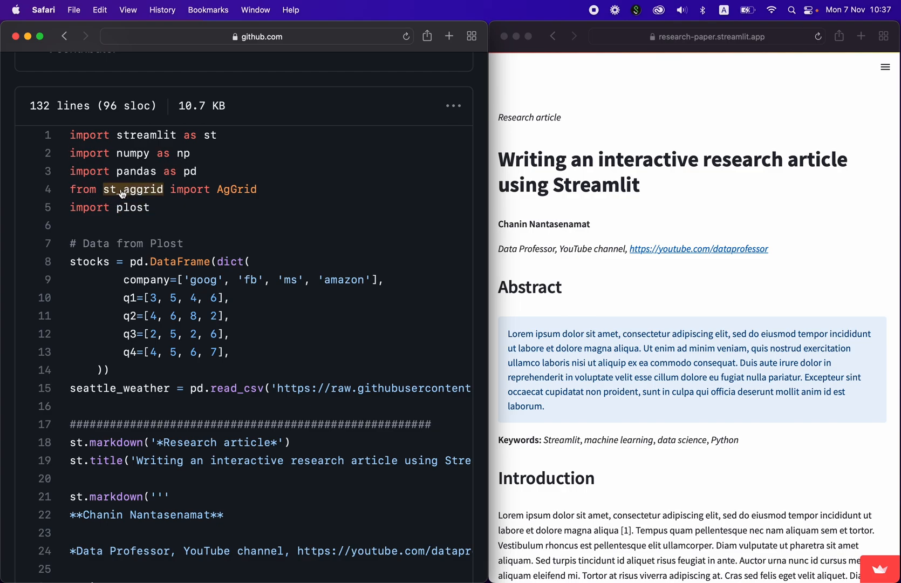
mouse_move(252, 204)
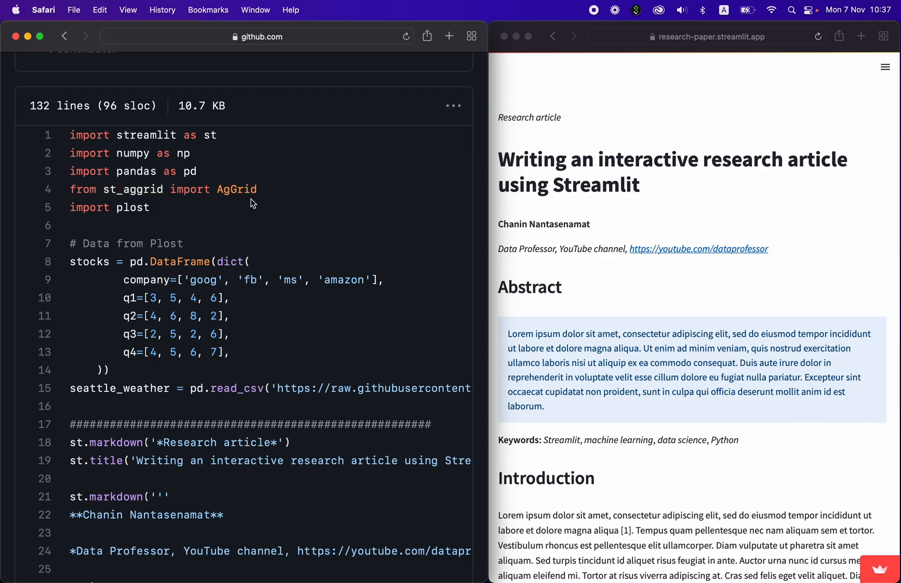
double_click(131, 207)
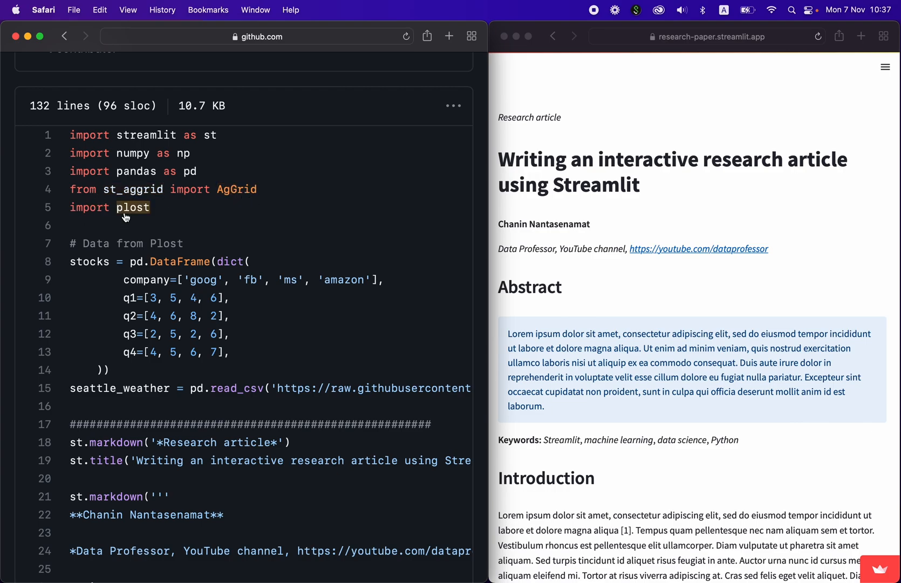
scroll(down, 3)
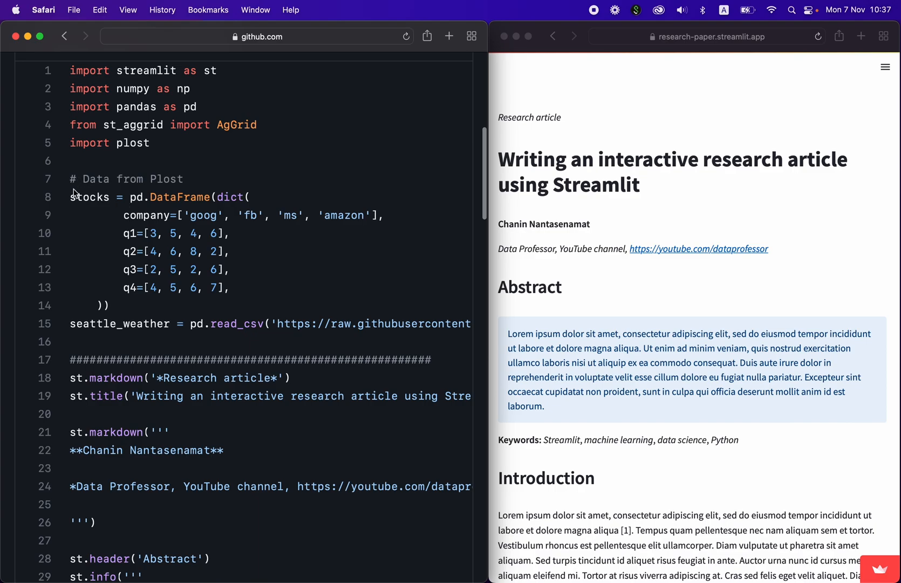
mouse_move(127, 220)
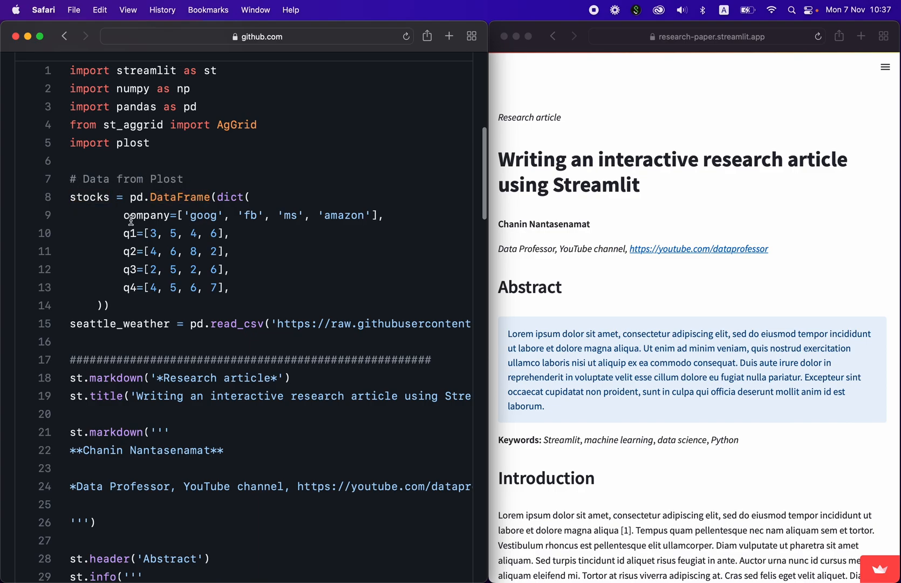
double_click(88, 197)
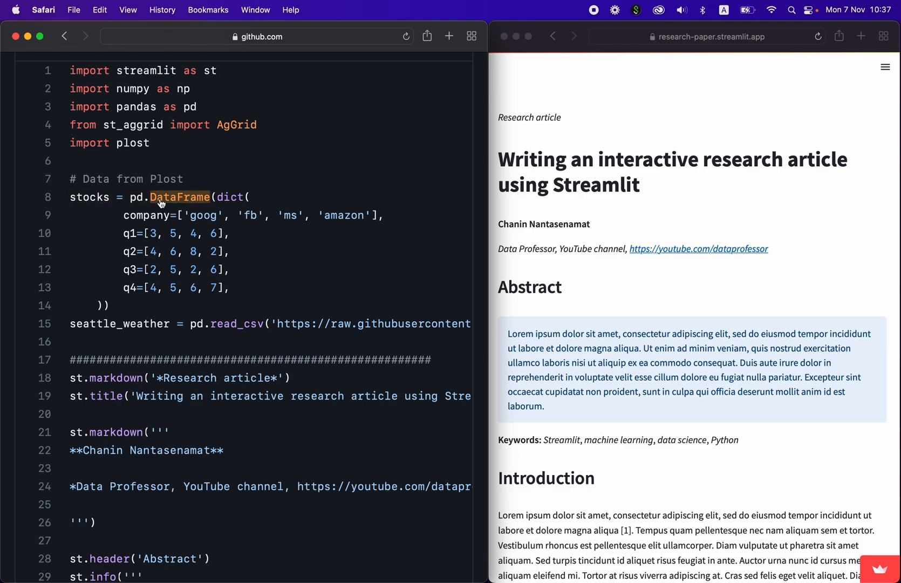
mouse_move(141, 269)
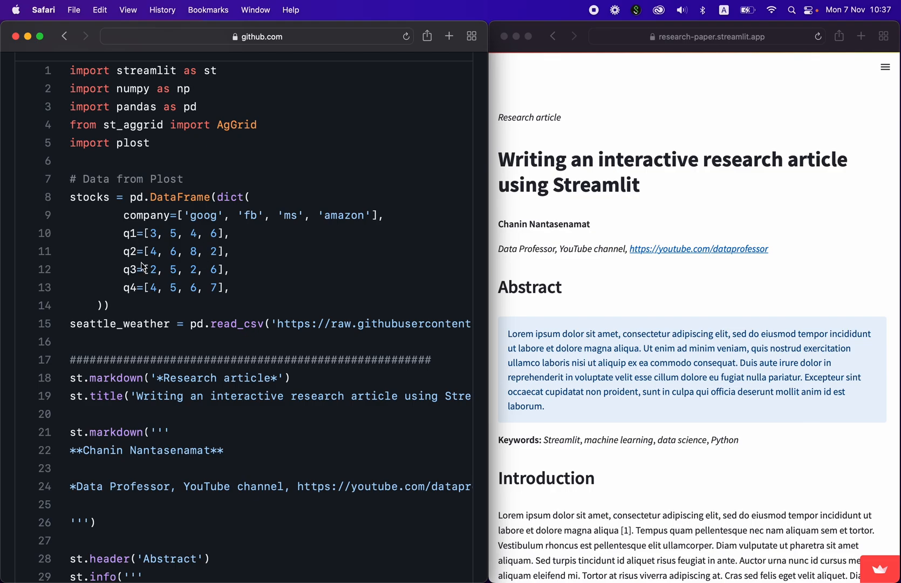
mouse_move(131, 234)
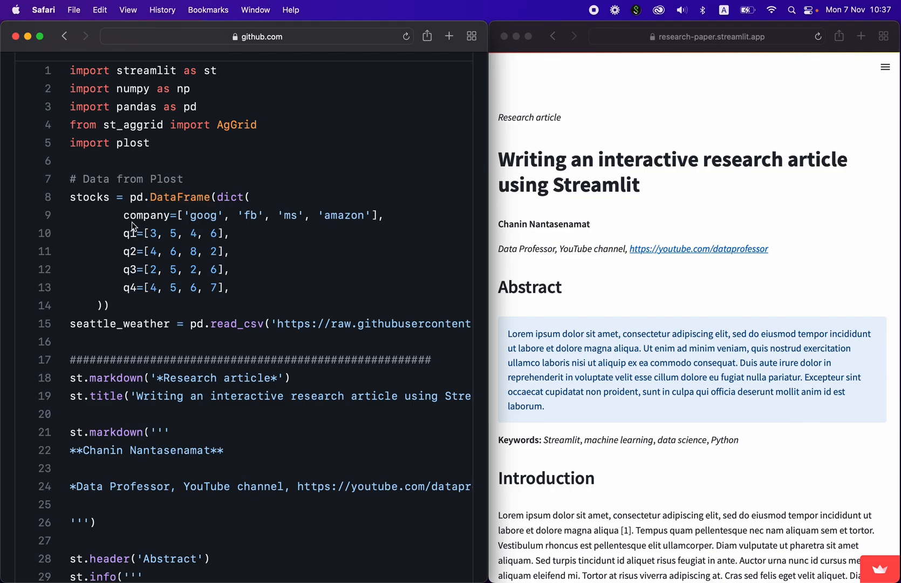
mouse_move(153, 216)
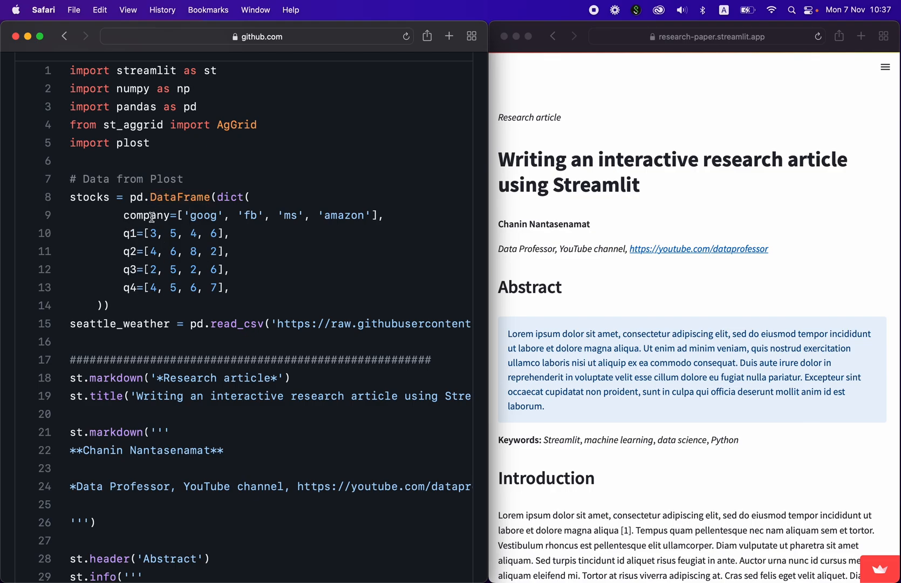
Scroll the app to Table 2 and shift the Stocks grid right to reveal the q3 and q4 columns.
scroll(down, 3)
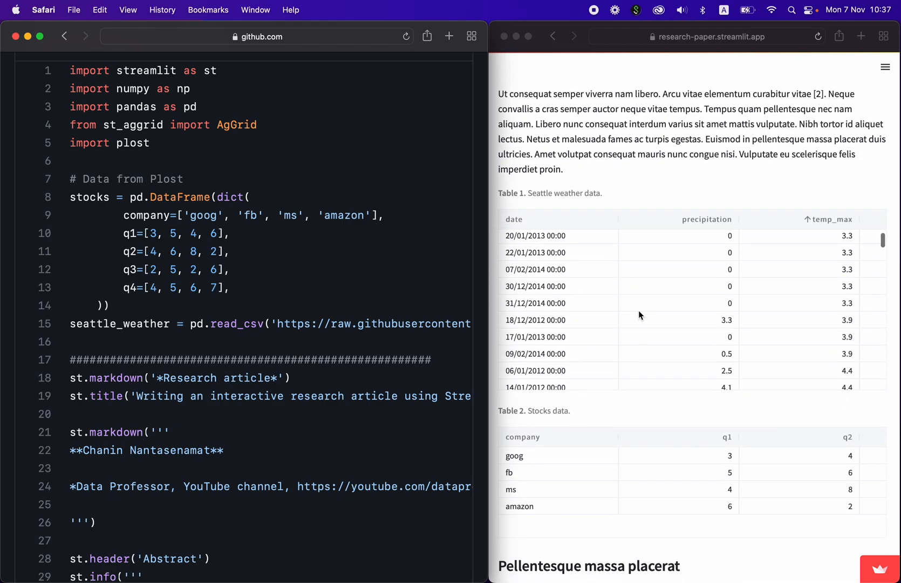
scroll(down, 3)
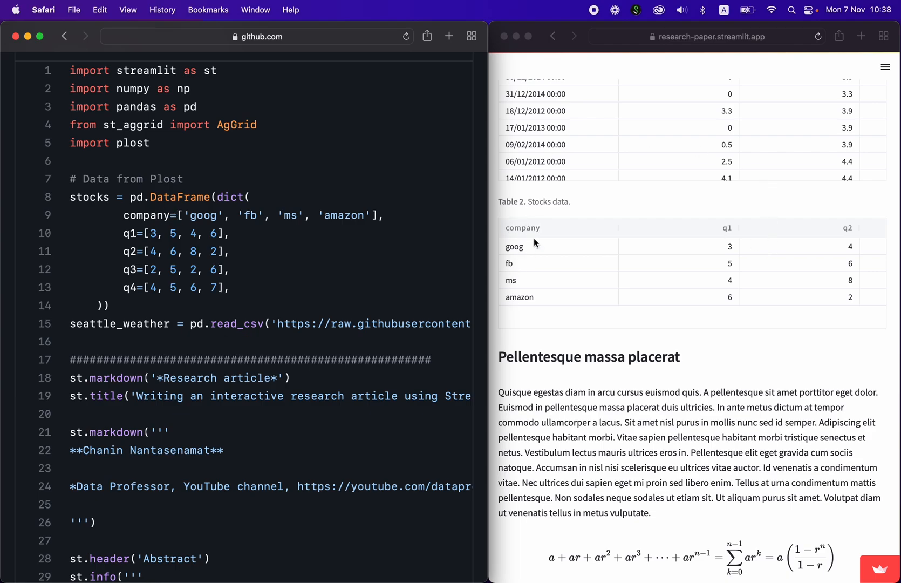
mouse_move(738, 271)
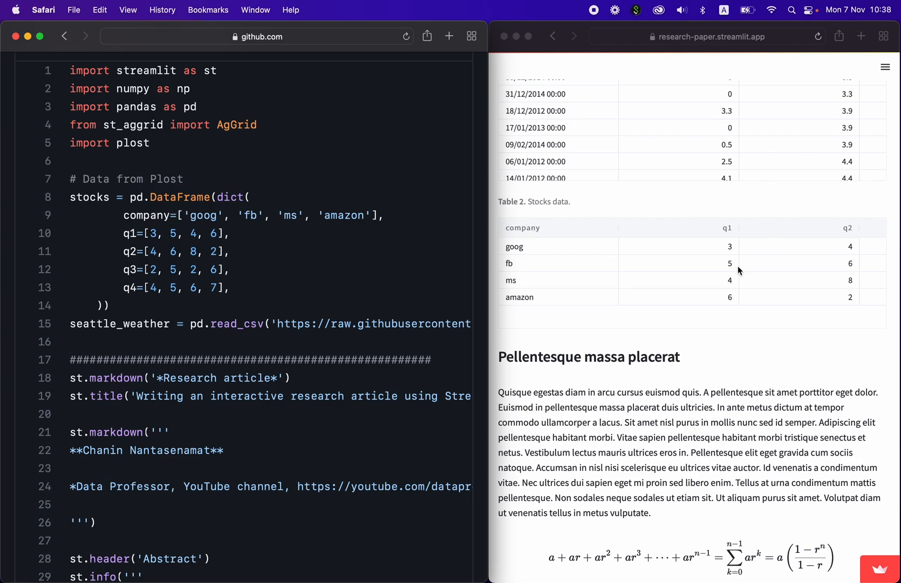
scroll(right, 3)
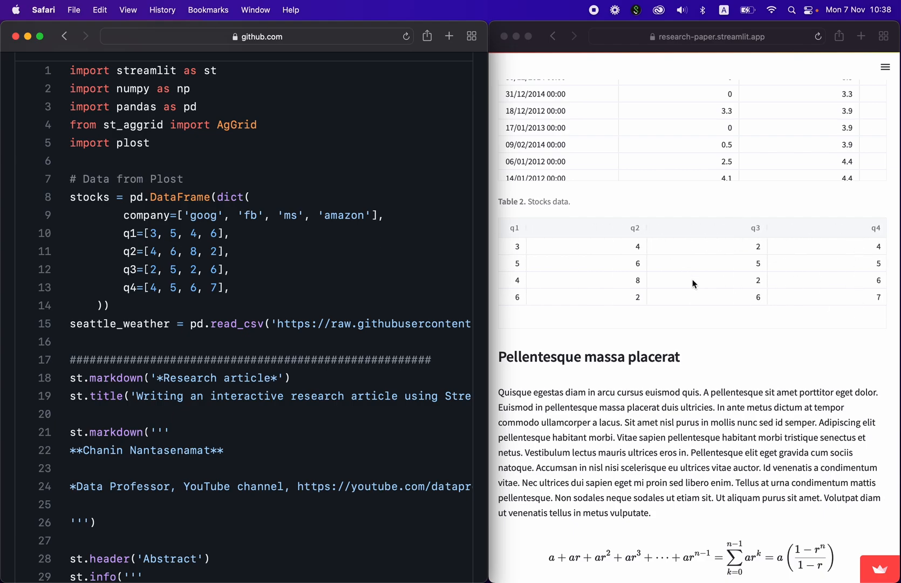
scroll(down, 3)
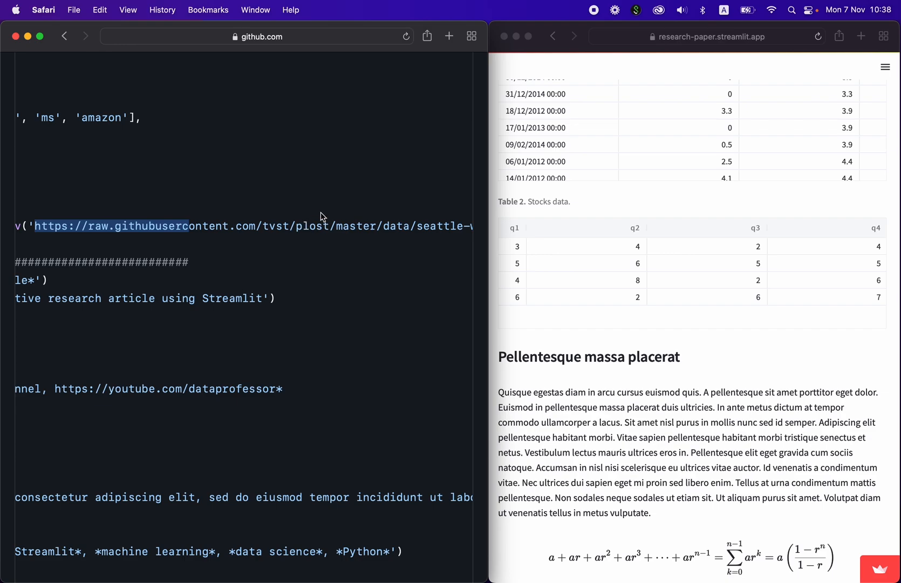
scroll(down, 3)
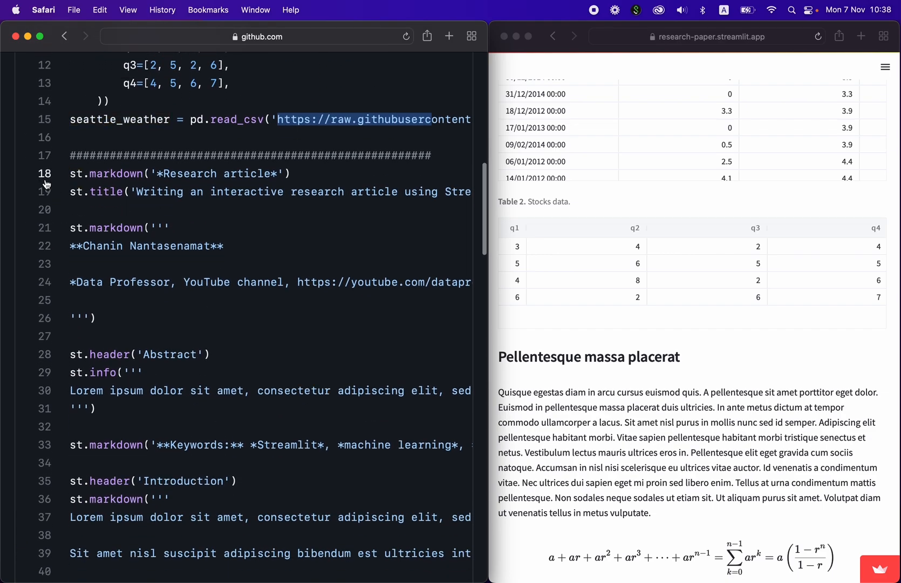
mouse_move(179, 174)
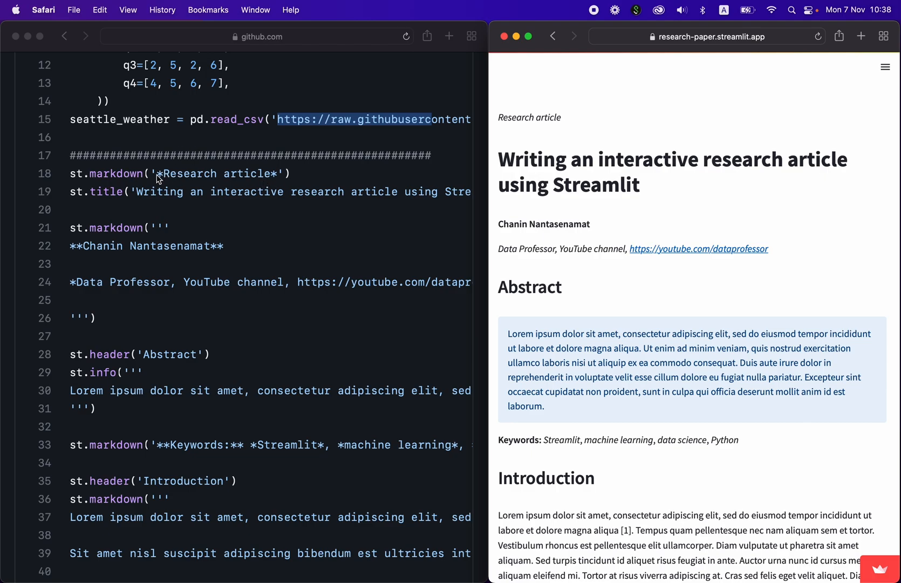
mouse_move(184, 179)
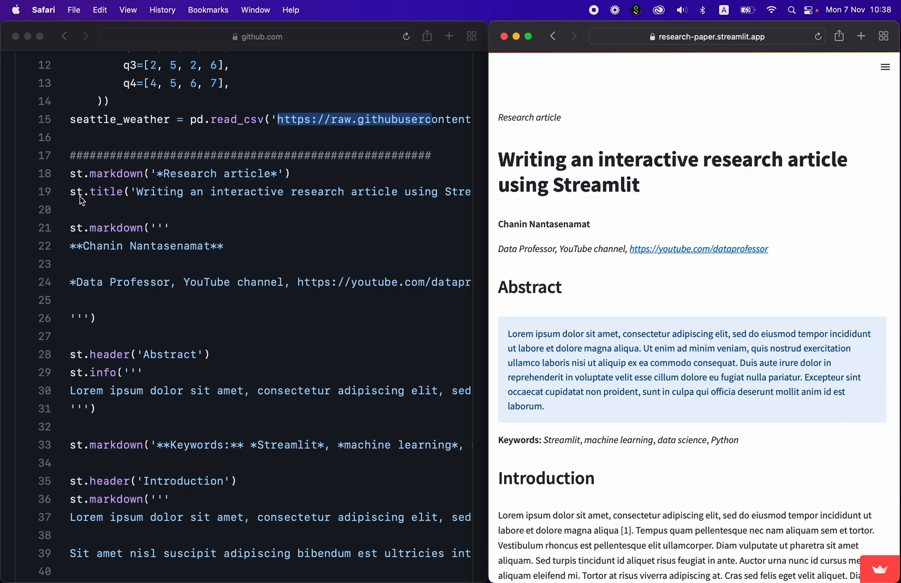
mouse_move(537, 205)
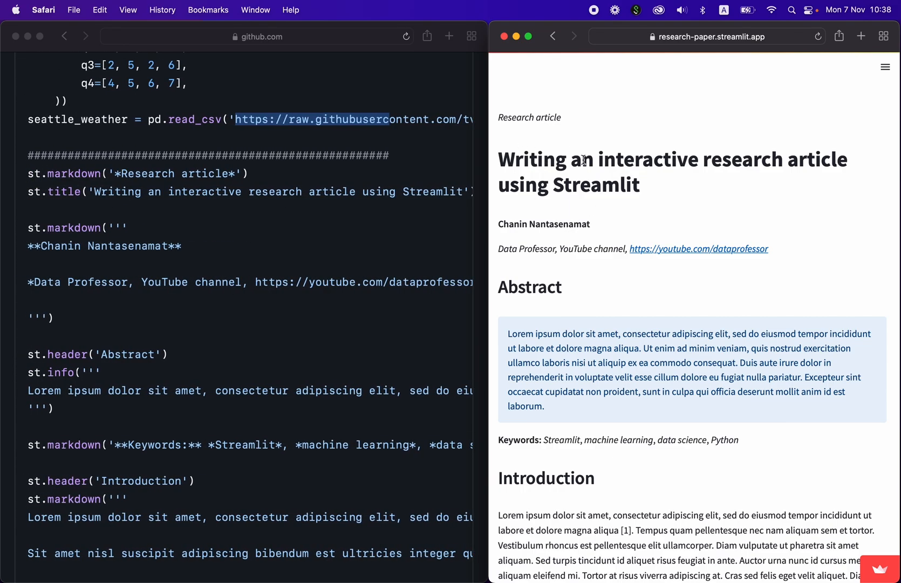
mouse_move(669, 169)
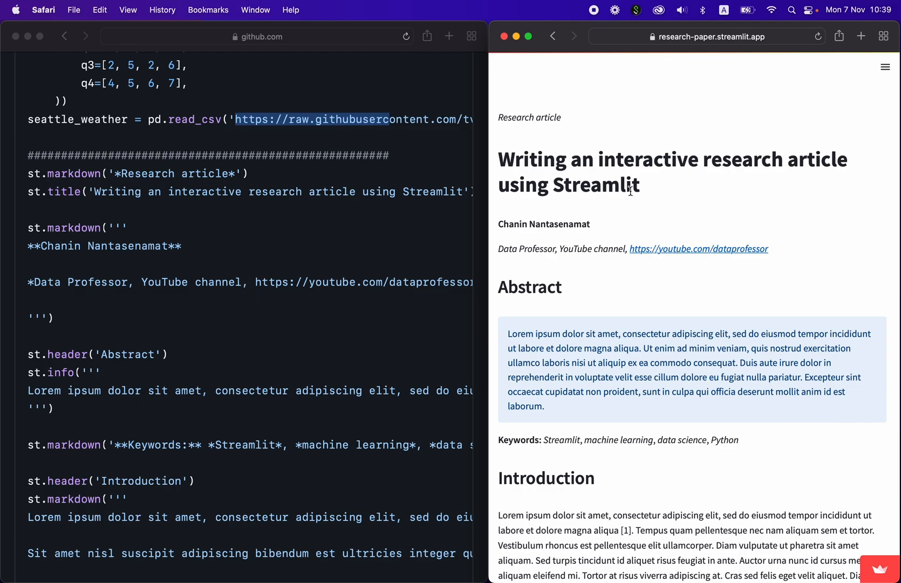
mouse_move(143, 222)
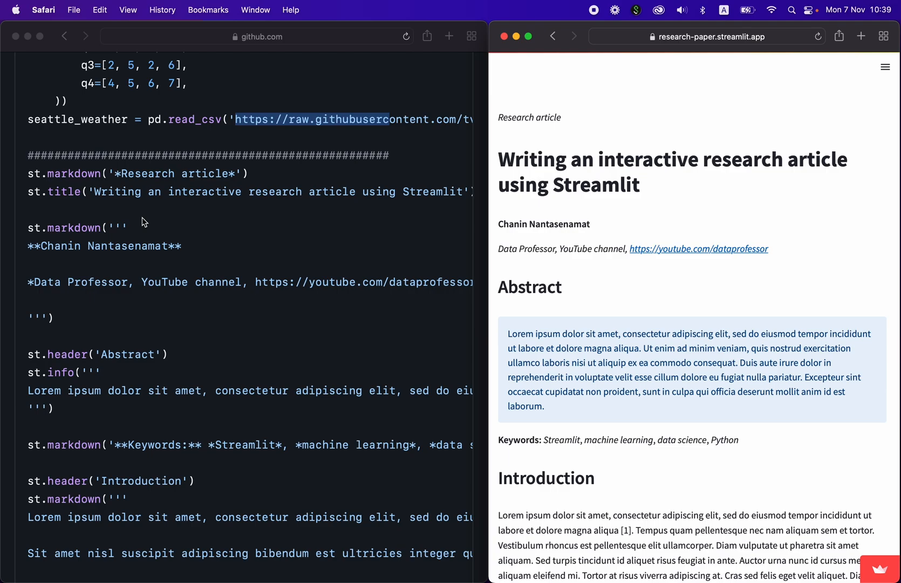
mouse_move(486, 206)
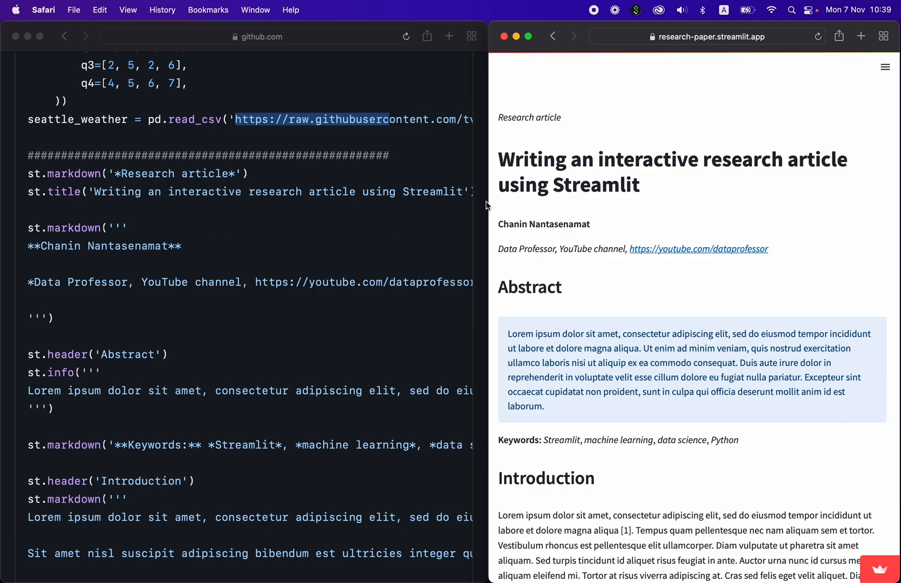
mouse_move(552, 243)
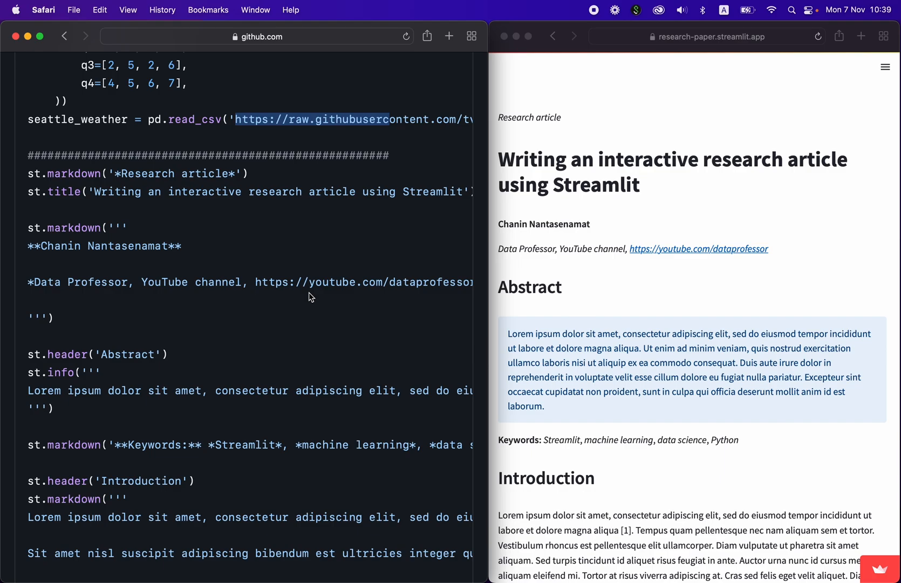
mouse_move(166, 306)
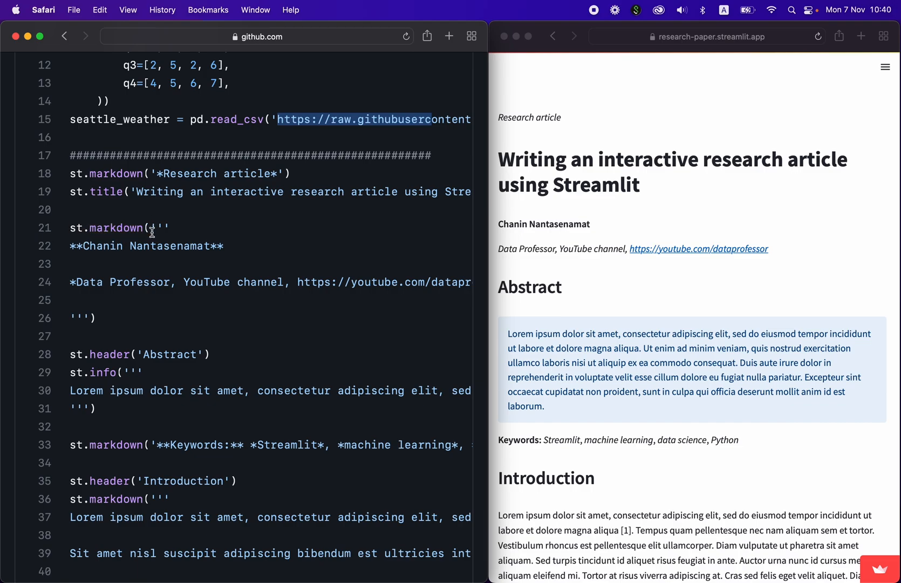
mouse_move(524, 227)
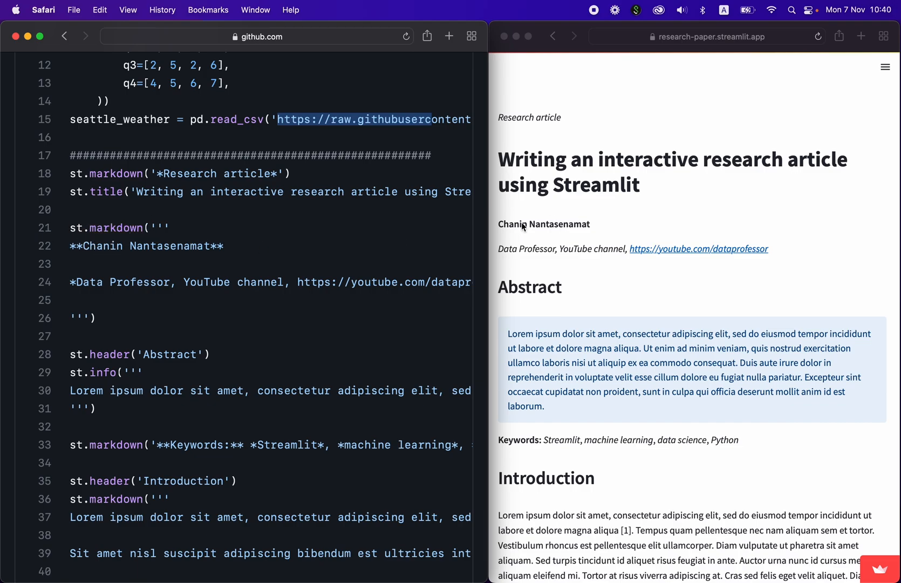
Scroll the GitHub code to lines 25–53, from st.header('Abstract') through AgGrid(seattle_weather).
scroll(down, 3)
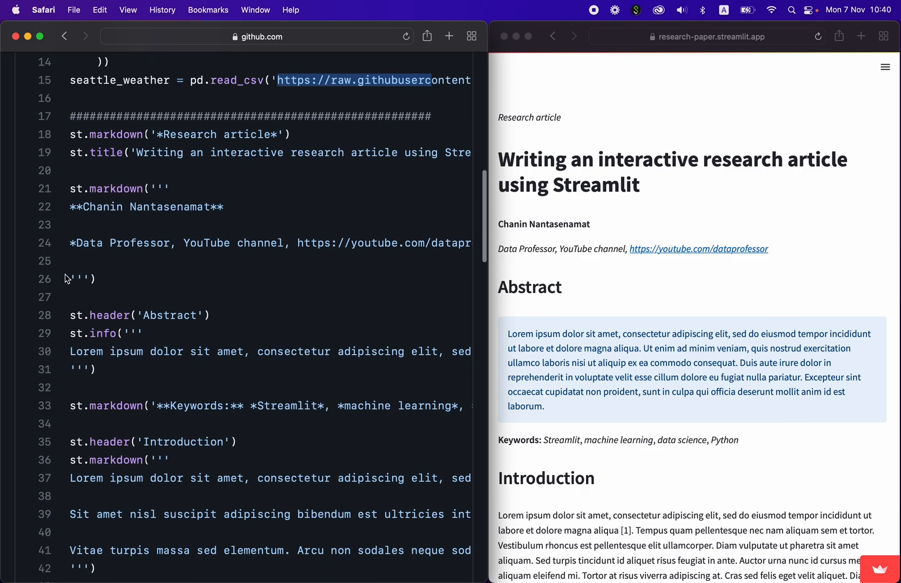
mouse_move(101, 237)
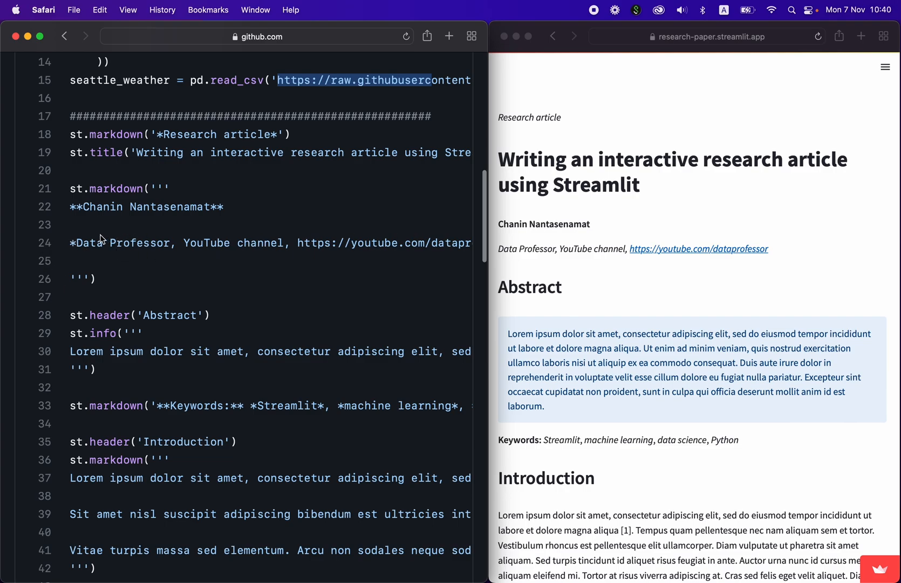
mouse_move(701, 245)
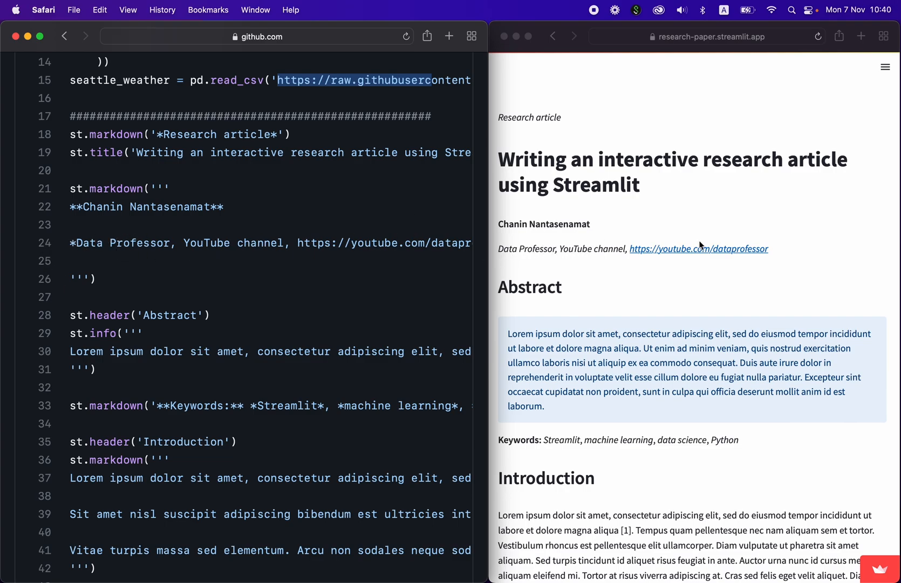
mouse_move(169, 237)
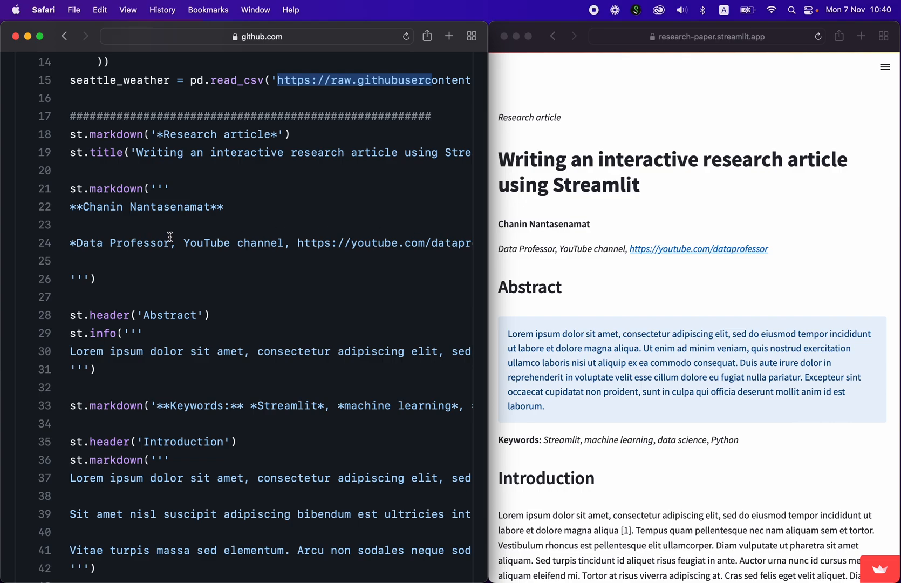
scroll(down, 3)
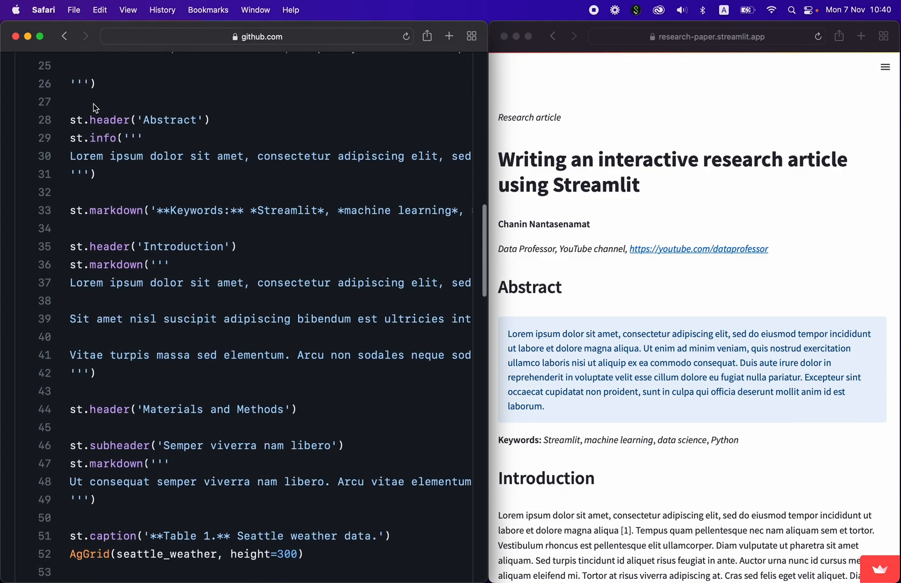
mouse_move(318, 152)
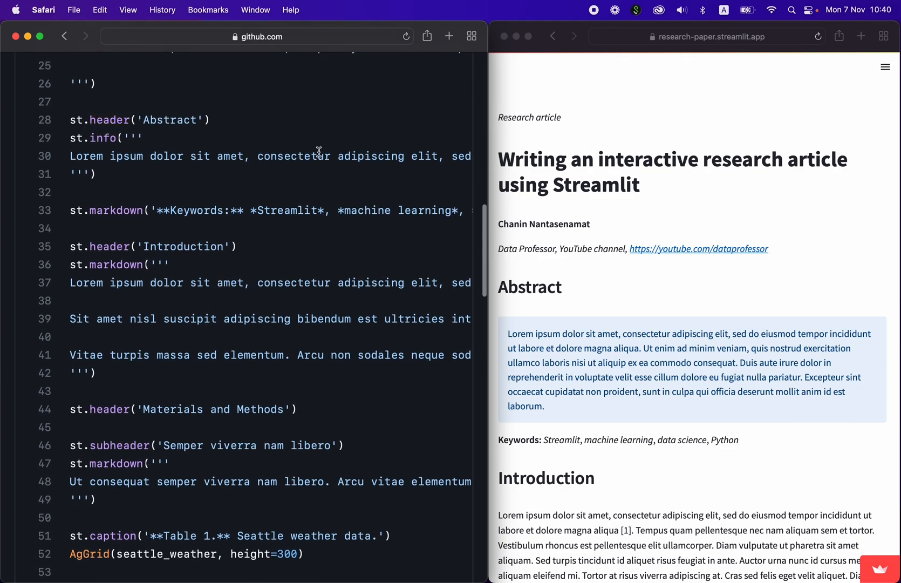
scroll(down, 3)
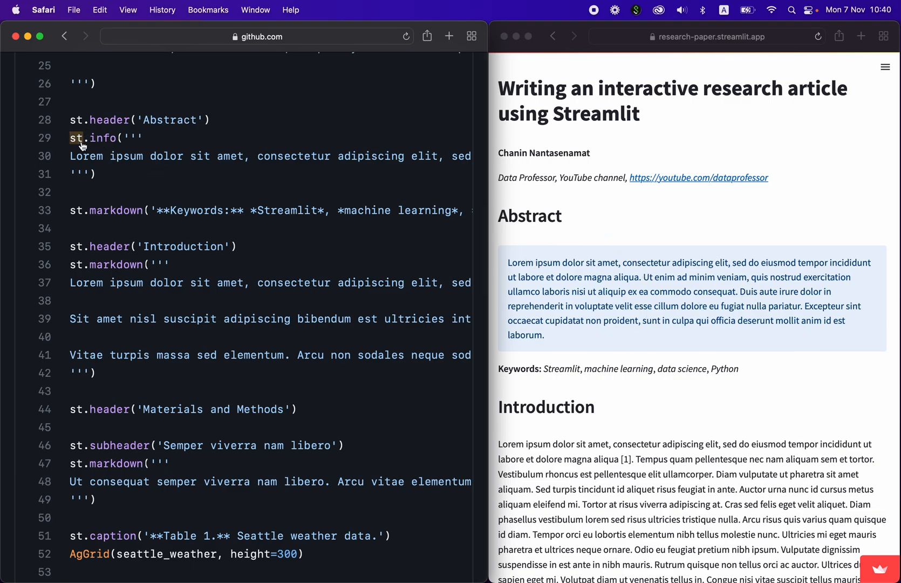
scroll(down, 3)
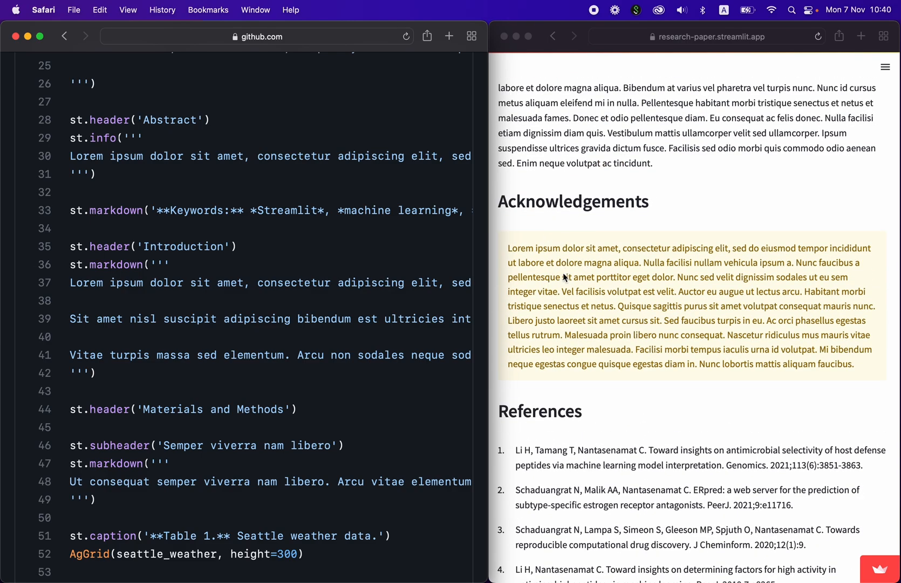
scroll(down, 3)
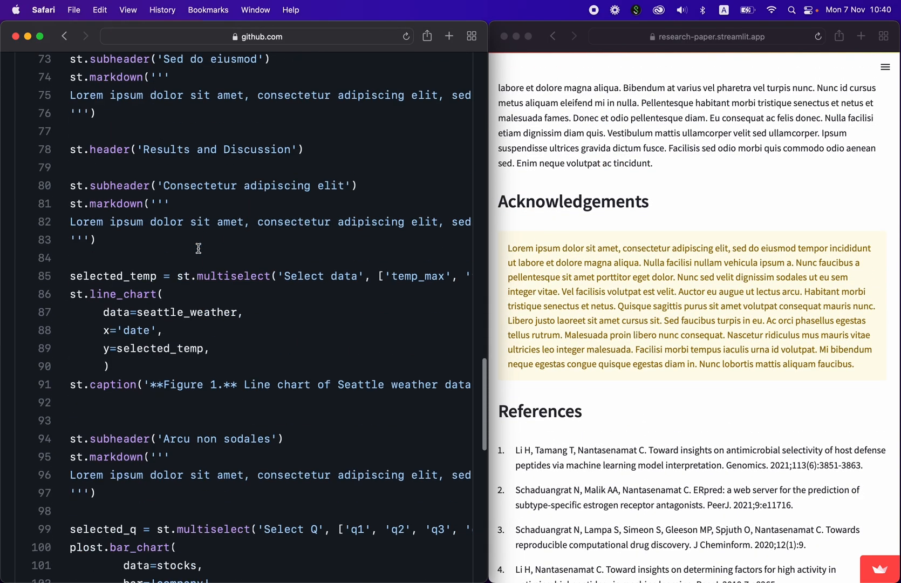
scroll(down, 3)
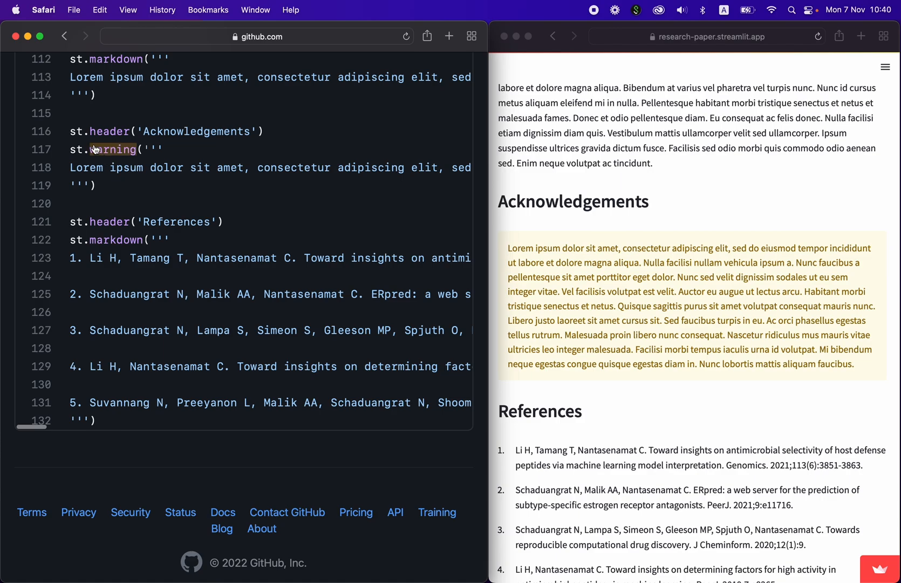
mouse_move(299, 229)
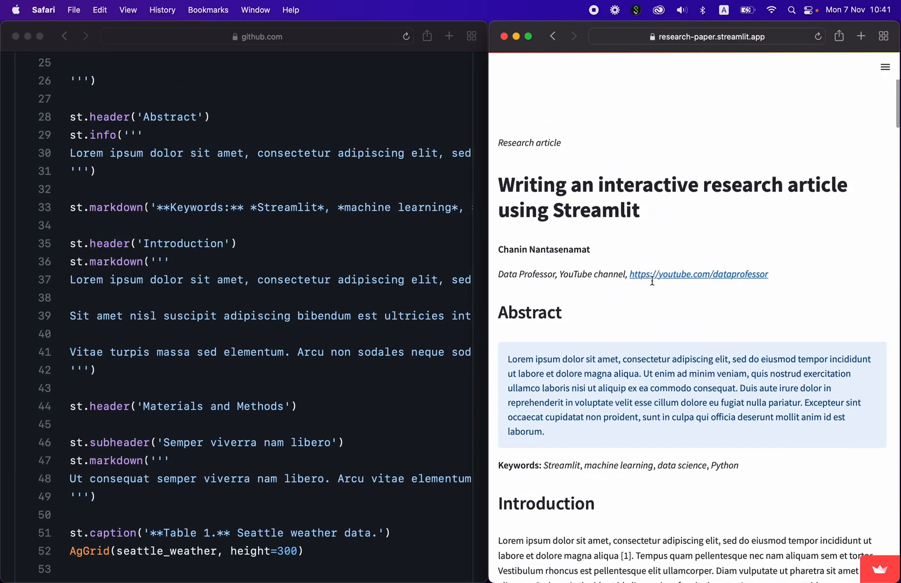
Scroll the app past the Abstract to the Introduction beside its st.header('Introduction') and markdown lines.
scroll(down, 3)
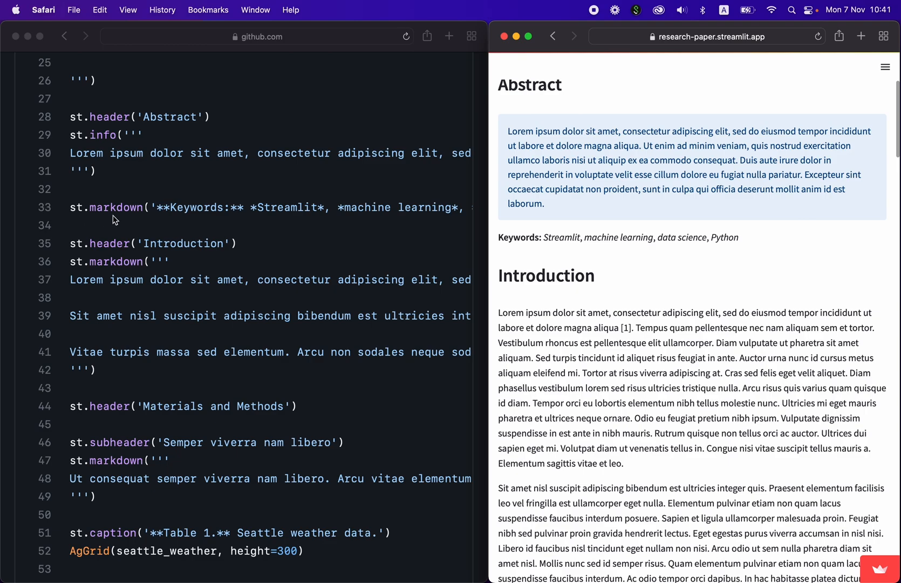
mouse_move(220, 203)
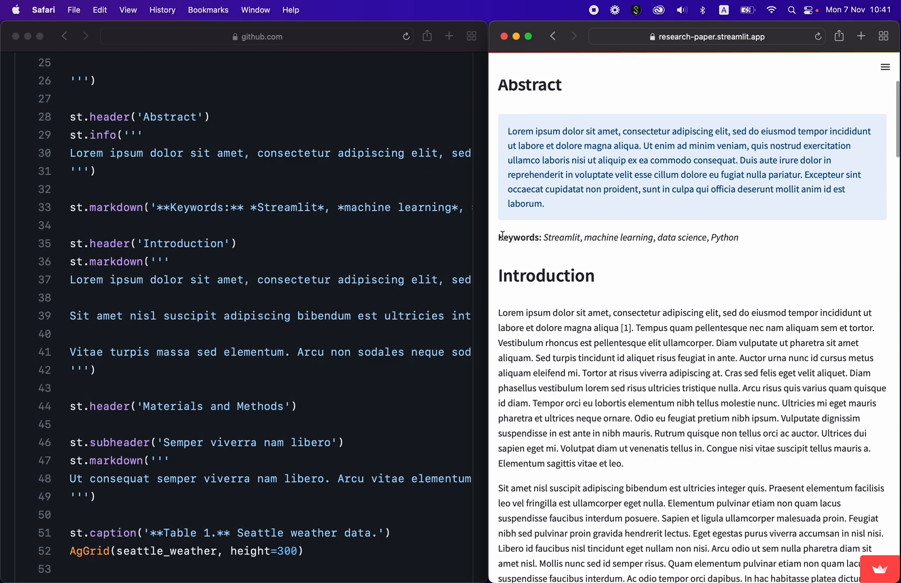
mouse_move(163, 214)
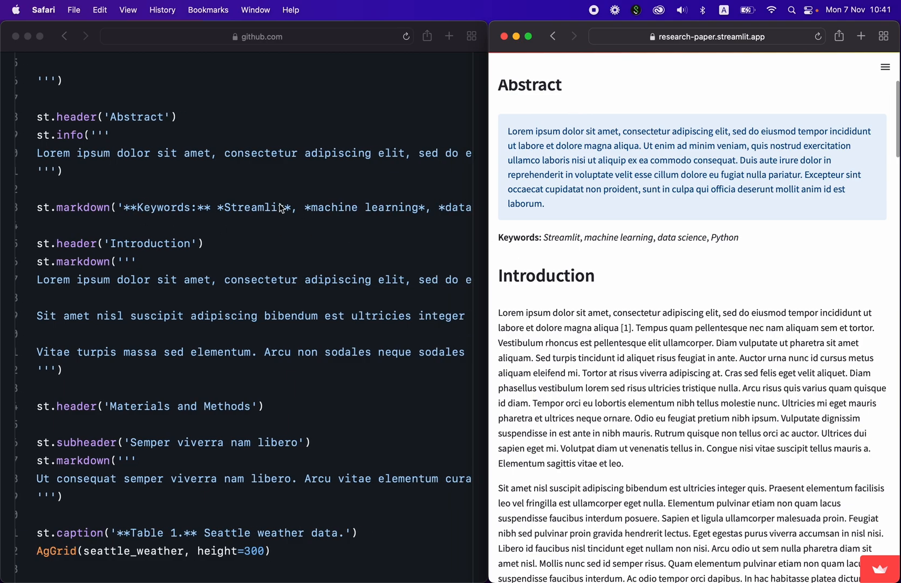
mouse_move(222, 210)
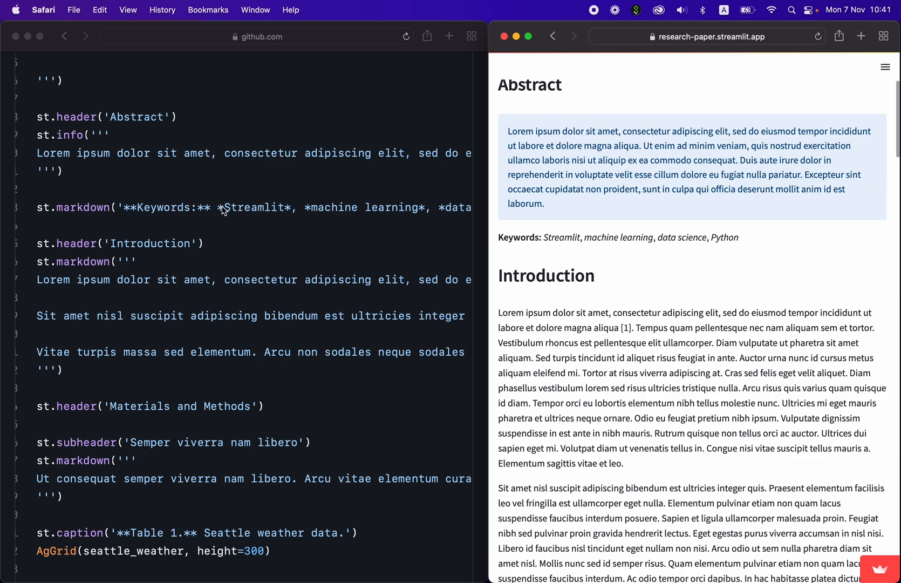
mouse_move(266, 216)
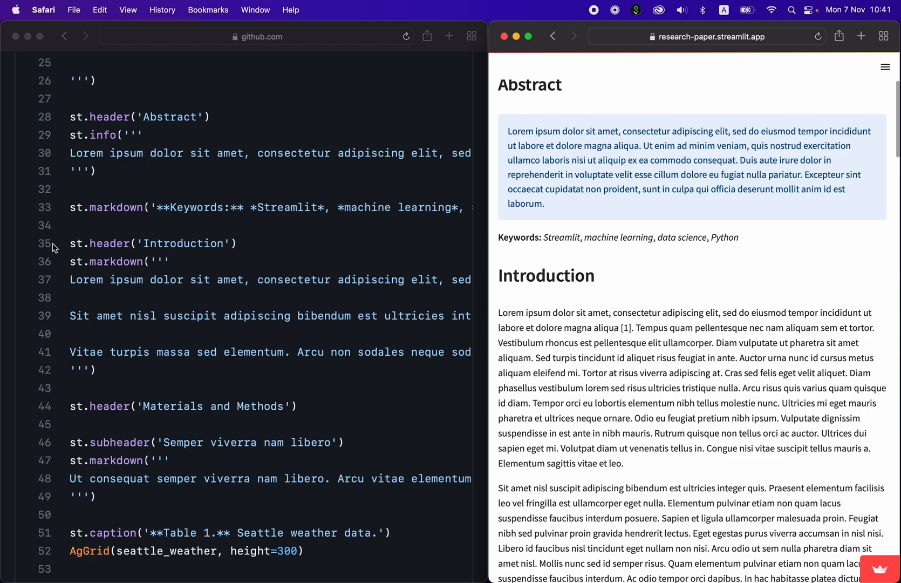
scroll(down, 3)
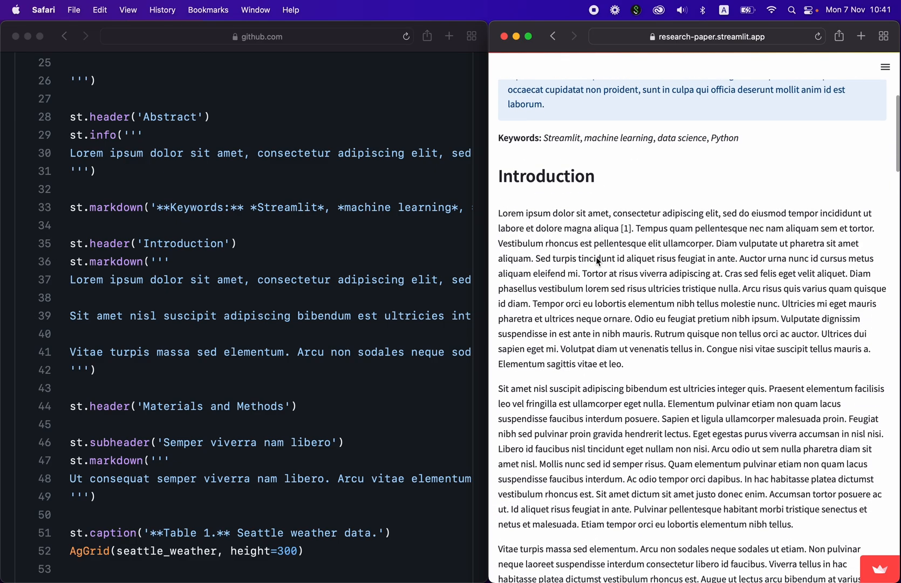
scroll(down, 3)
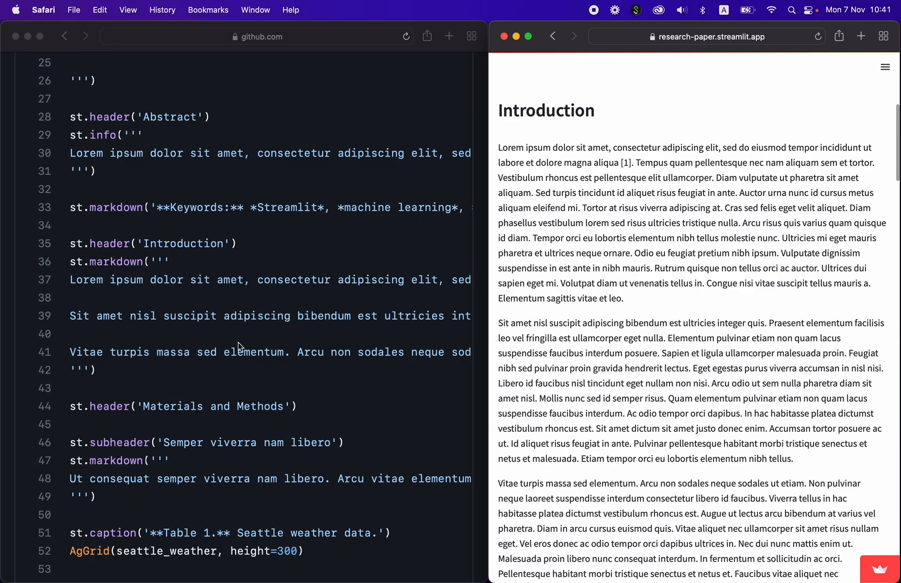
mouse_move(68, 284)
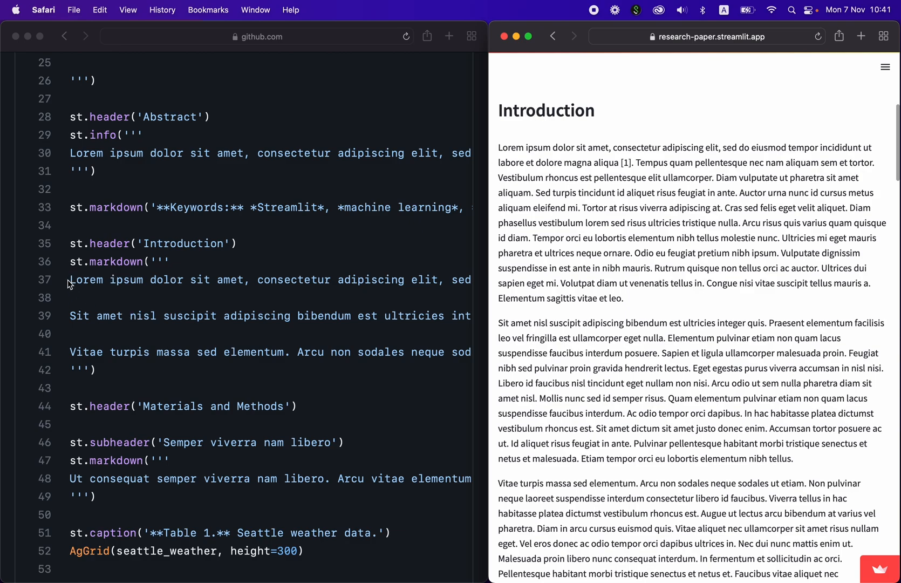
mouse_move(616, 238)
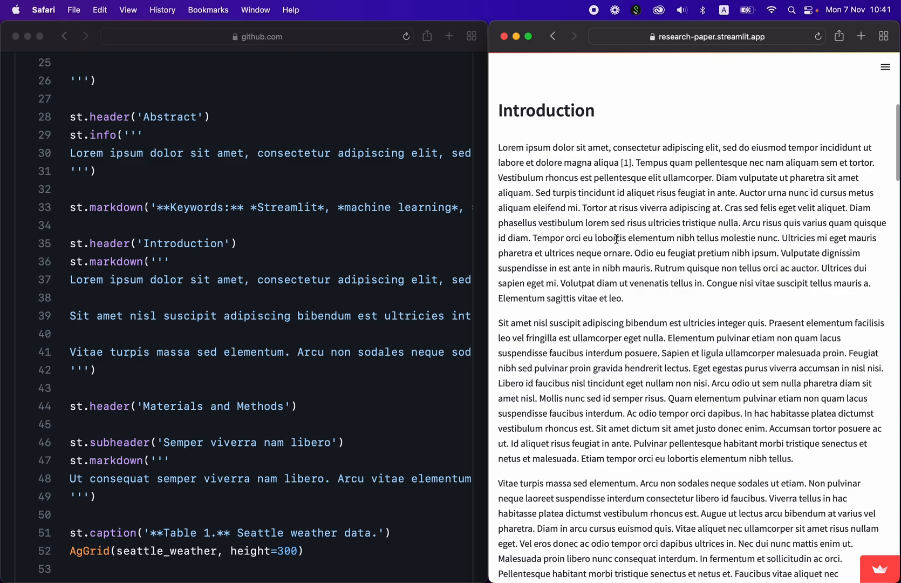
scroll(down, 3)
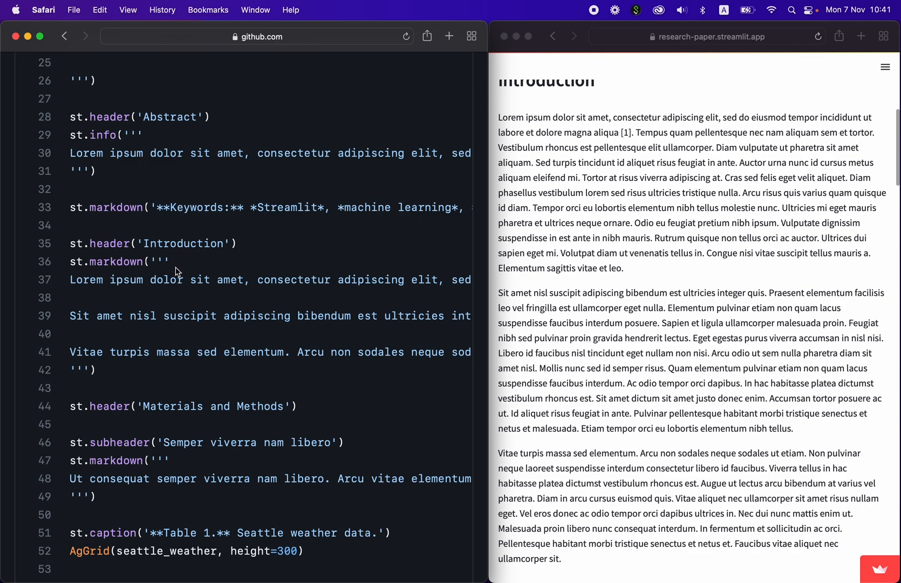
mouse_move(99, 314)
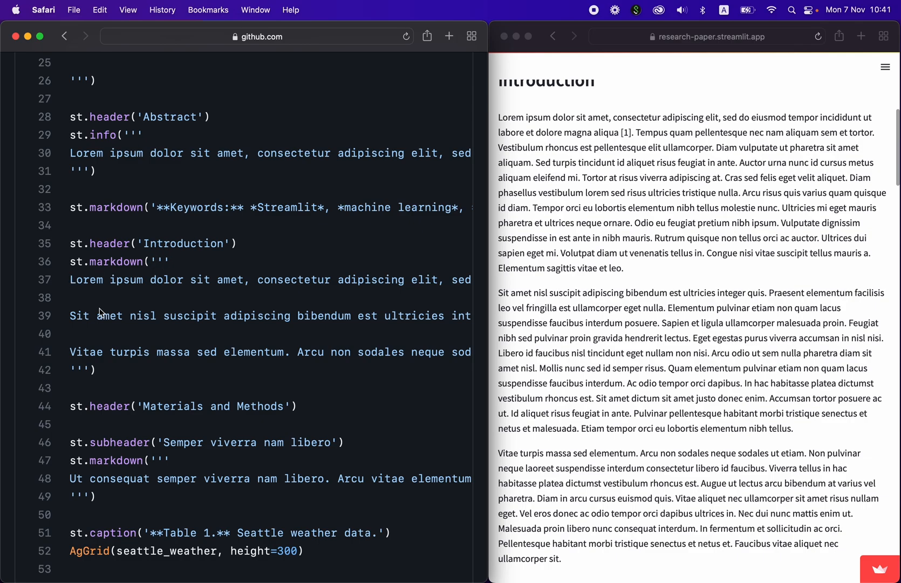
Scroll the app to Materials and Methods with both data tables, beside the AgGrid and latex code lines.
scroll(down, 3)
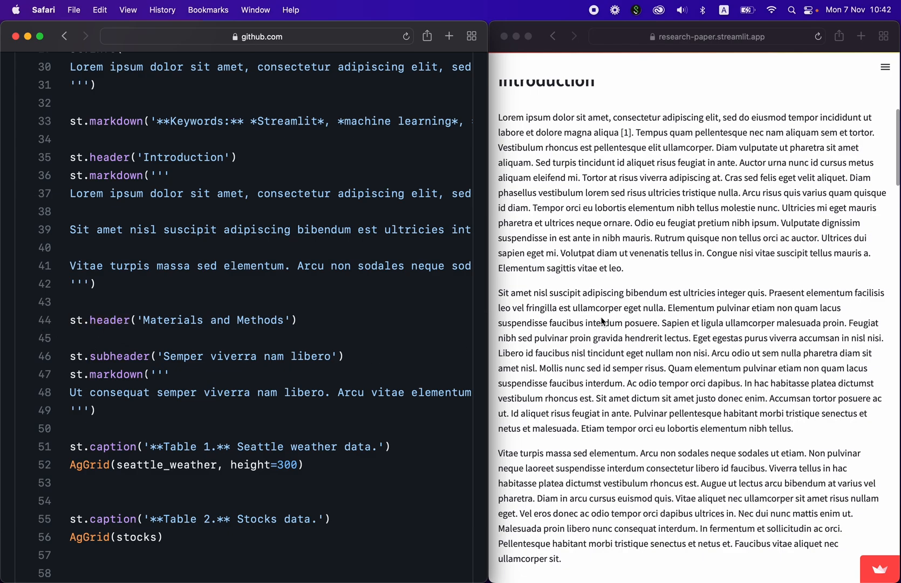
scroll(down, 3)
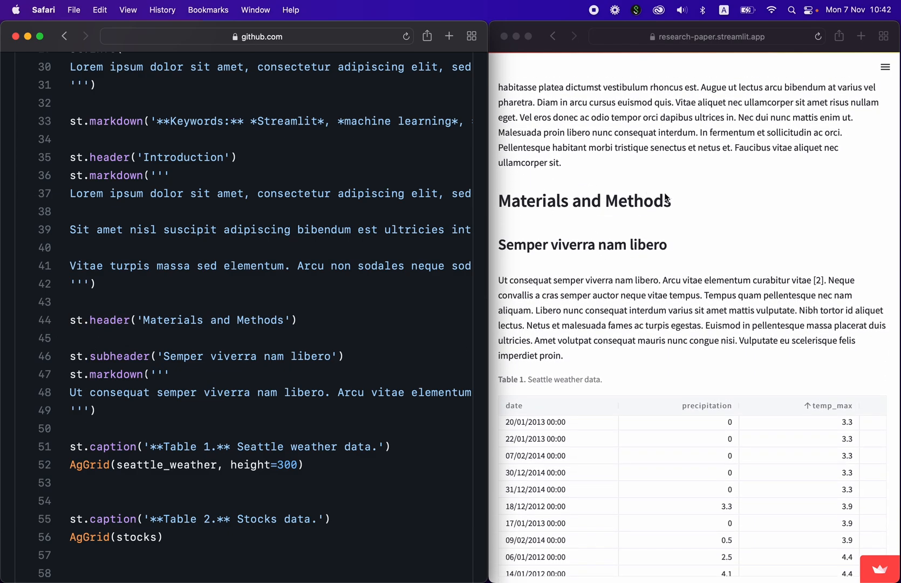
mouse_move(137, 372)
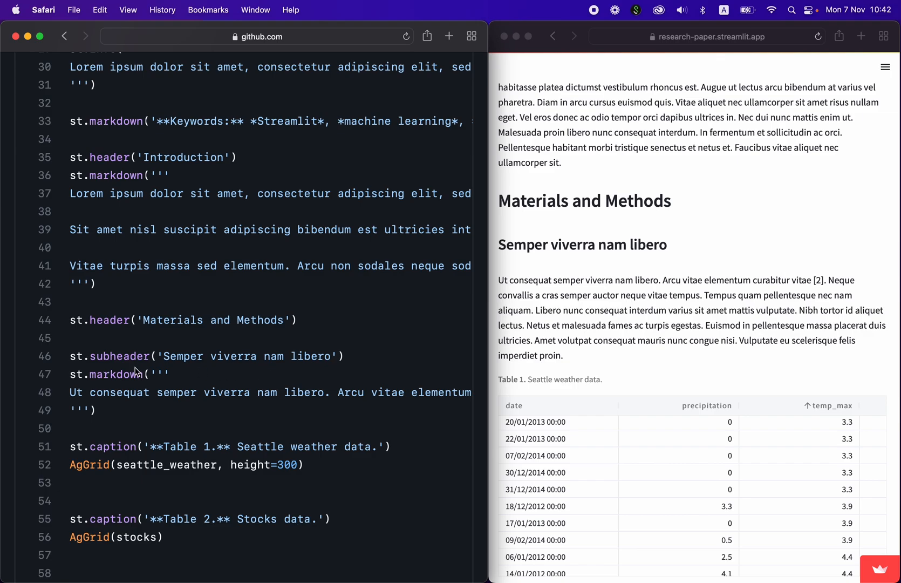
mouse_move(500, 245)
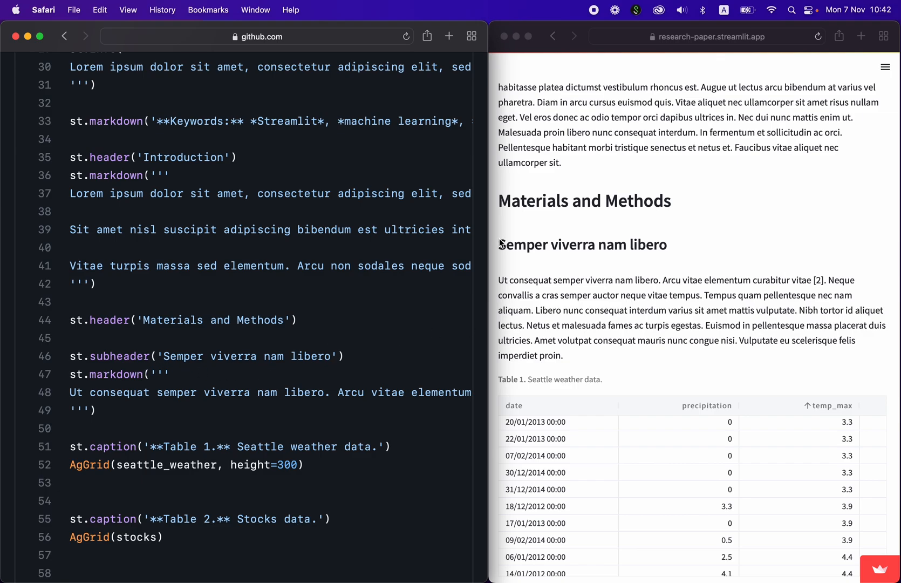
mouse_move(674, 244)
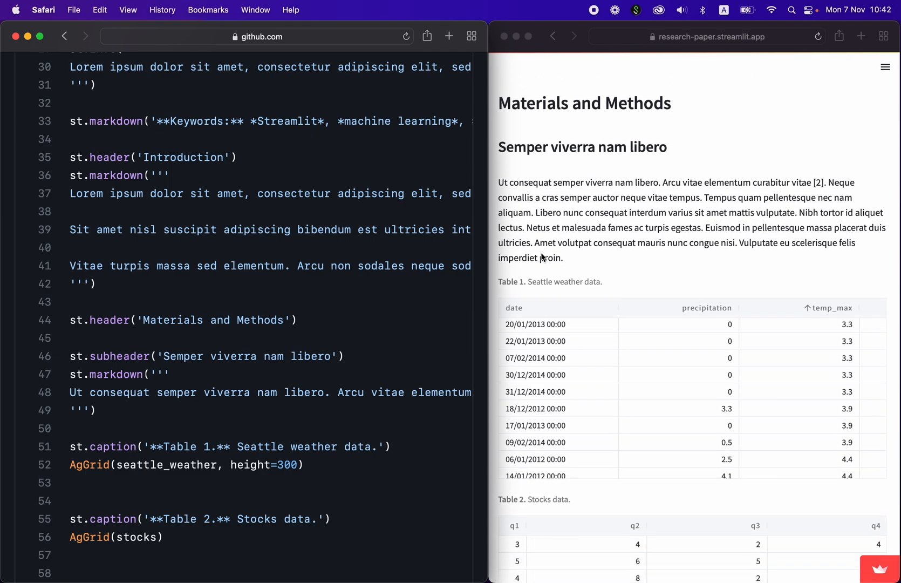
mouse_move(529, 149)
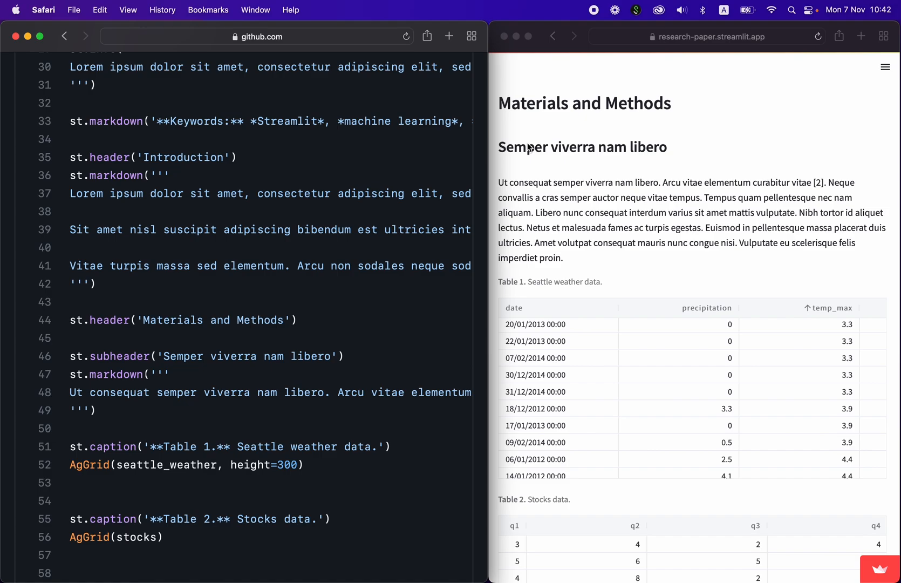
mouse_move(258, 258)
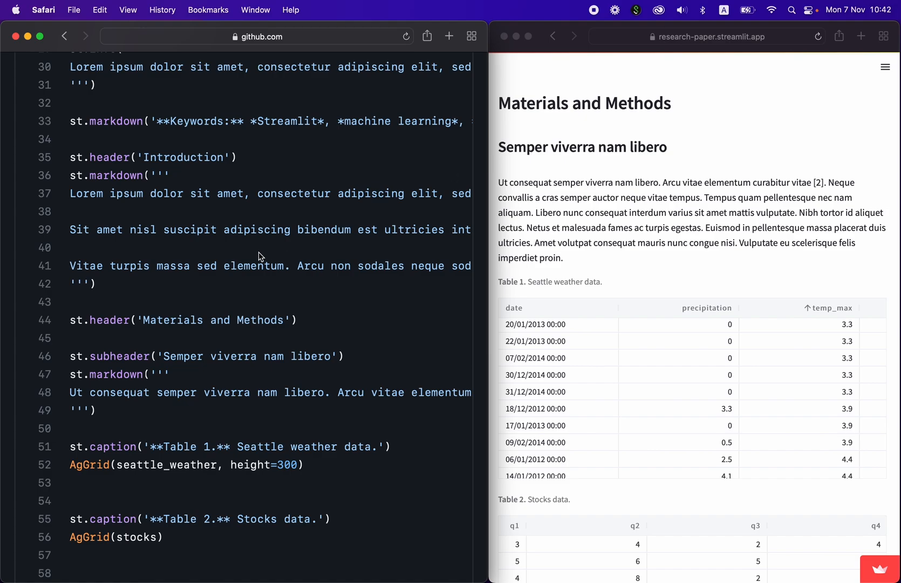
mouse_move(634, 480)
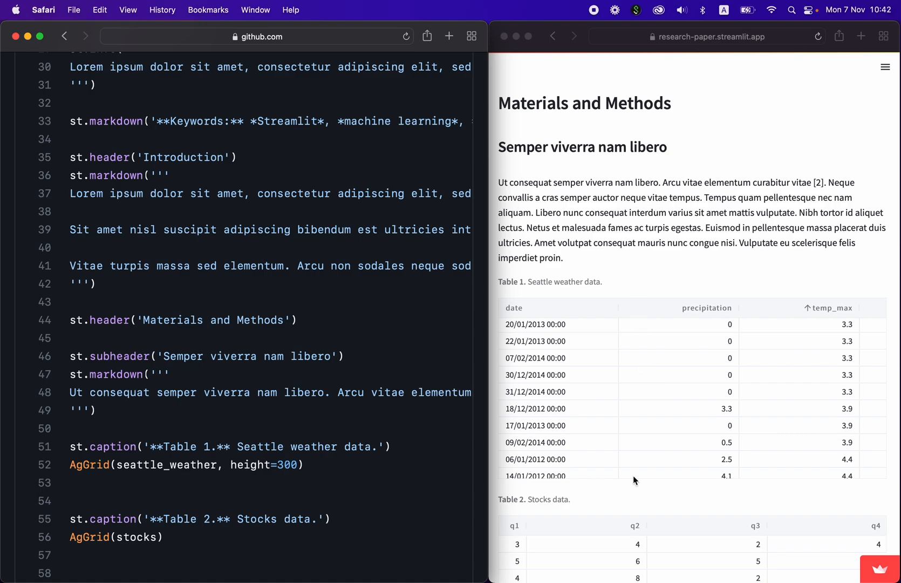
scroll(down, 3)
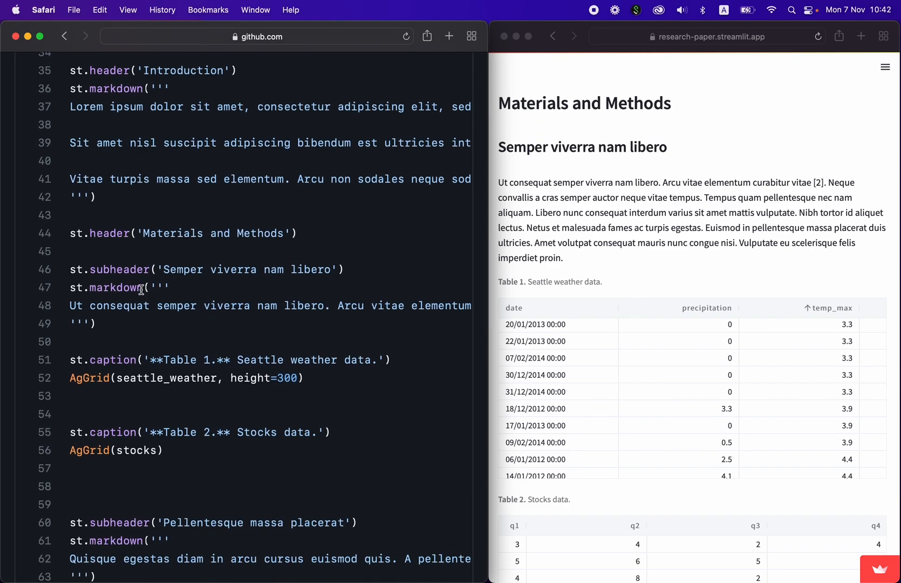
scroll(down, 3)
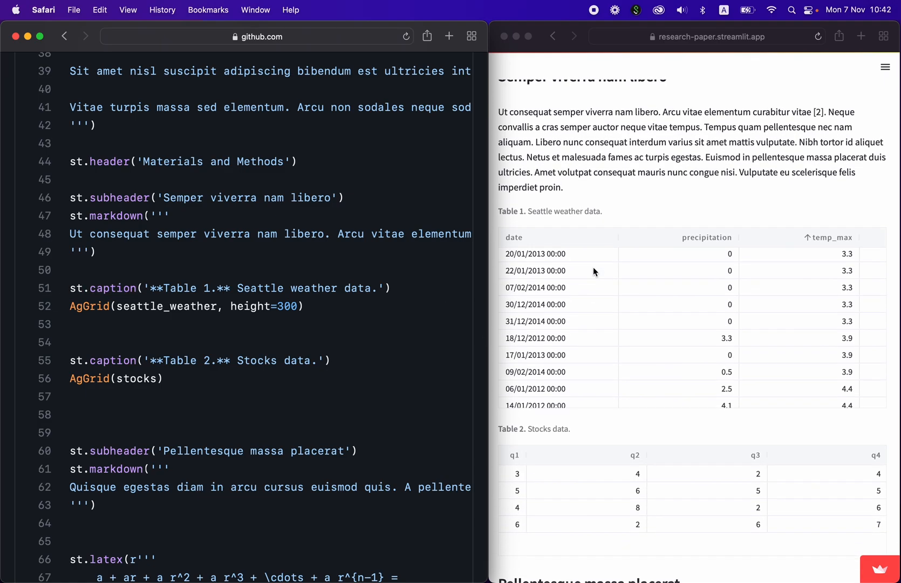
mouse_move(281, 215)
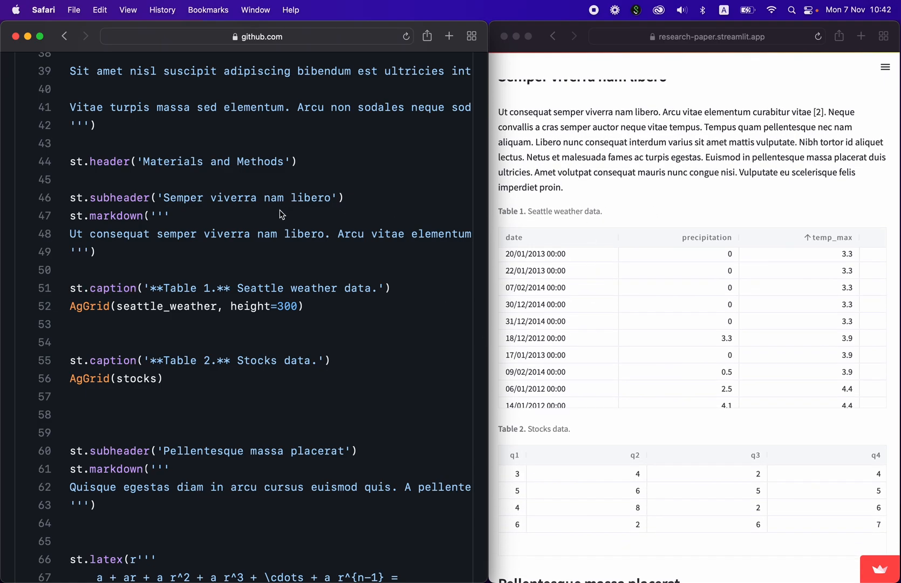
mouse_move(181, 289)
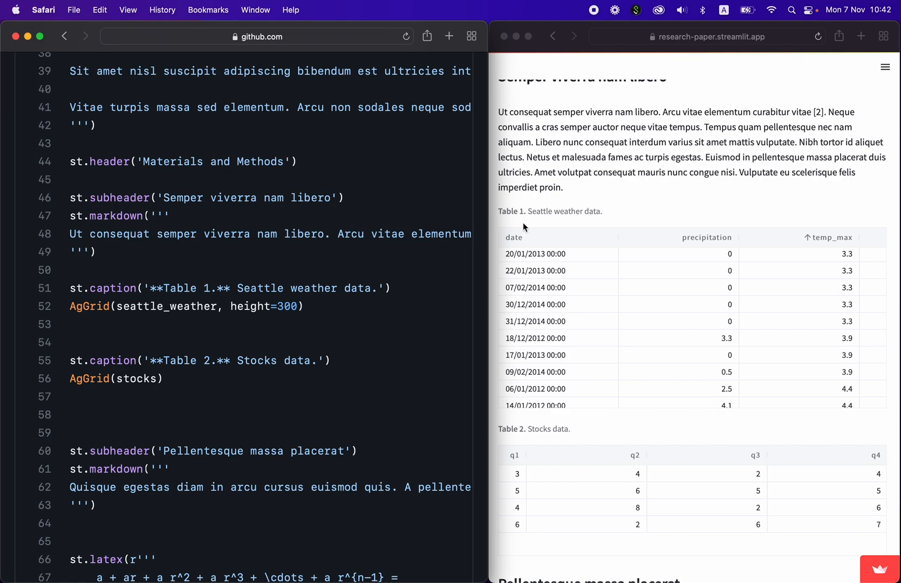
mouse_move(300, 302)
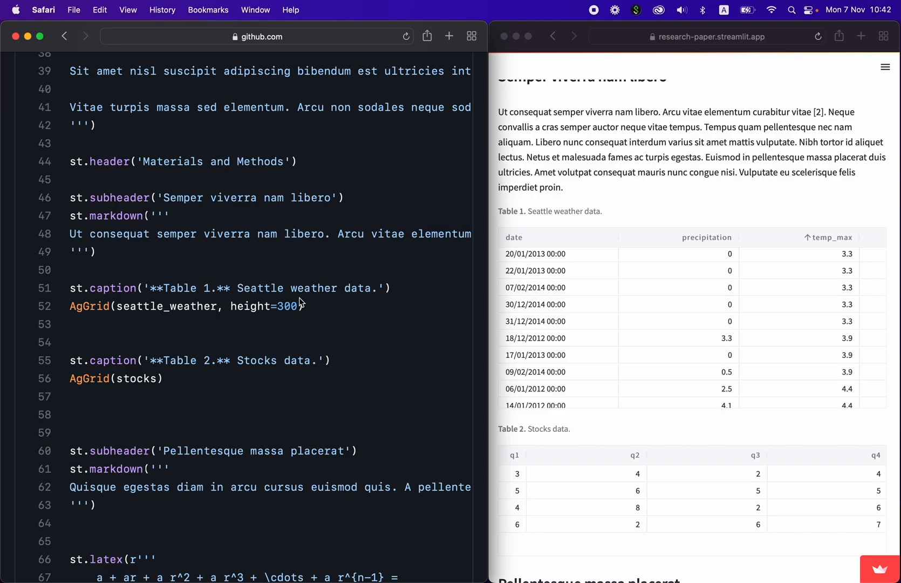
mouse_move(822, 289)
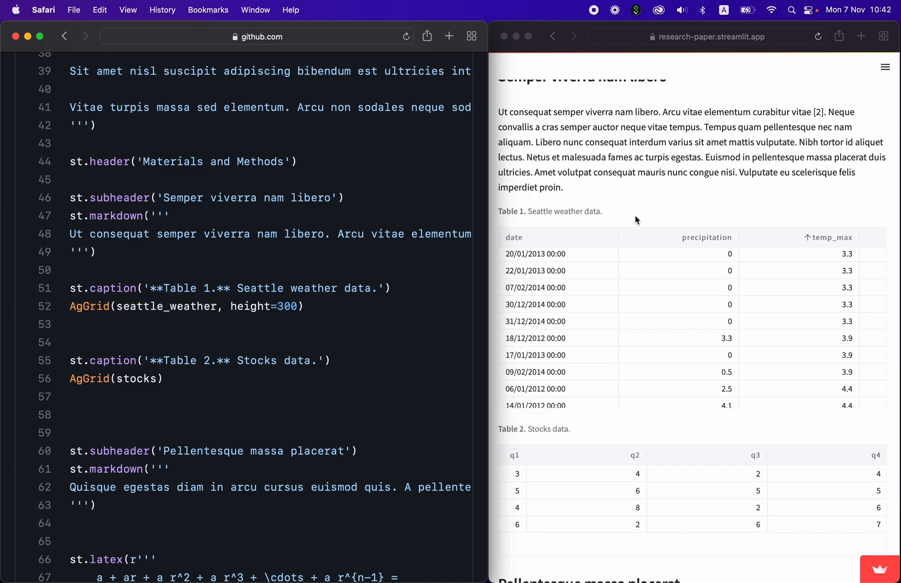
Scroll past Table 2 to the LaTeX geometric-series equation and the matching st.latex code.
scroll(down, 3)
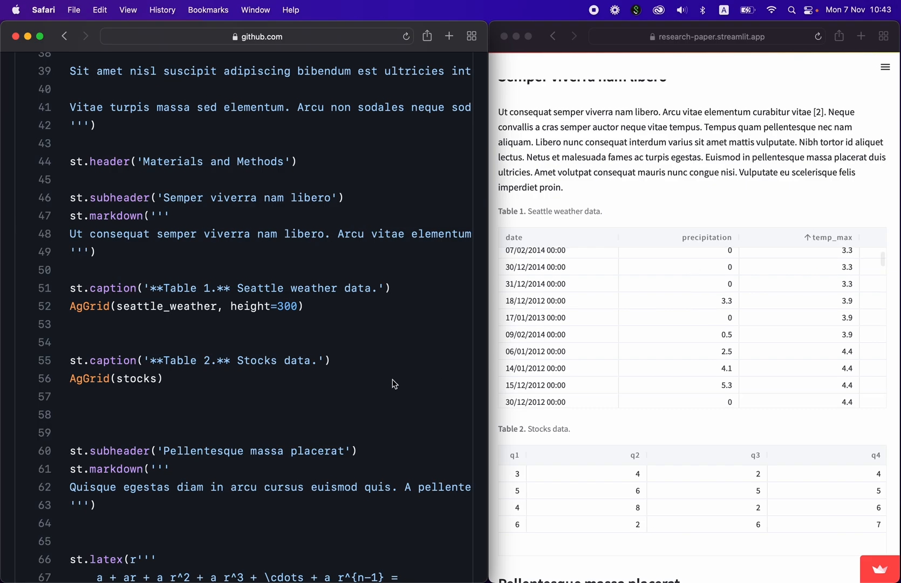
scroll(down, 3)
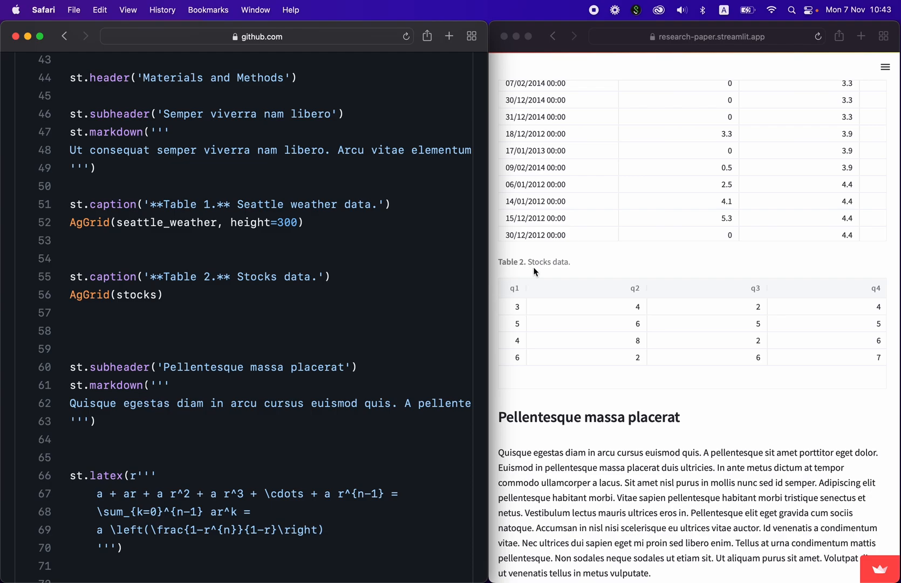
mouse_move(565, 477)
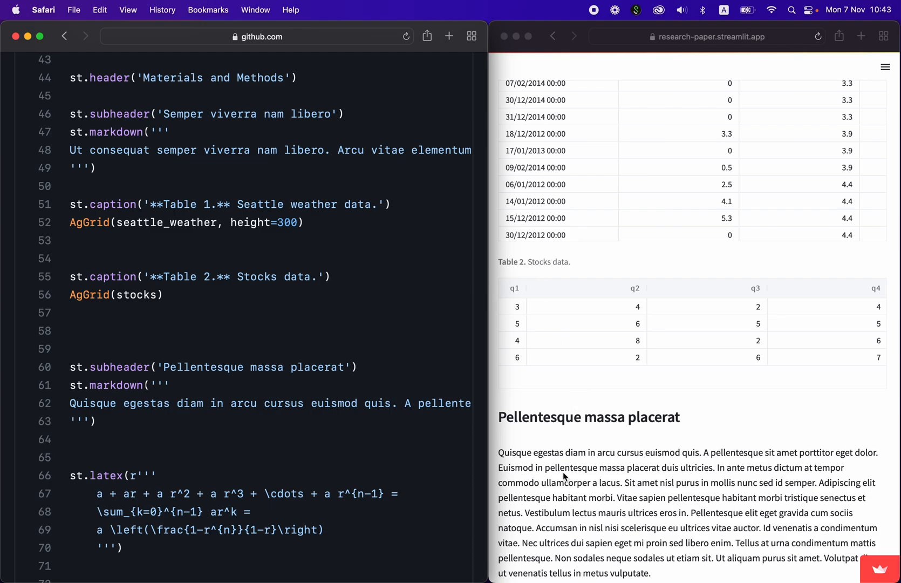
scroll(down, 3)
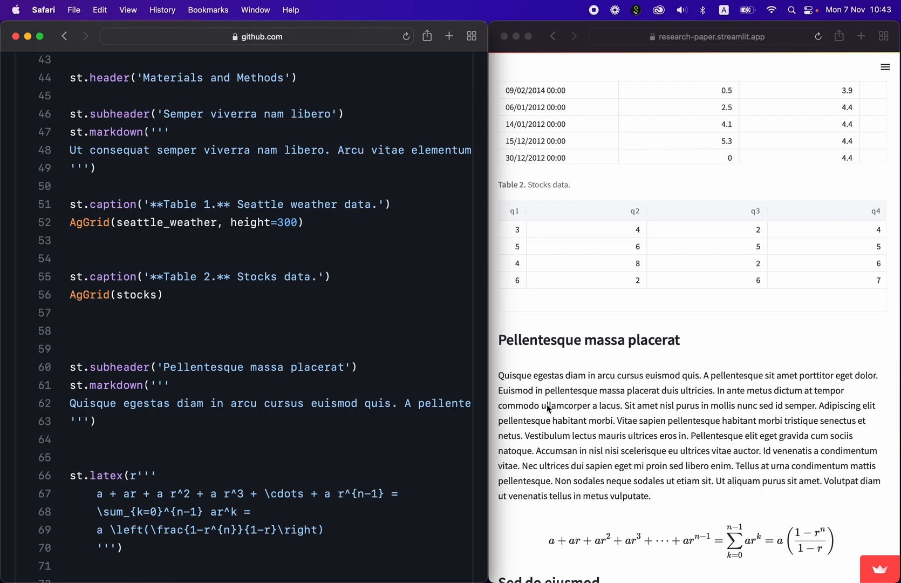
mouse_move(572, 365)
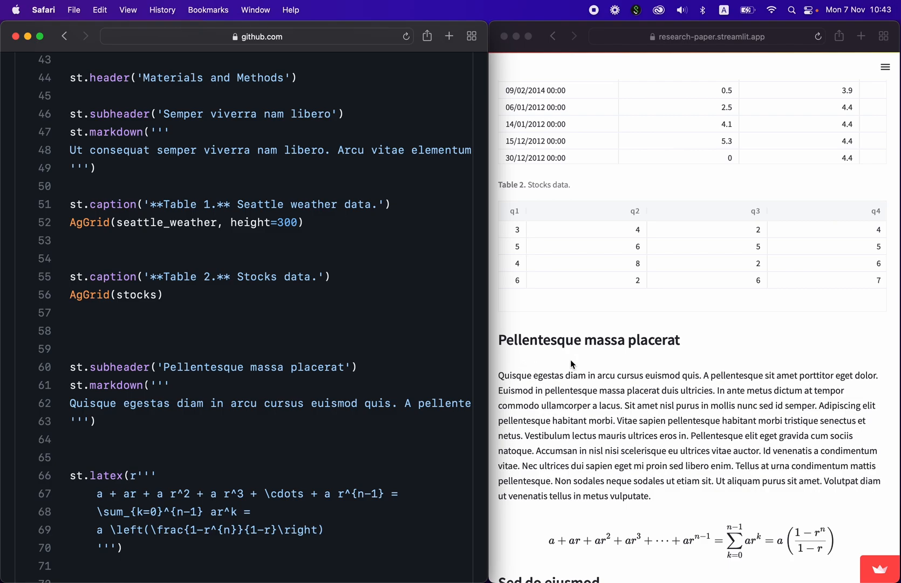
scroll(down, 3)
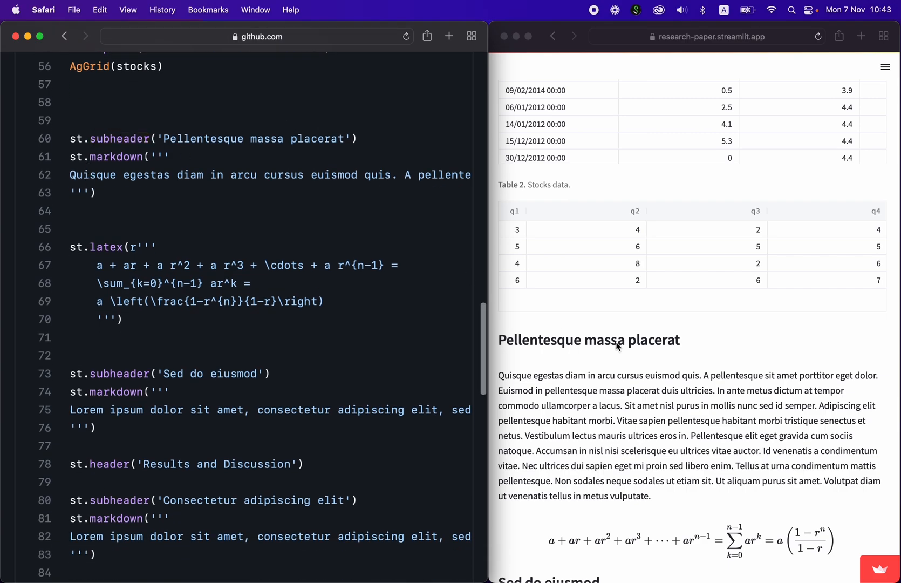
Scroll through the Sed do eiusmod section to Results and Discussion and the line_chart code.
scroll(down, 3)
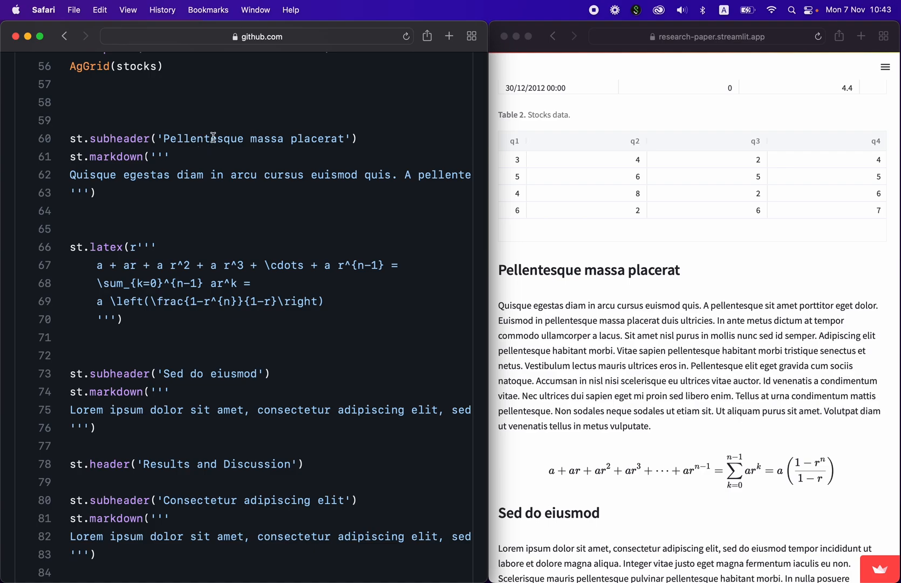
mouse_move(393, 134)
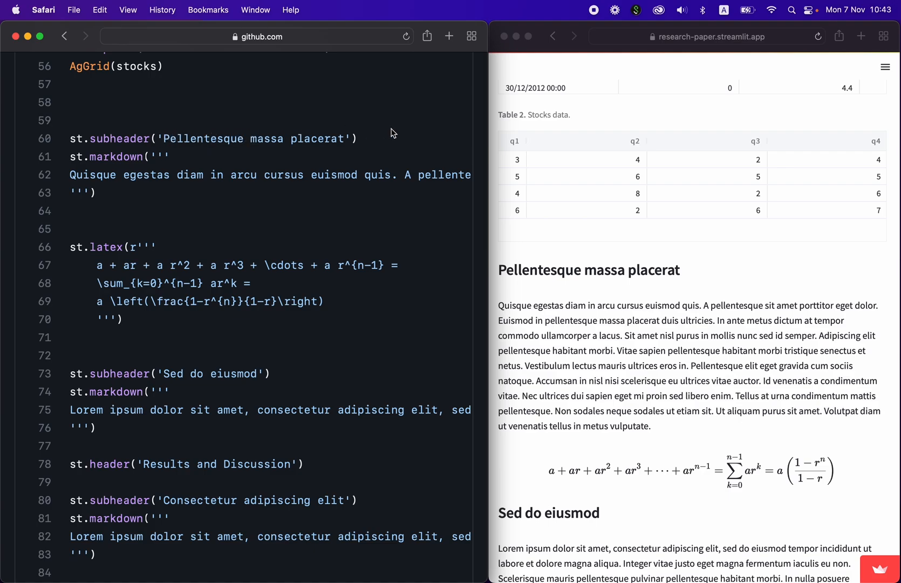
mouse_move(60, 169)
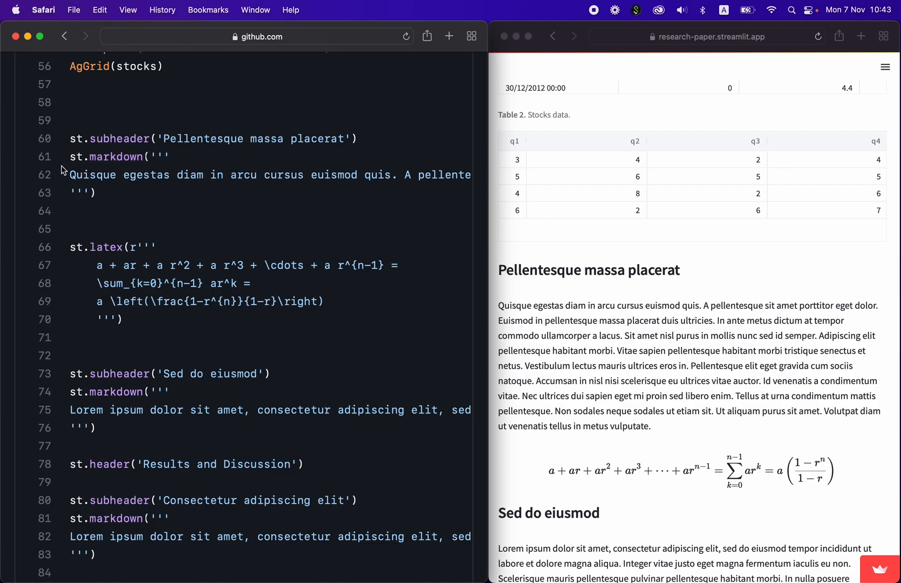
mouse_move(517, 313)
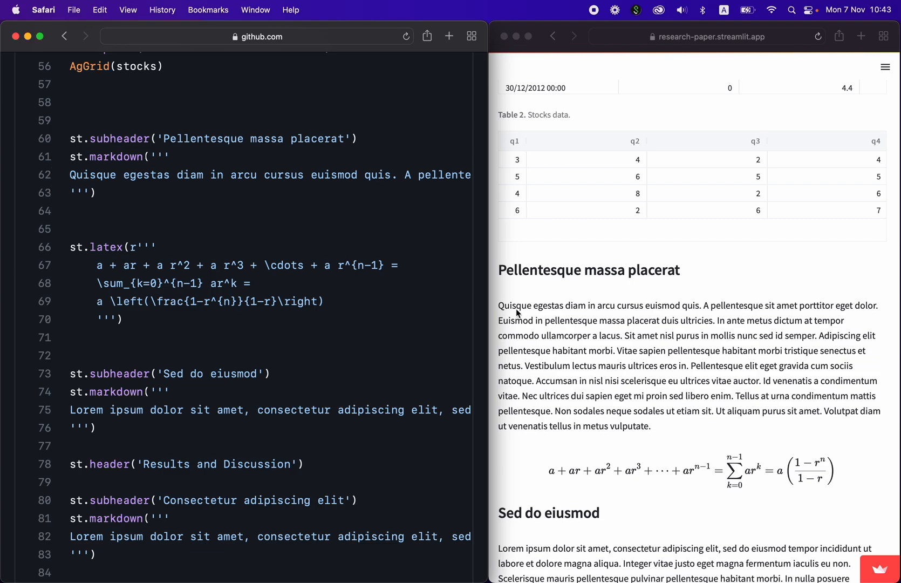
scroll(down, 3)
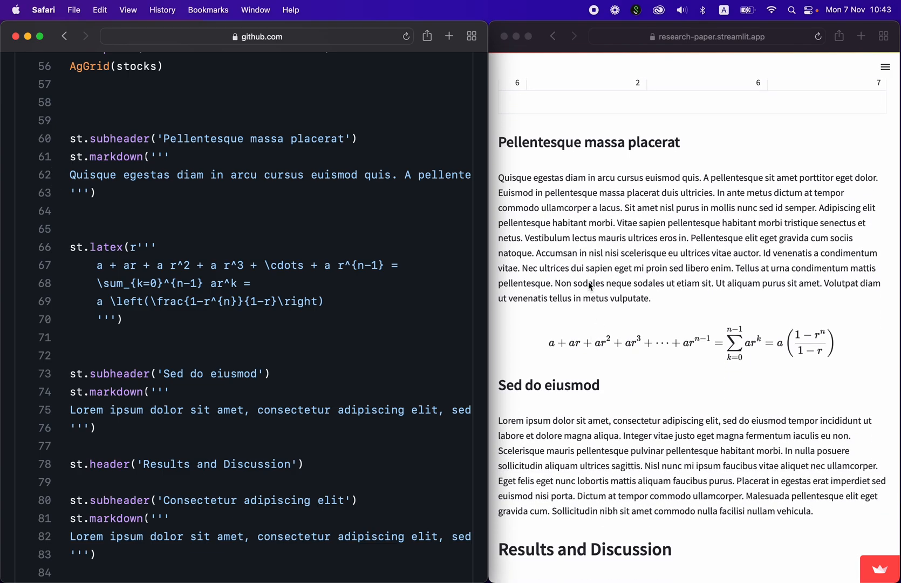
scroll(down, 3)
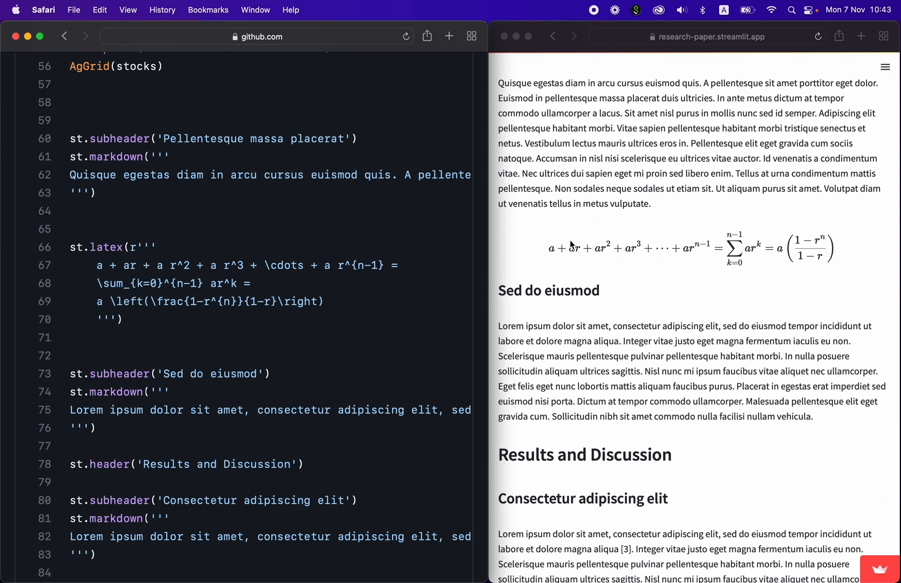
mouse_move(103, 238)
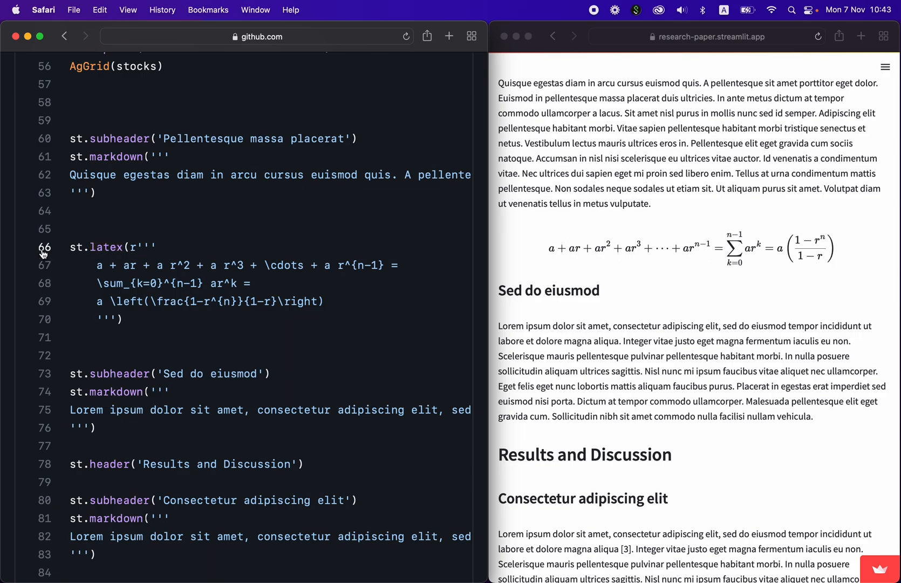
mouse_move(48, 331)
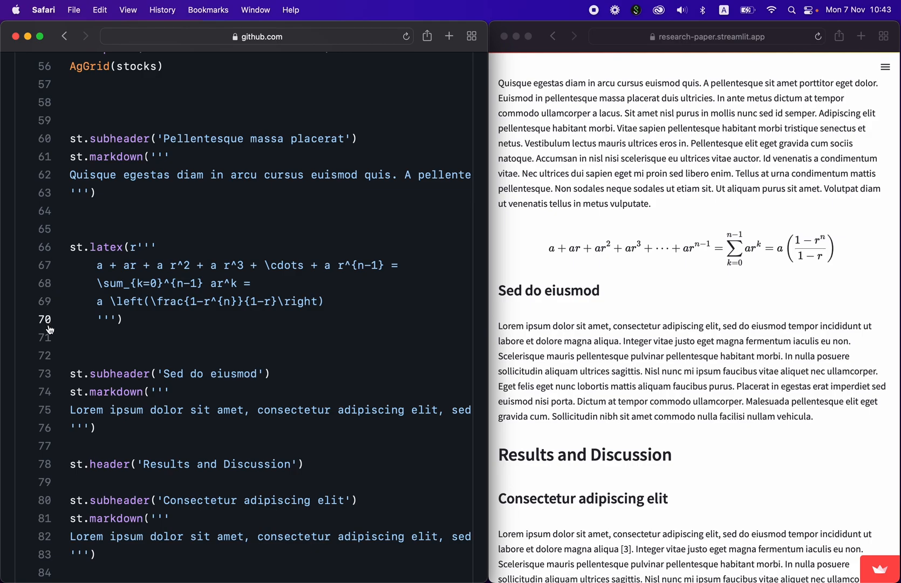
mouse_move(755, 245)
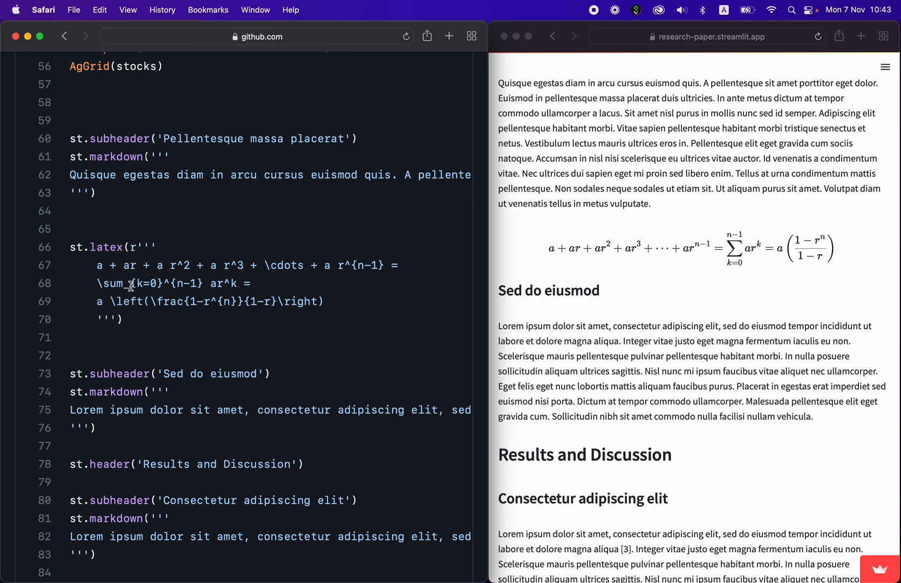
scroll(down, 3)
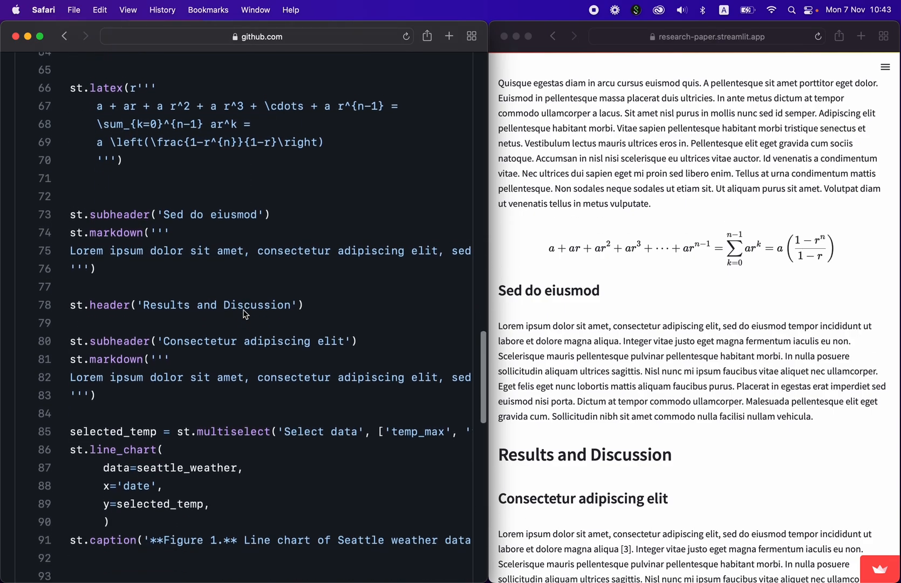
Scroll to the Select data multiselect with temp_max and temp_min beside its code.
scroll(down, 3)
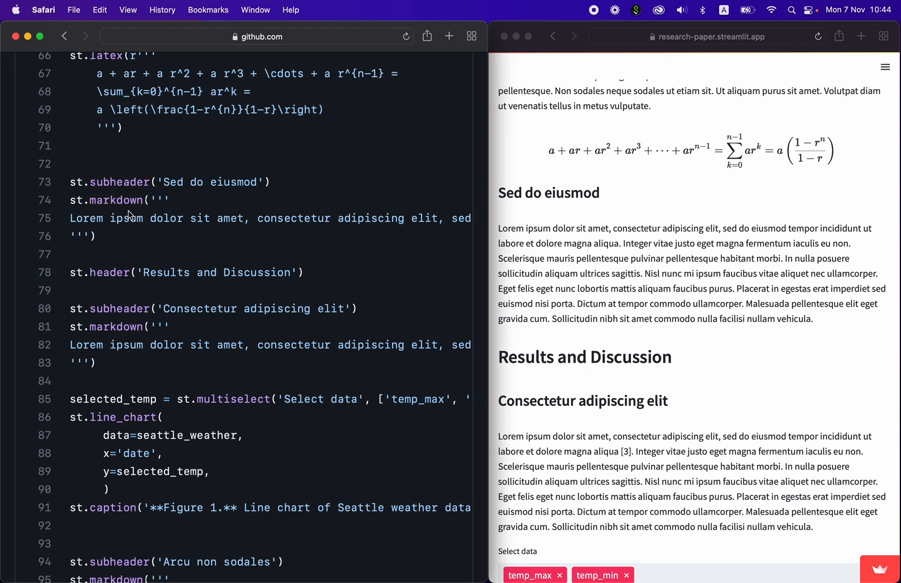
mouse_move(508, 184)
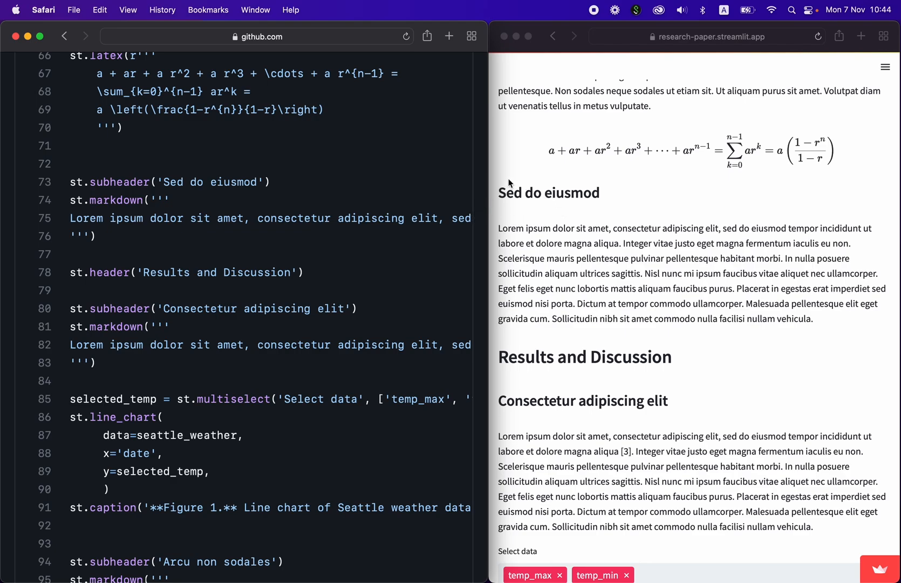
mouse_move(627, 259)
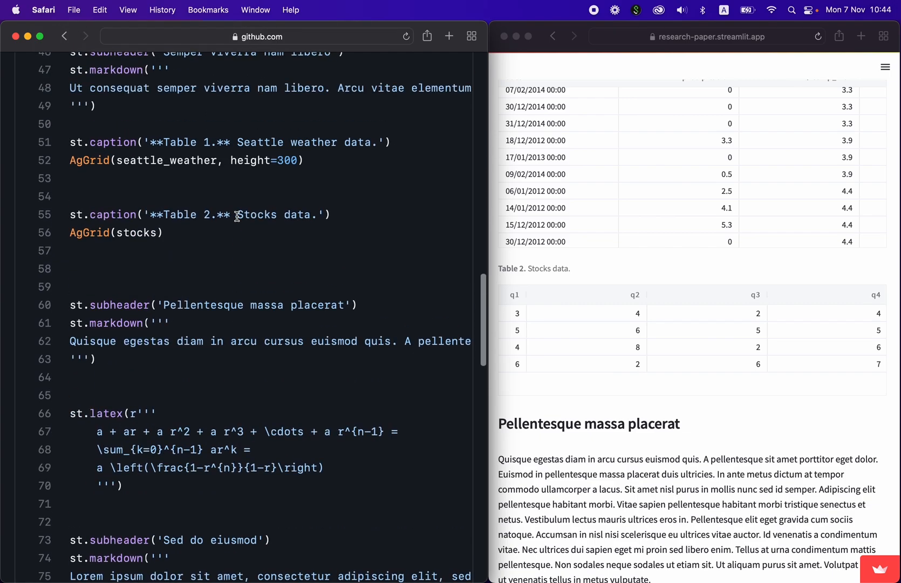
Scroll the app and source down to the Figure 1 Seattle weather line chart code.
scroll(down, 3)
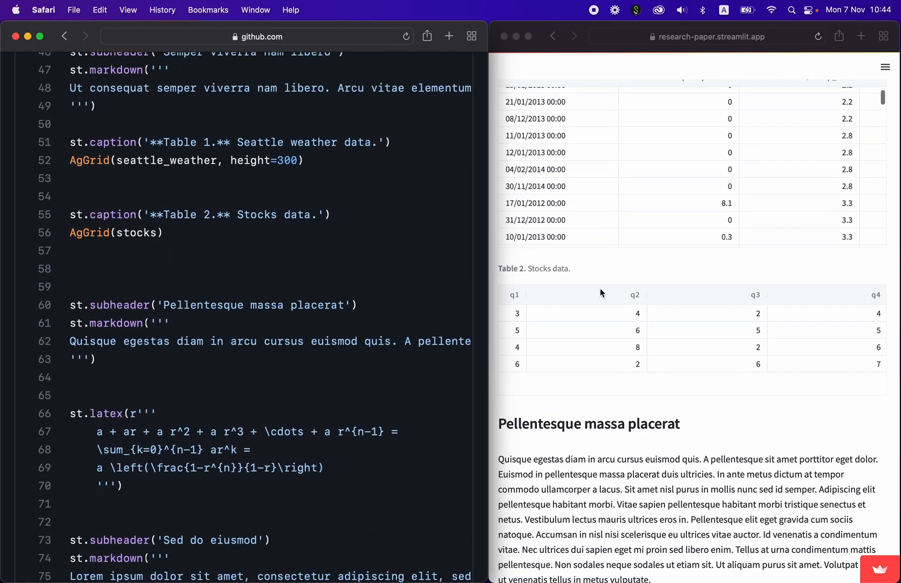
mouse_move(335, 402)
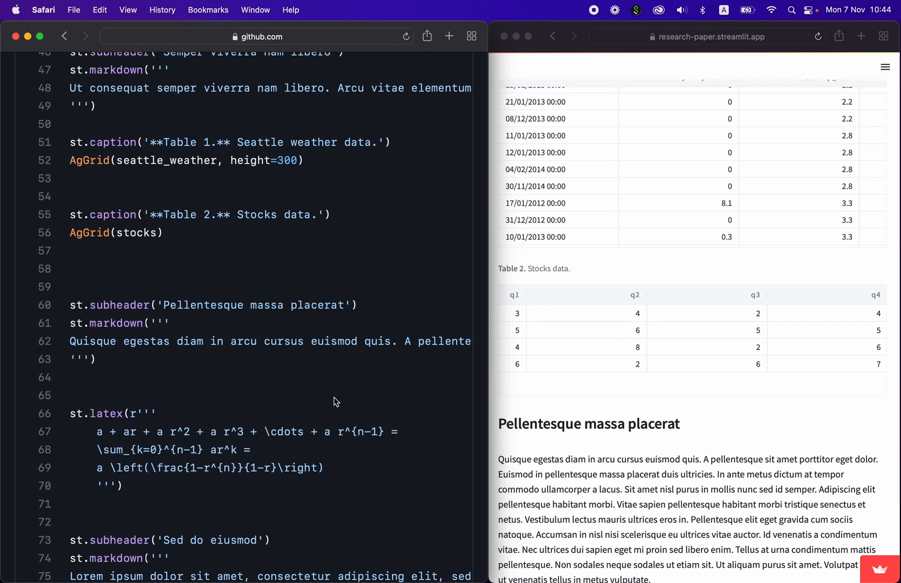
scroll(down, 3)
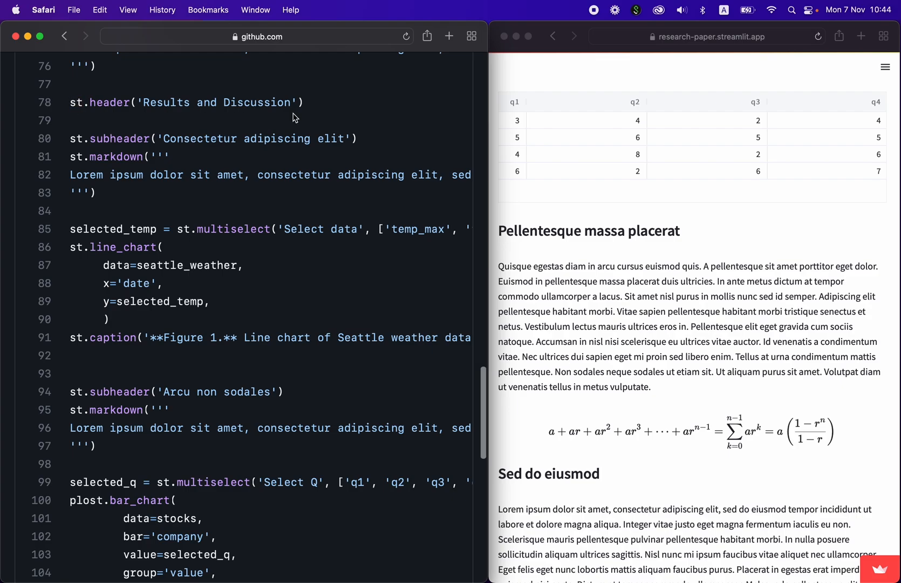
scroll(down, 3)
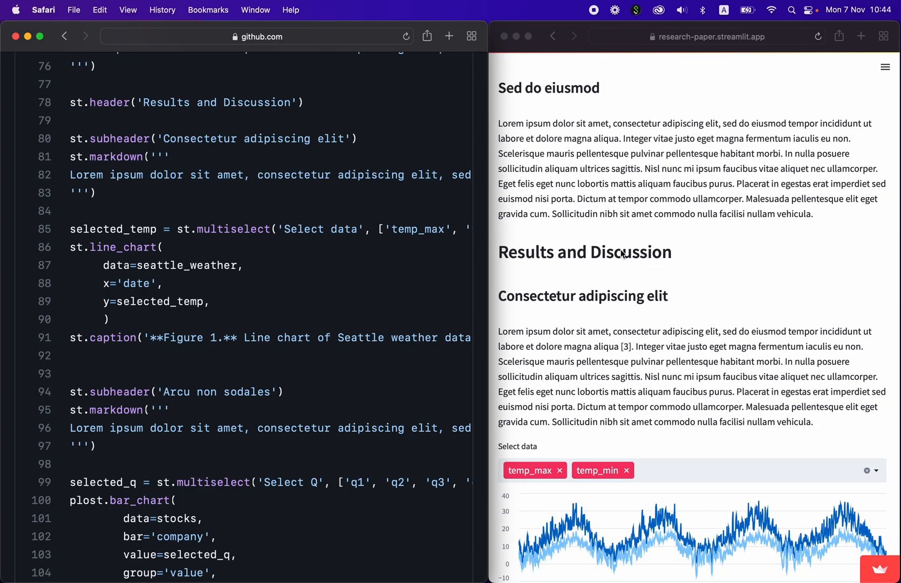
scroll(down, 3)
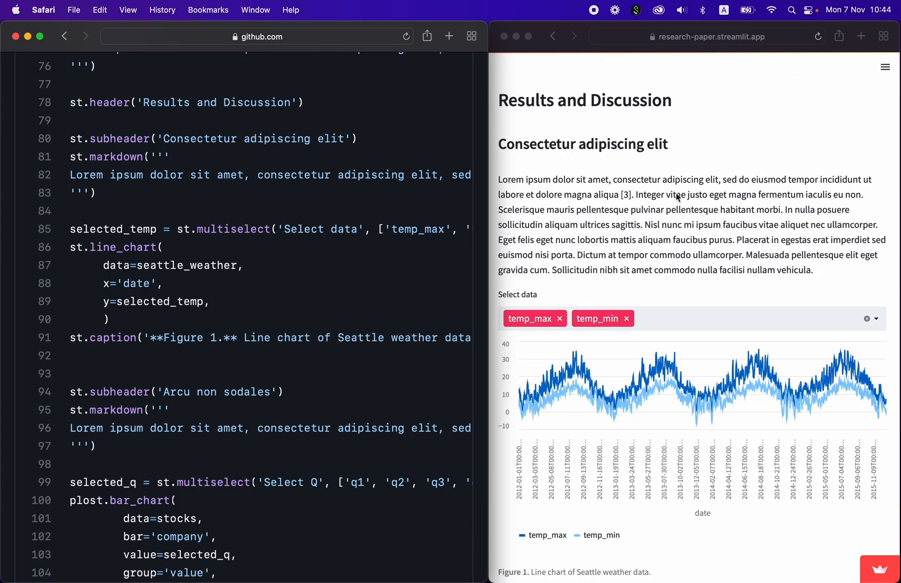
scroll(down, 3)
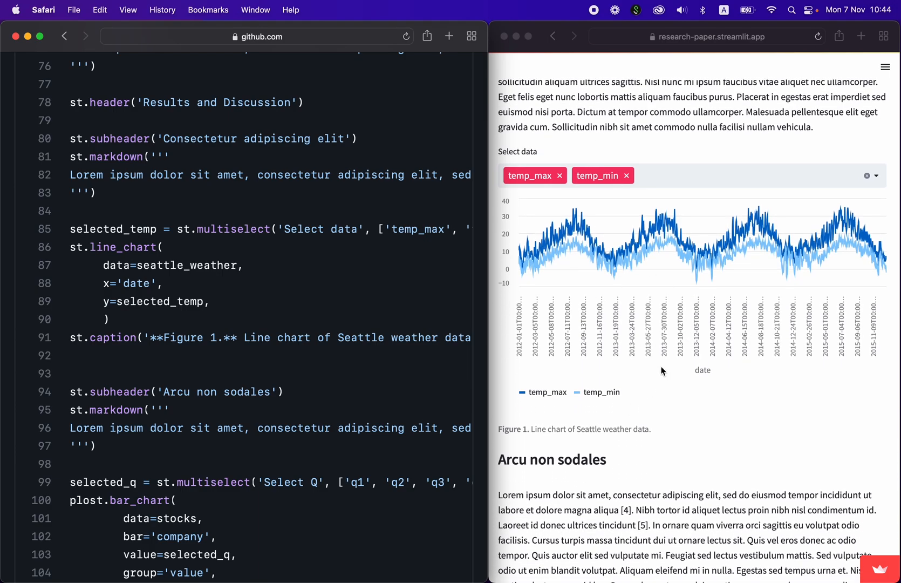
scroll(down, 3)
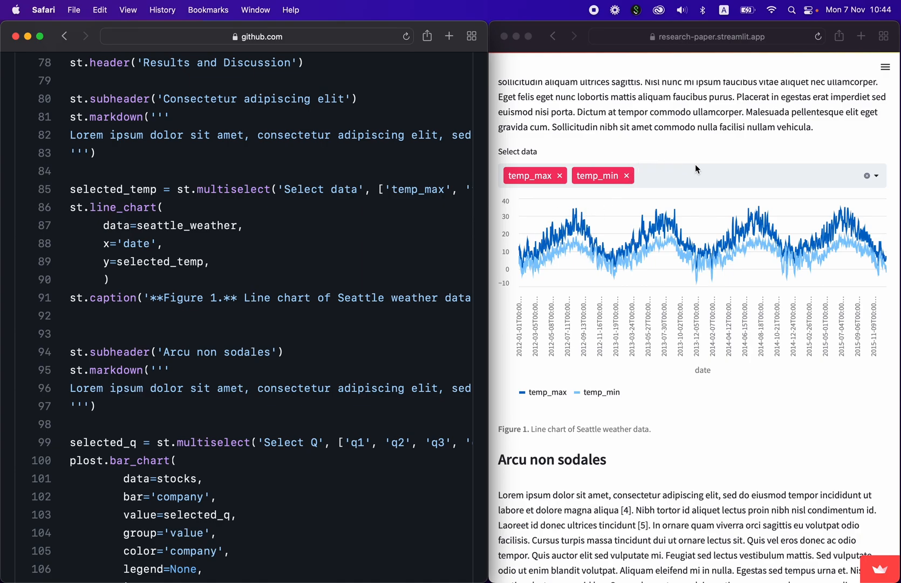
mouse_move(695, 196)
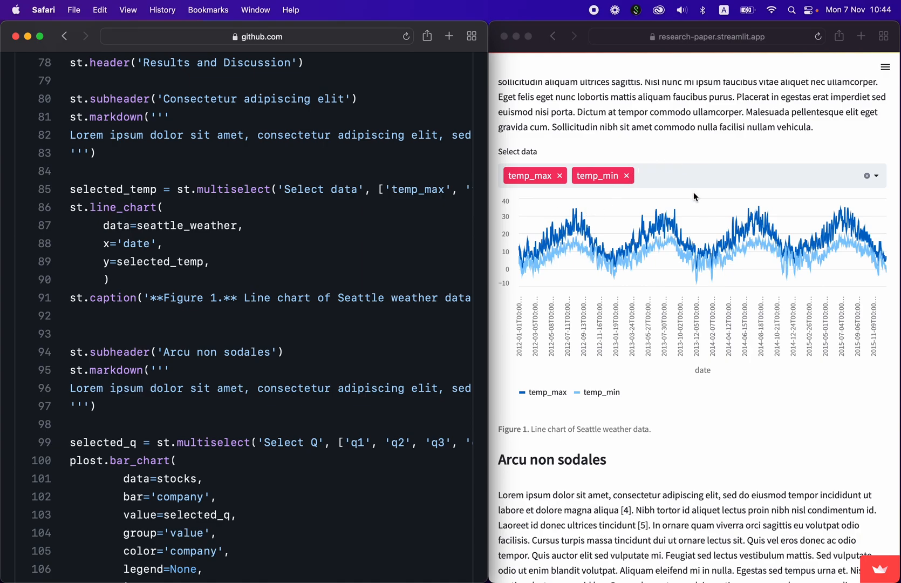
Highlight seattle_weather and selected_temp, revealing the full multiselect line with temp_max and temp_min.
double_click(185, 226)
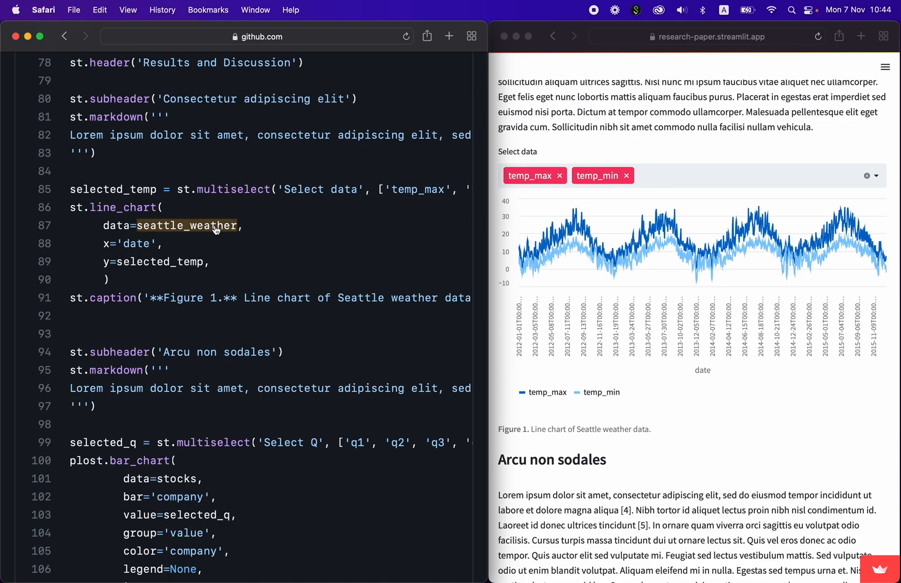
mouse_move(155, 190)
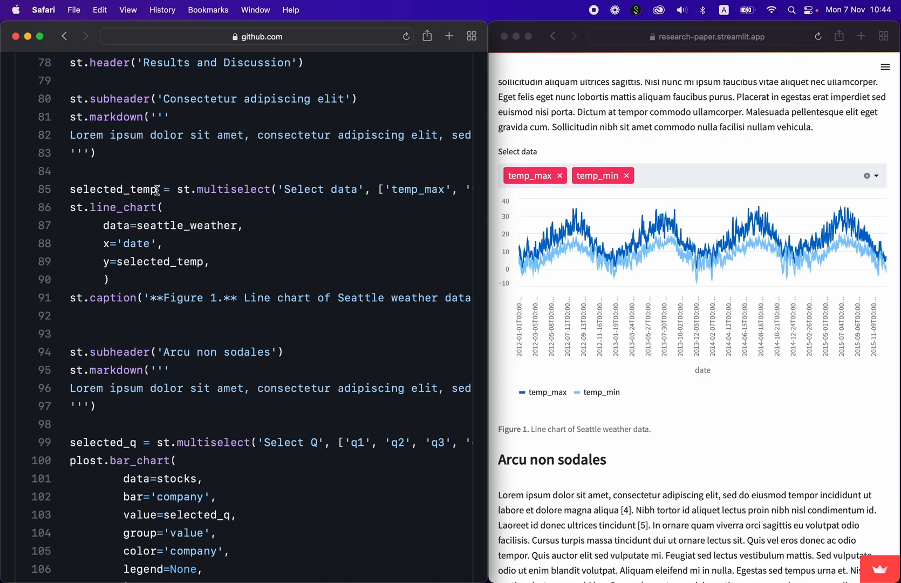
double_click(218, 189)
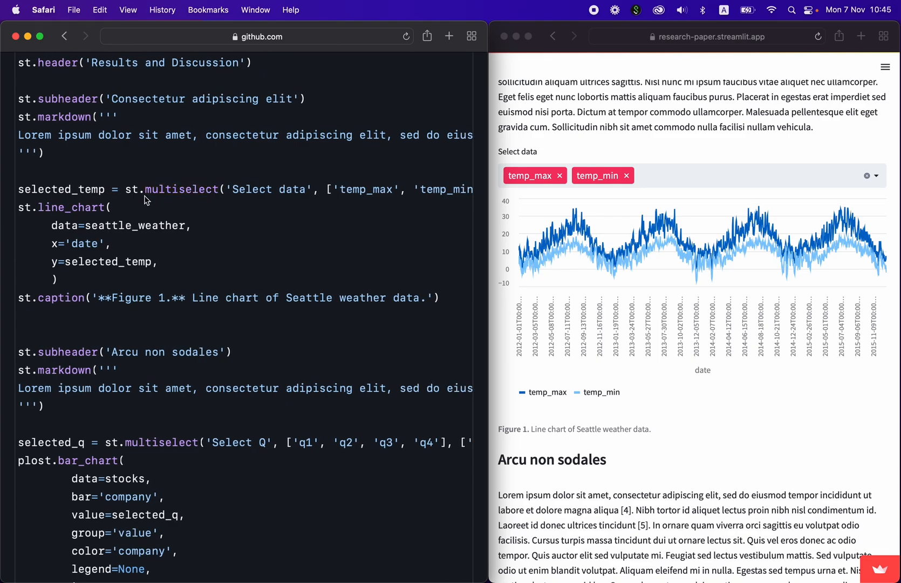
scroll(right, 3)
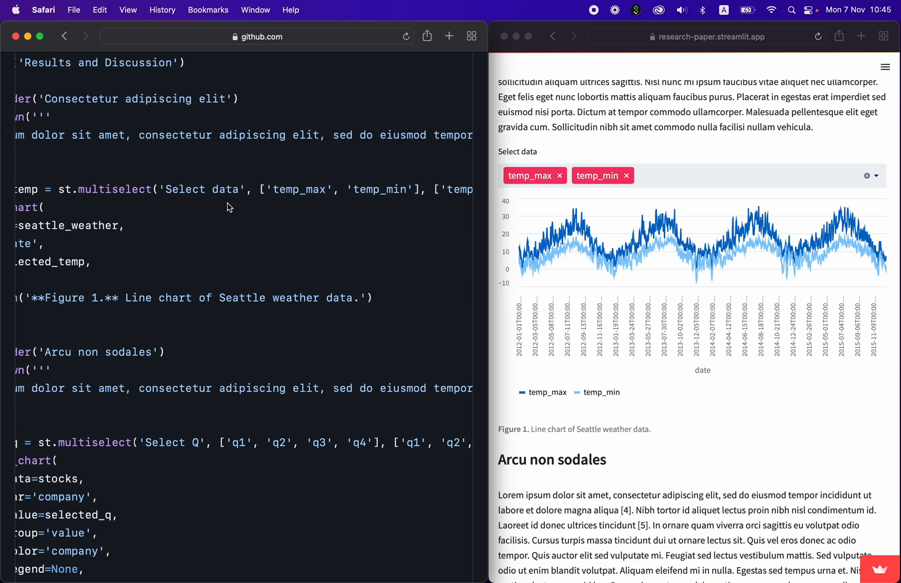
mouse_move(537, 155)
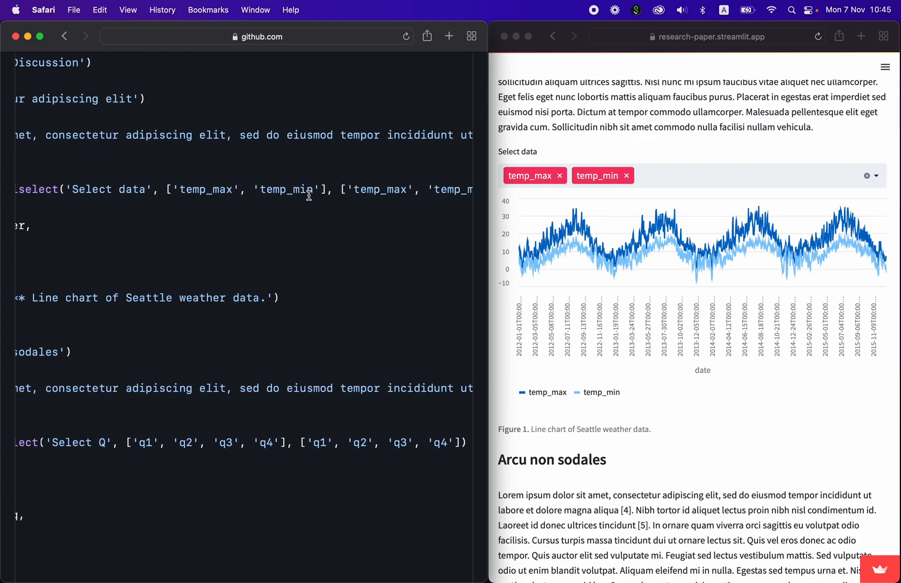
drag(166, 189, 328, 189)
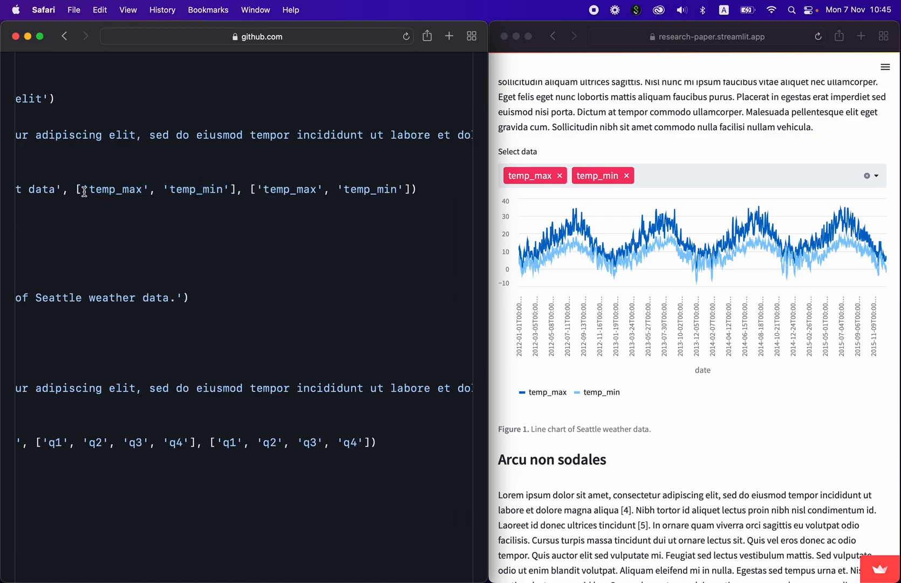
mouse_move(634, 176)
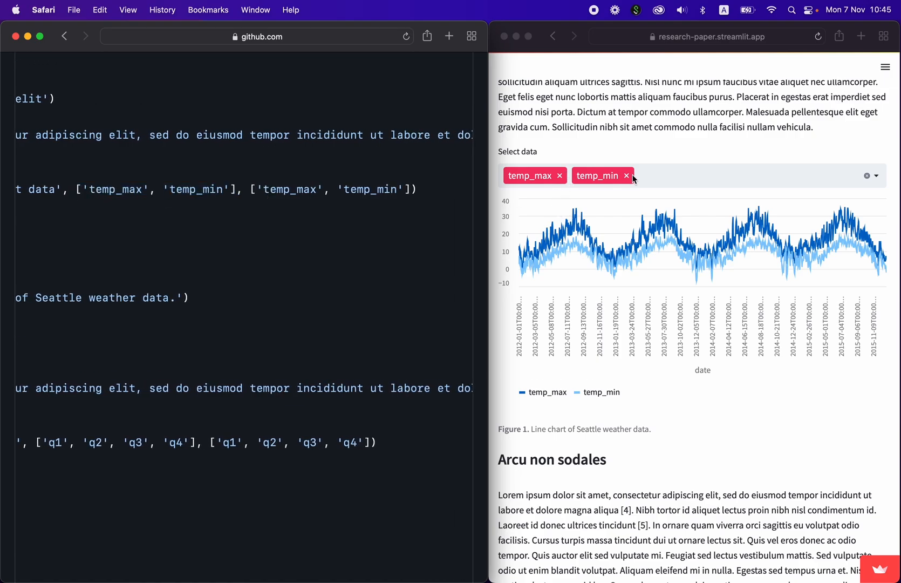
mouse_move(593, 173)
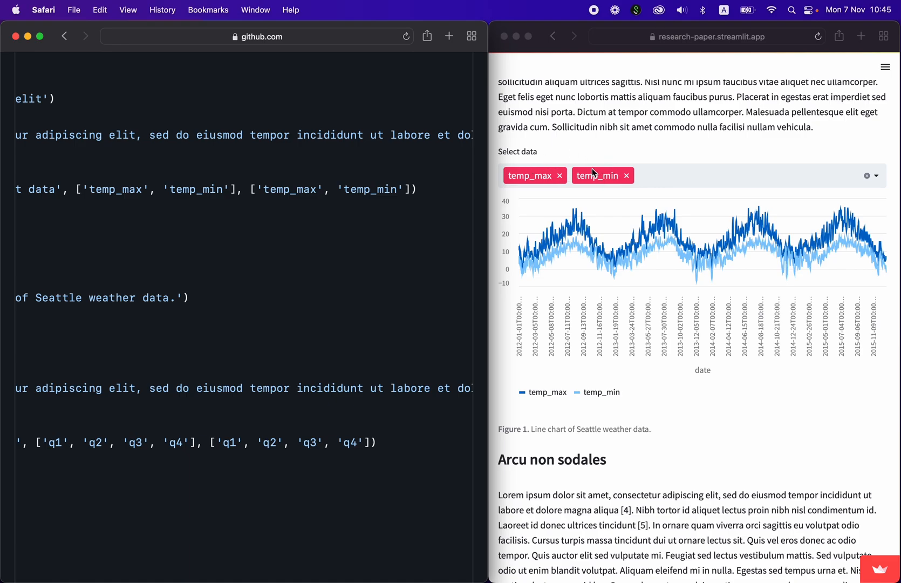
mouse_move(335, 281)
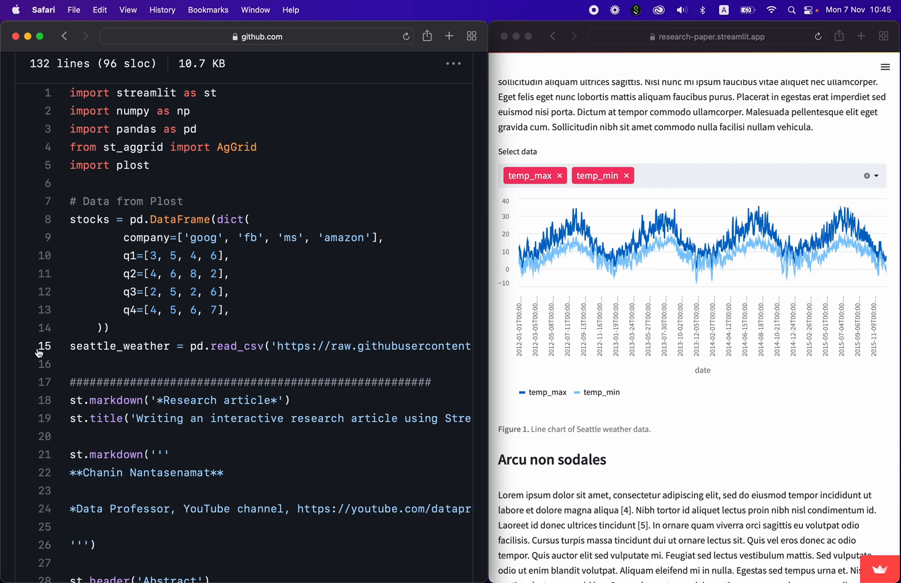
Scroll to the Figure 1 line chart beside the multiselect, line_chart and bar_chart code (lines 78–106).
scroll(down, 3)
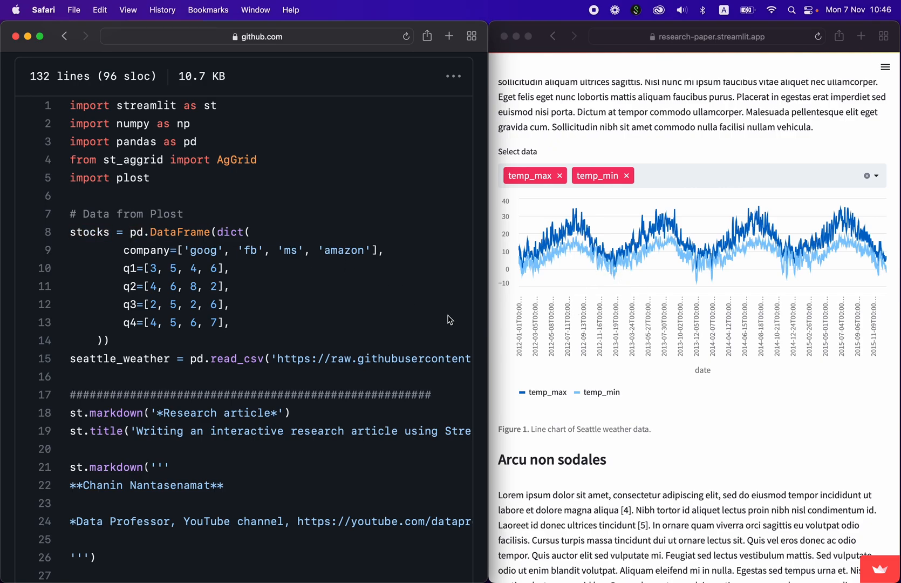
scroll(down, 3)
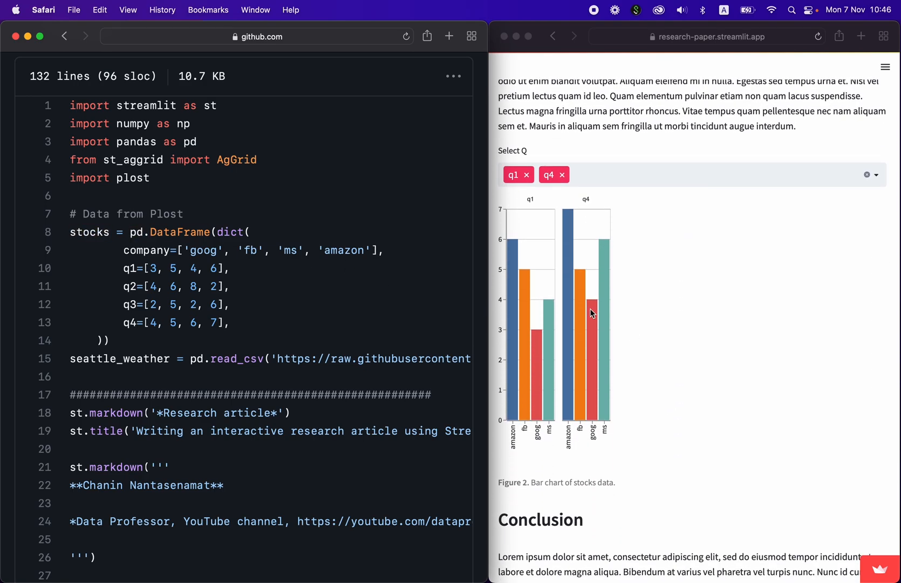
scroll(down, 3)
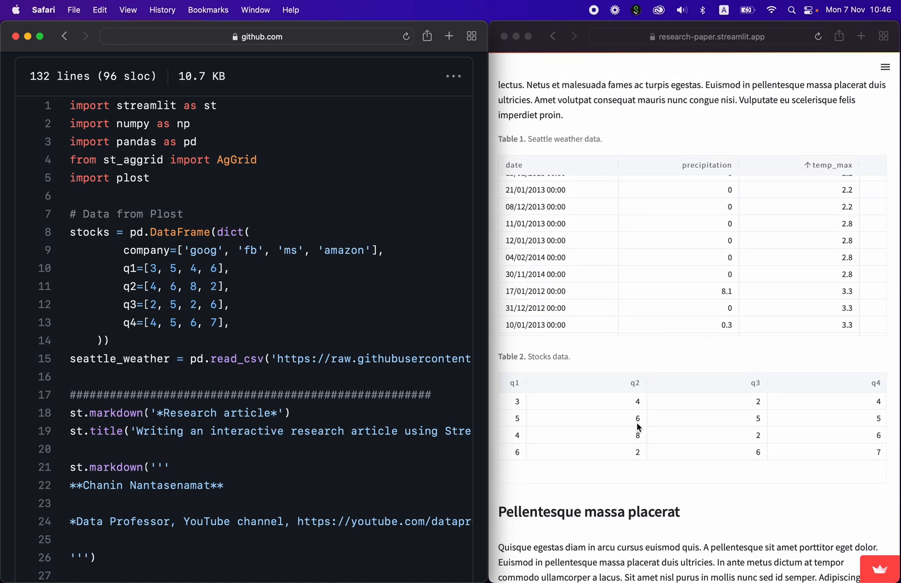
scroll(down, 3)
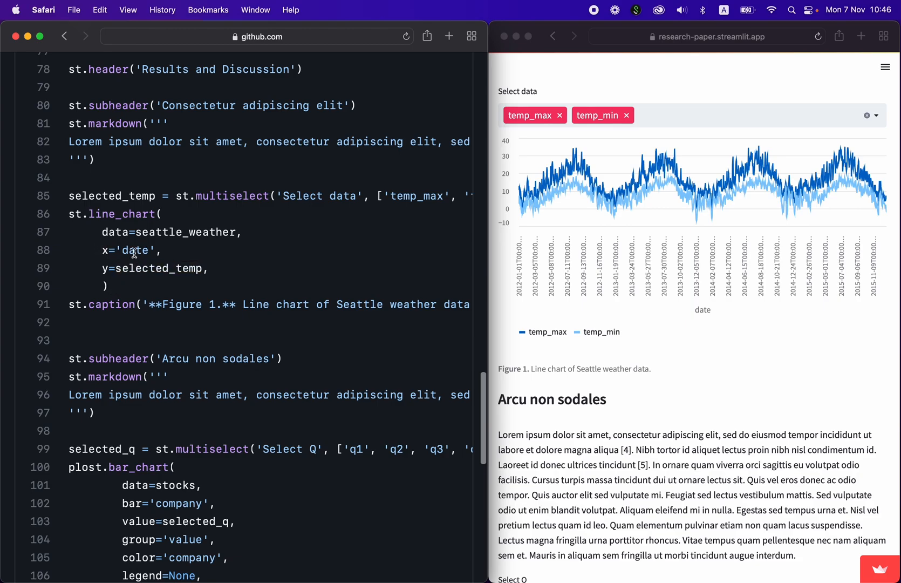
Mark st.caption and the ** markers for Figure 1, then reach the Arcu non sodales q1/q4 bar chart.
double_click(156, 269)
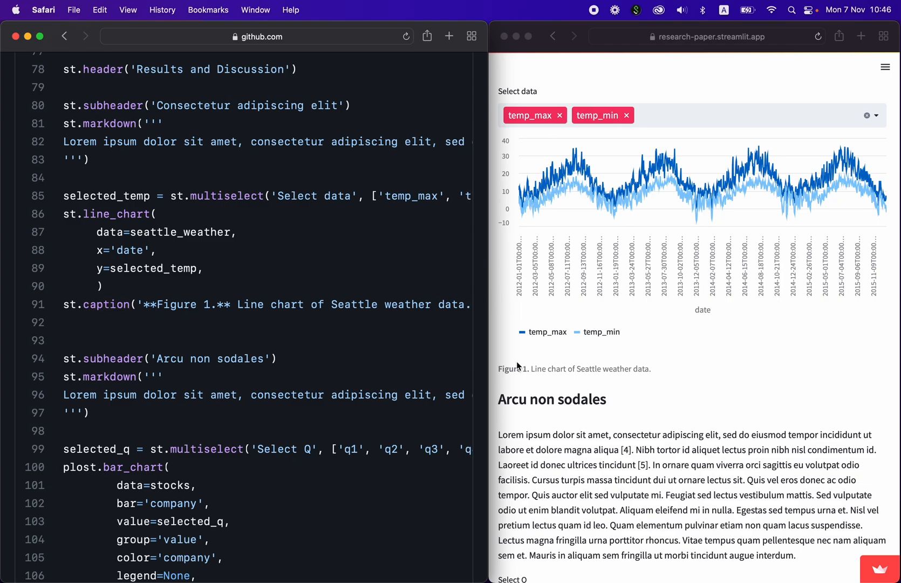
double_click(106, 304)
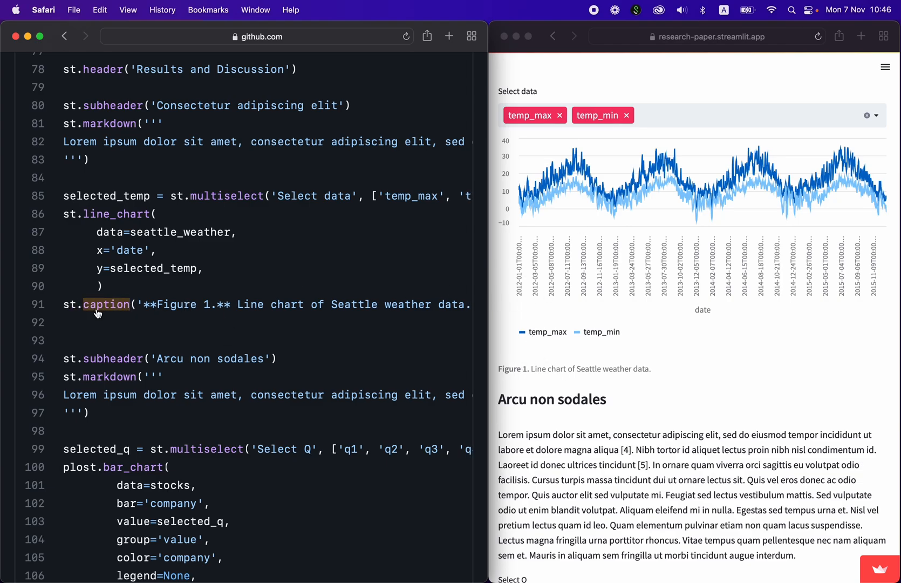
double_click(149, 305)
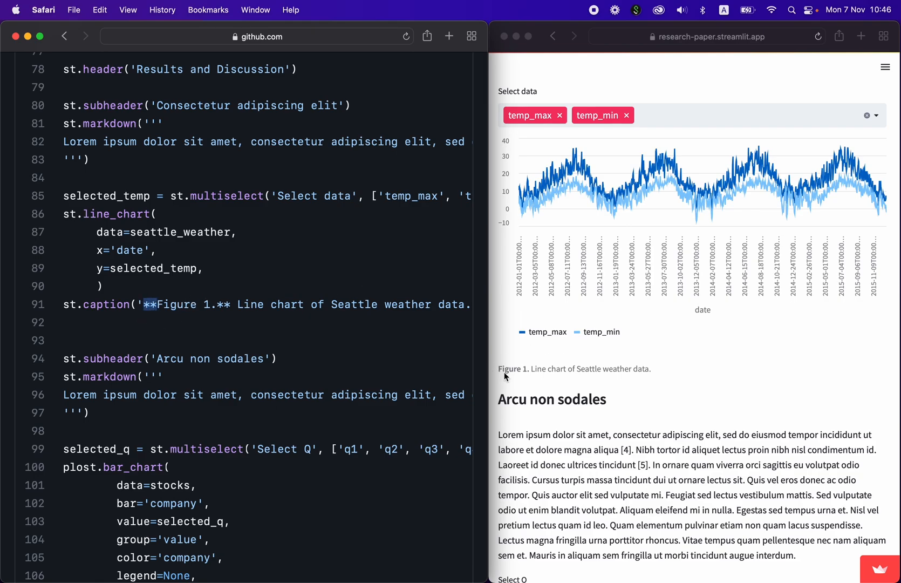
scroll(down, 3)
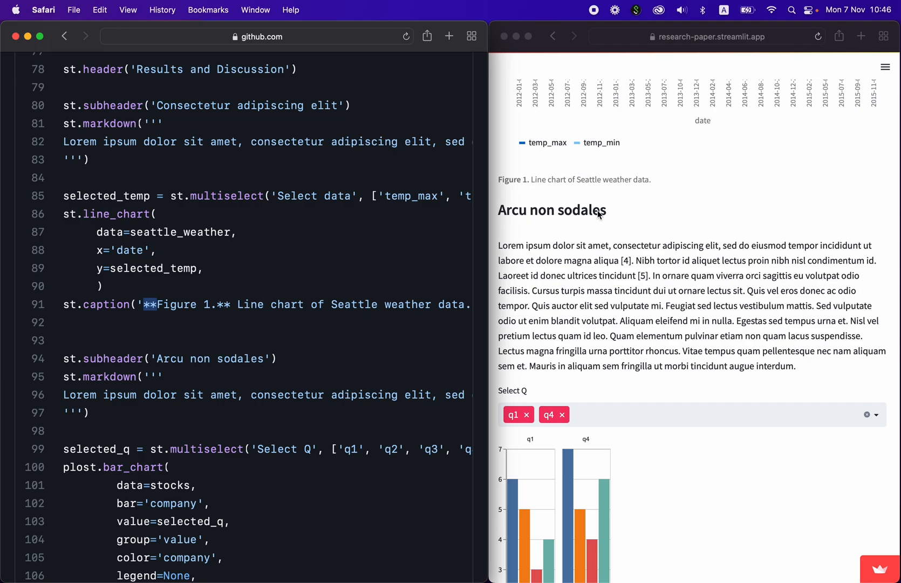
mouse_move(241, 362)
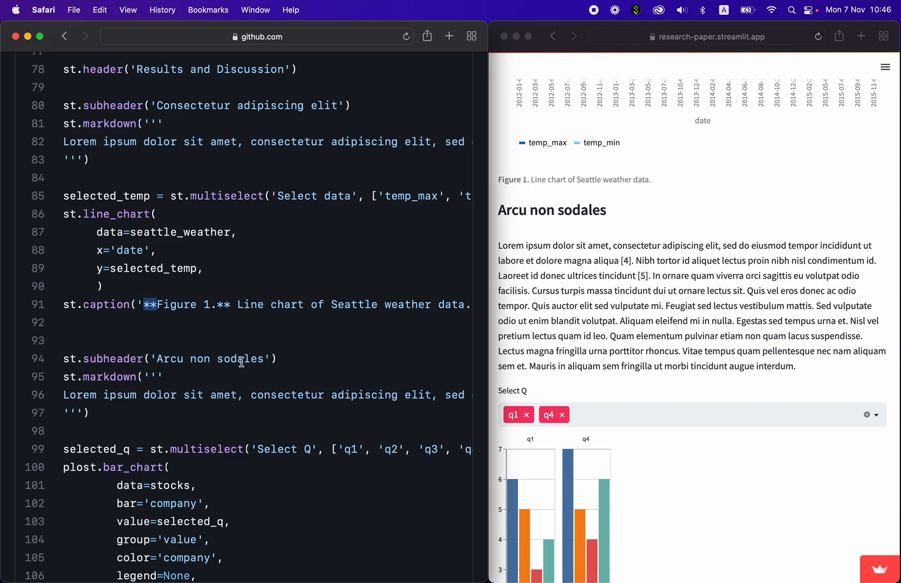
Scroll to the full Figure 2 stocks bar chart beside the plost.bar_chart and caption code.
scroll(down, 3)
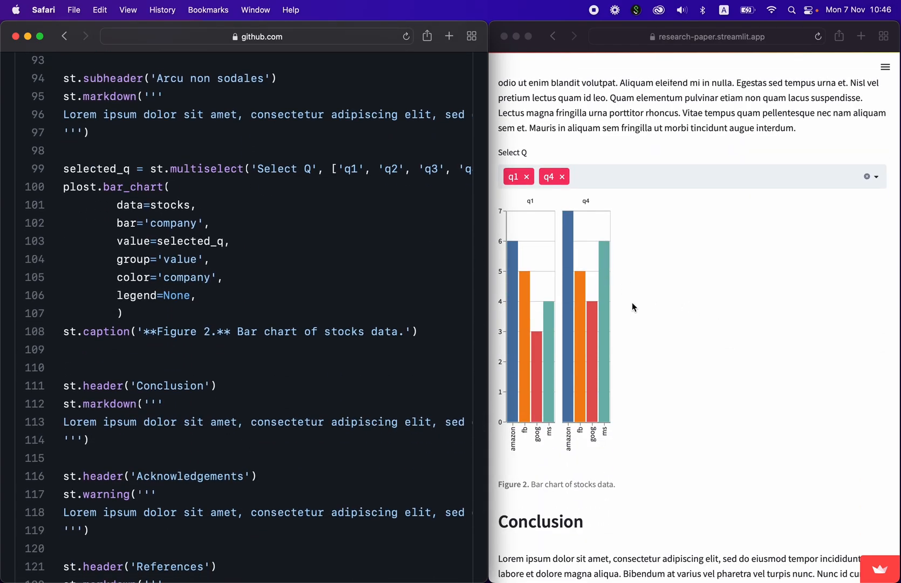
mouse_move(226, 209)
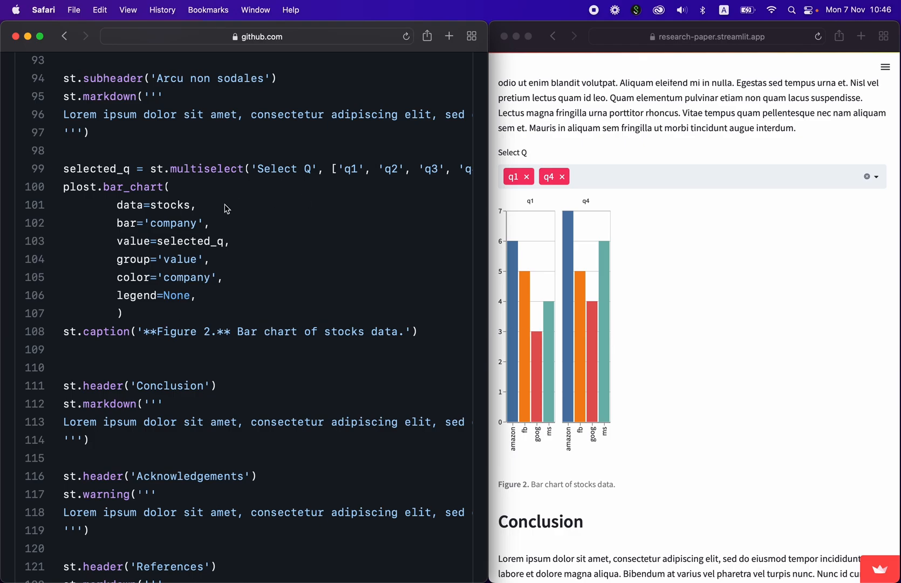
mouse_move(229, 181)
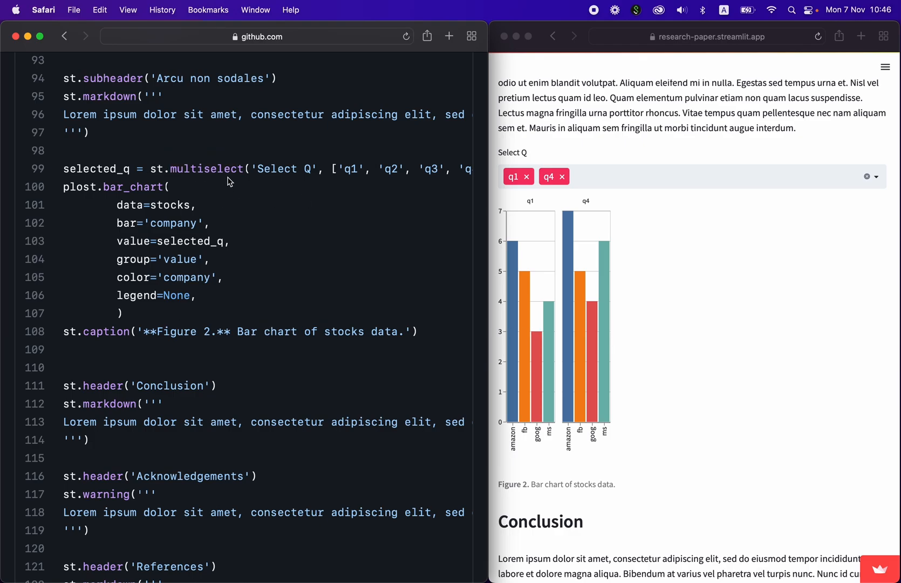
mouse_move(258, 191)
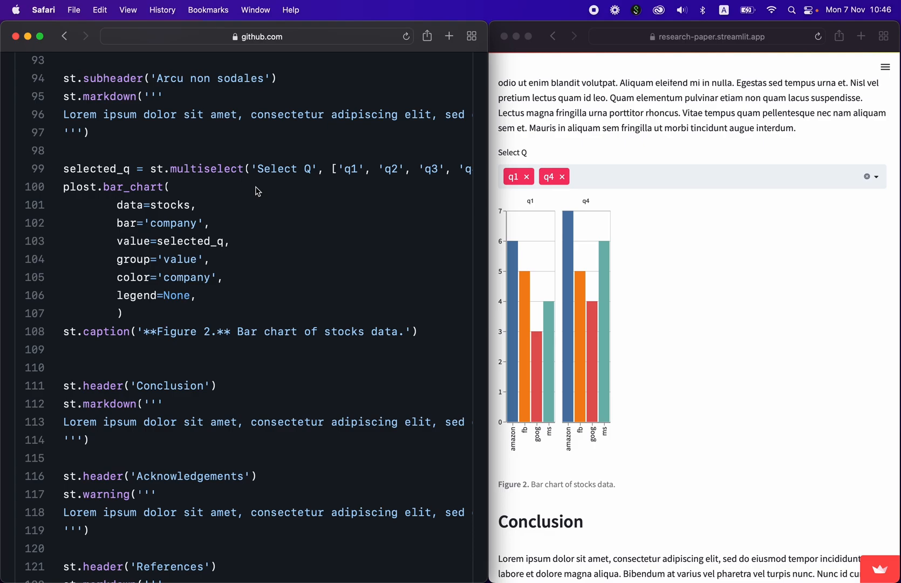
mouse_move(608, 177)
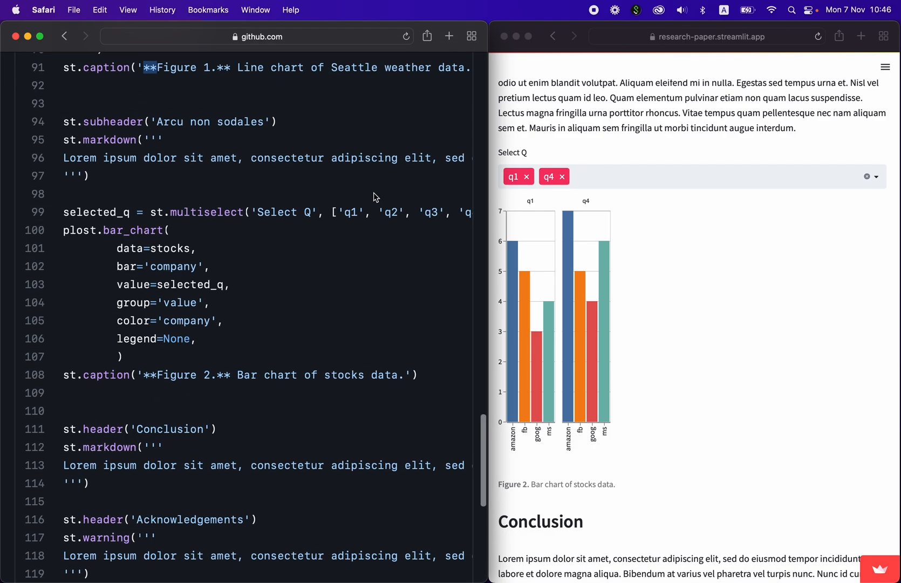
scroll(right, 3)
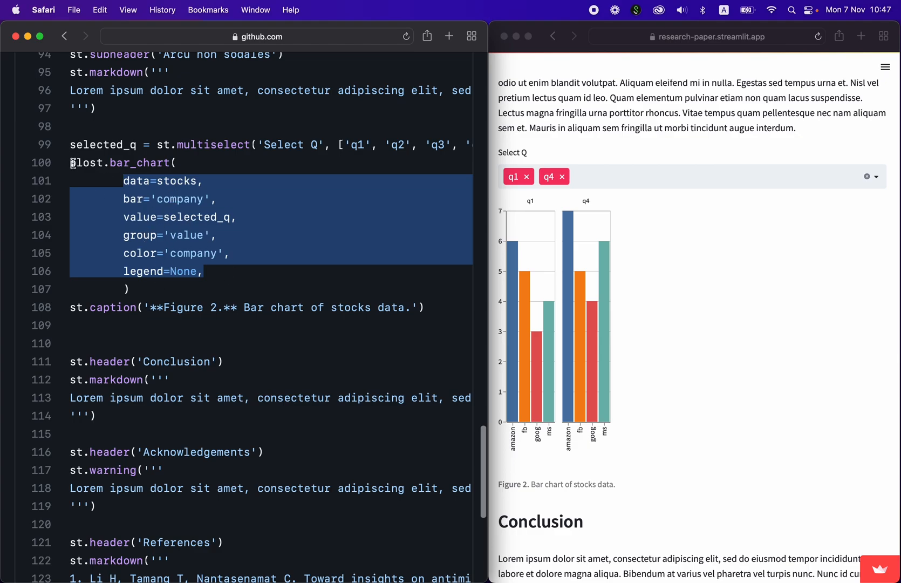
scroll(down, 3)
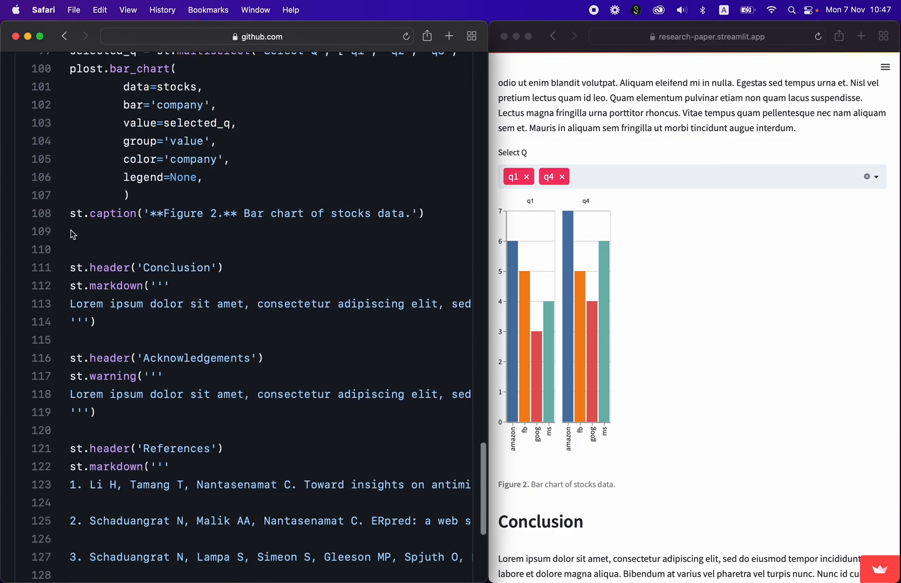
mouse_move(719, 460)
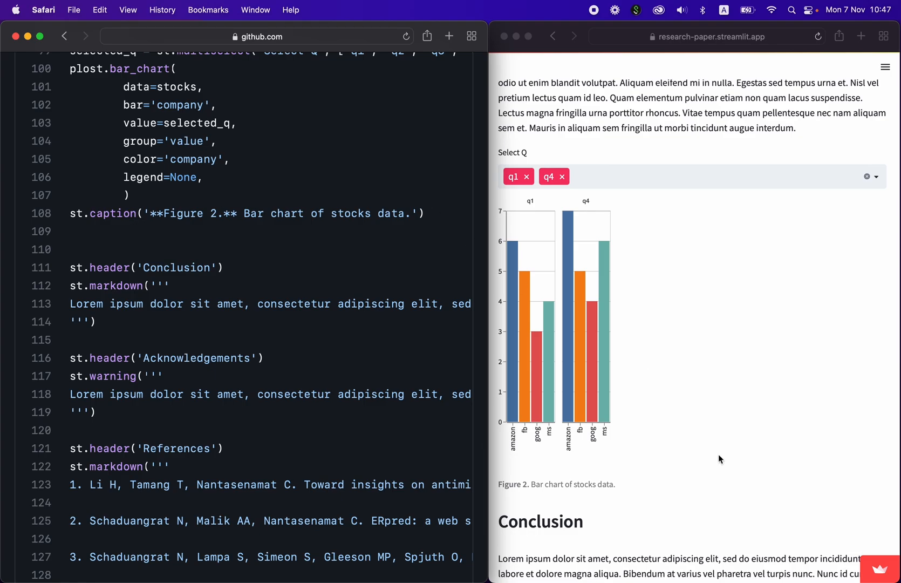
Scroll past Conclusion to Acknowledgements and References, with the GitHub file shown to line 132.
scroll(down, 3)
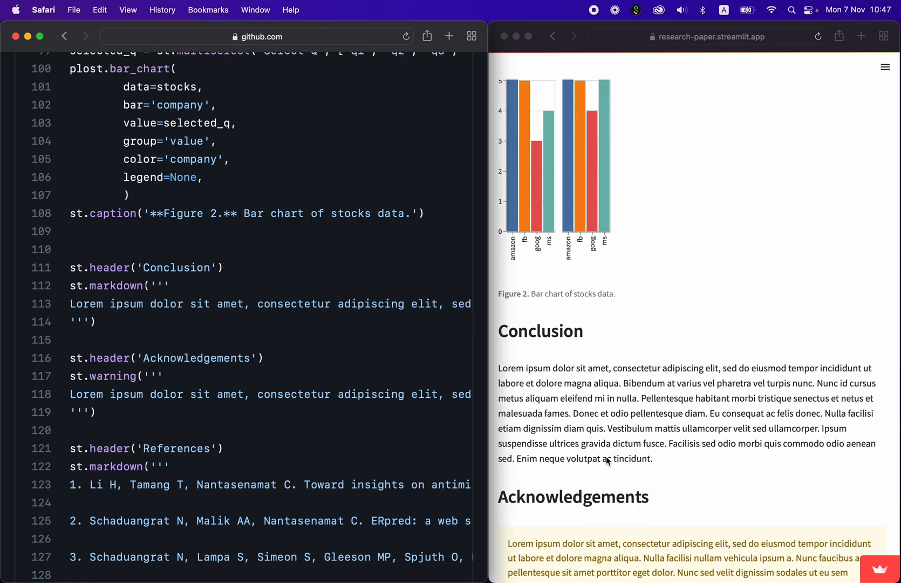
scroll(down, 3)
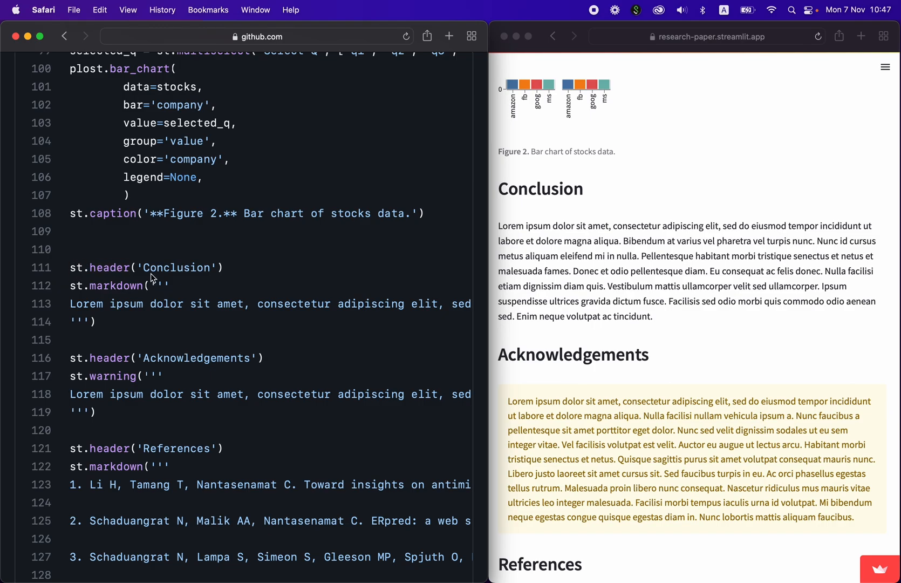
scroll(down, 3)
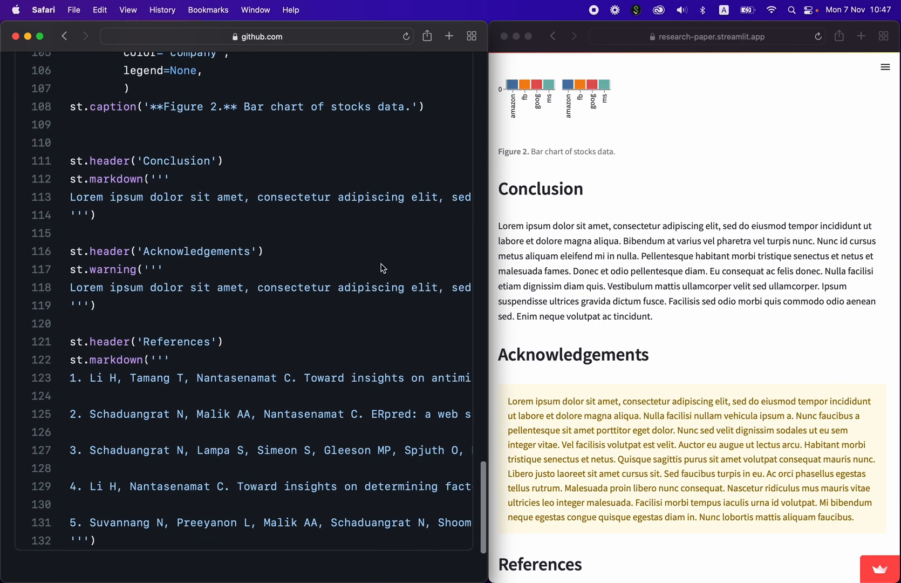
scroll(down, 3)
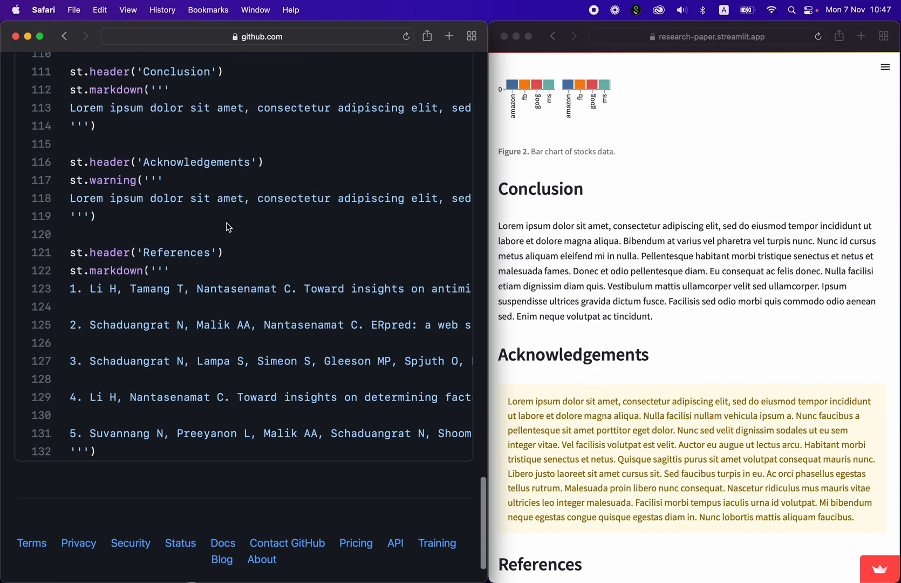
mouse_move(627, 350)
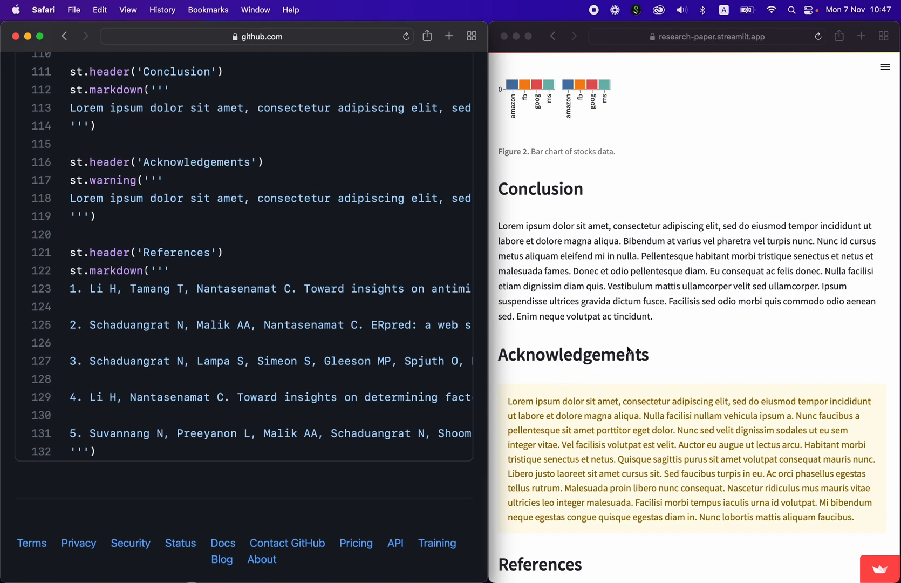
scroll(down, 3)
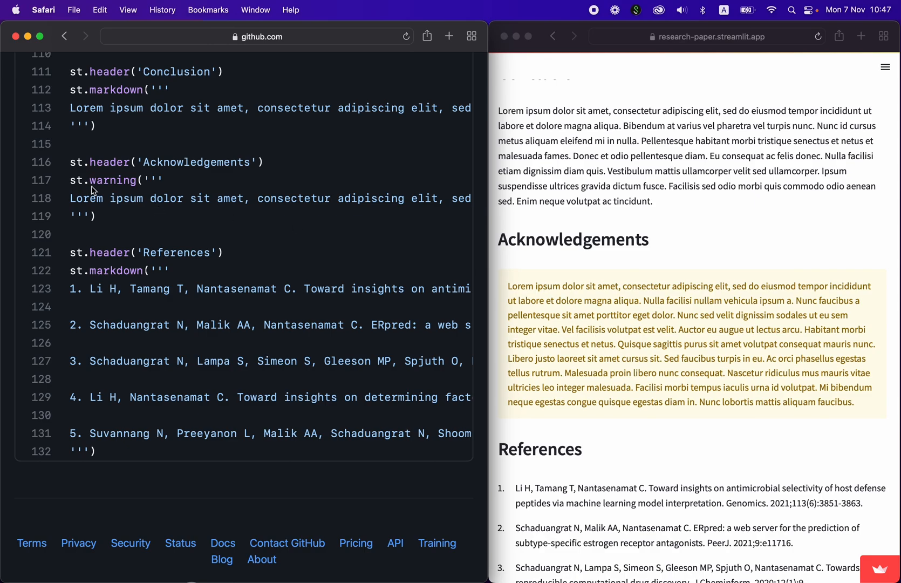
mouse_move(594, 320)
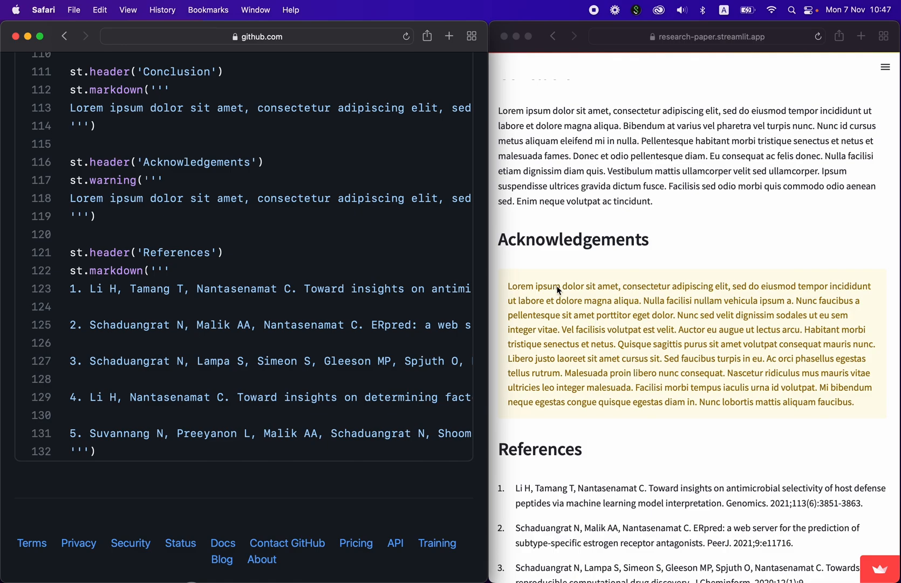
mouse_move(733, 201)
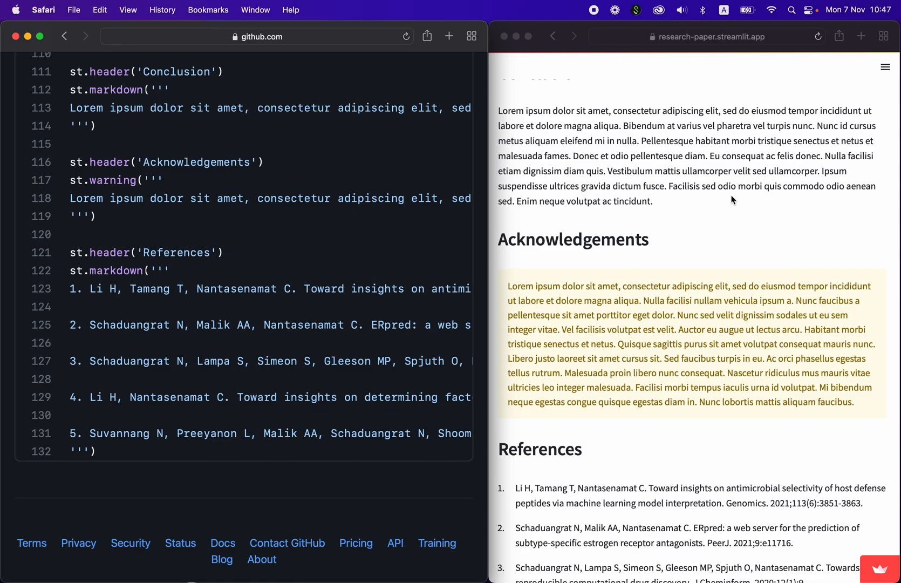
mouse_move(399, 270)
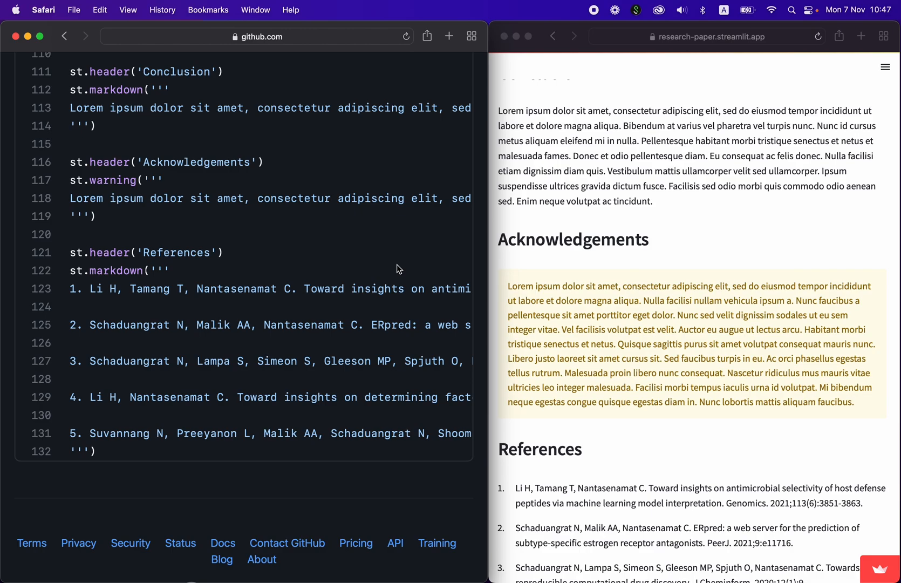
mouse_move(644, 261)
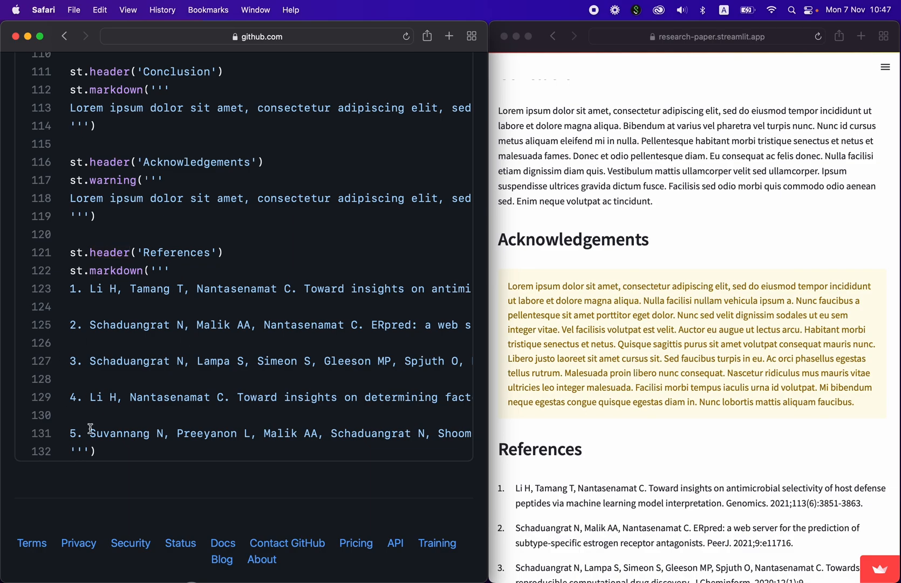
mouse_move(185, 271)
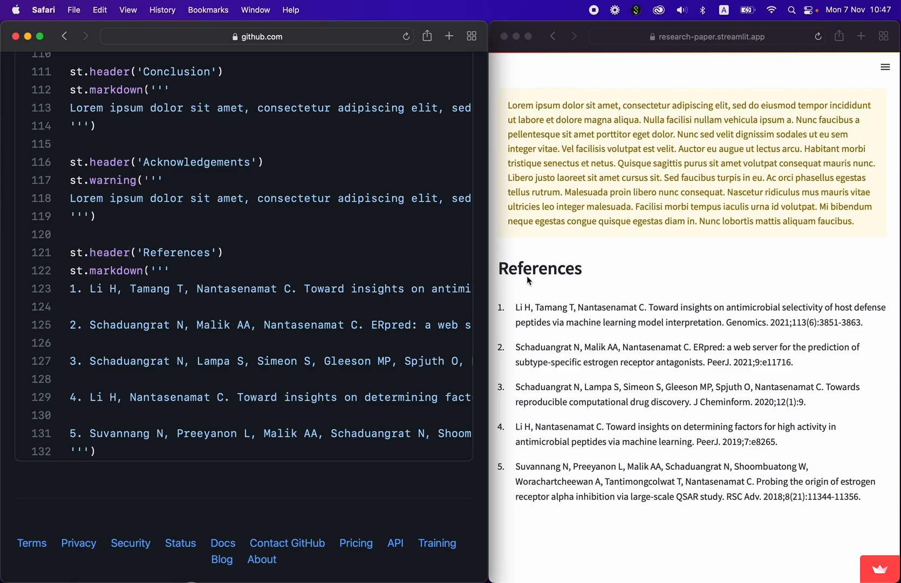
Scroll to the article's end showing all five References and mark J Cheminform in the third.
scroll(down, 3)
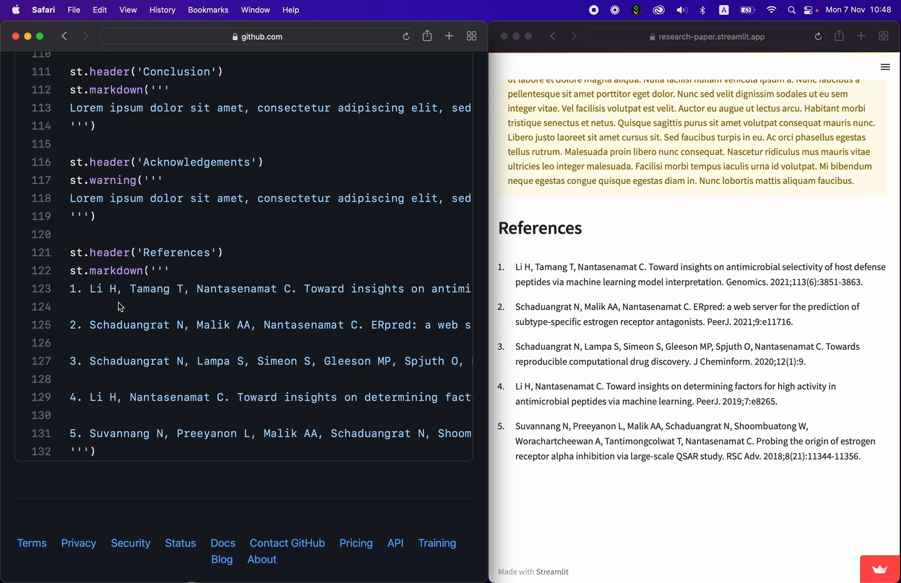
mouse_move(168, 310)
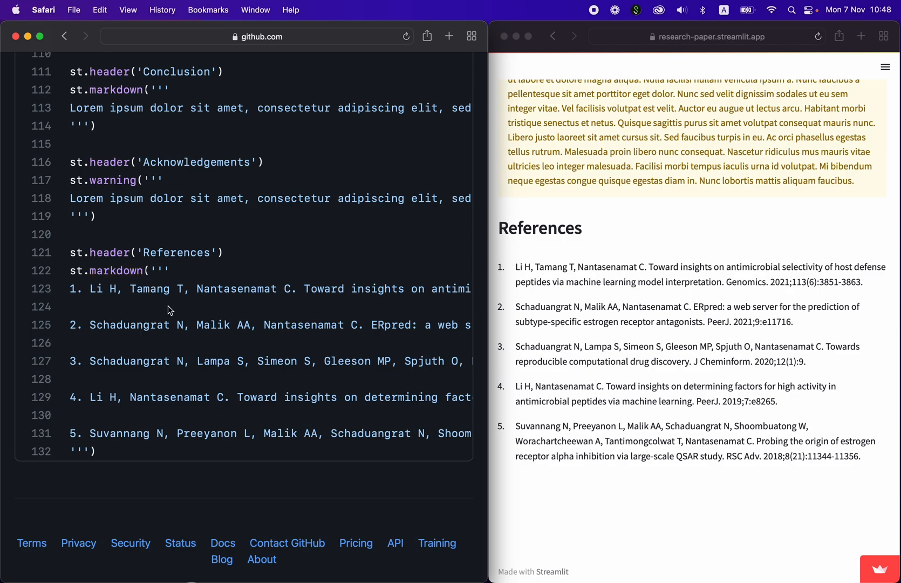
mouse_move(577, 287)
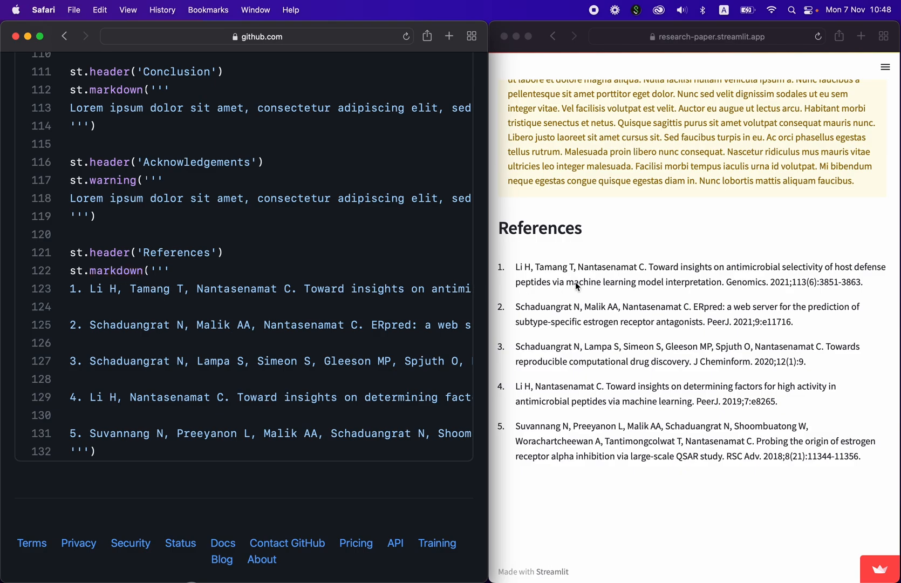
mouse_move(512, 380)
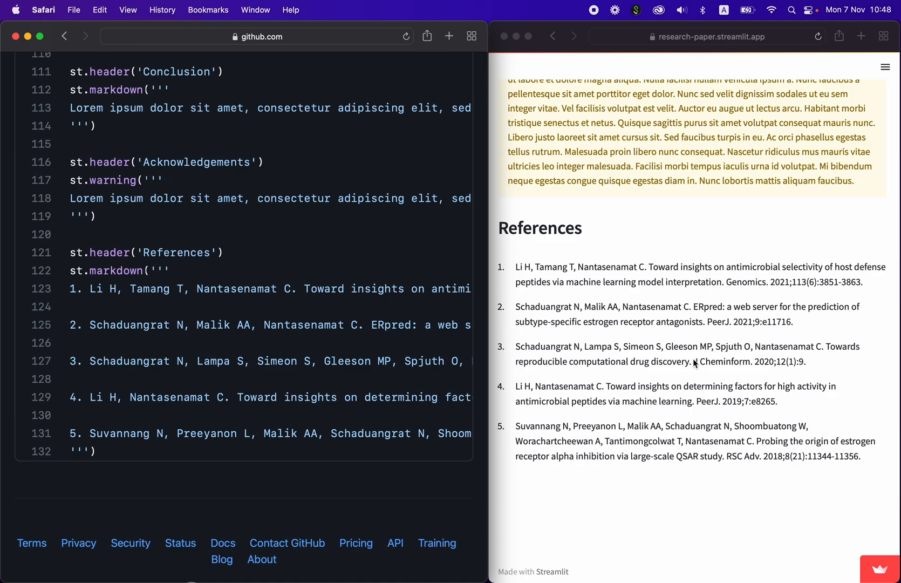
double_click(723, 361)
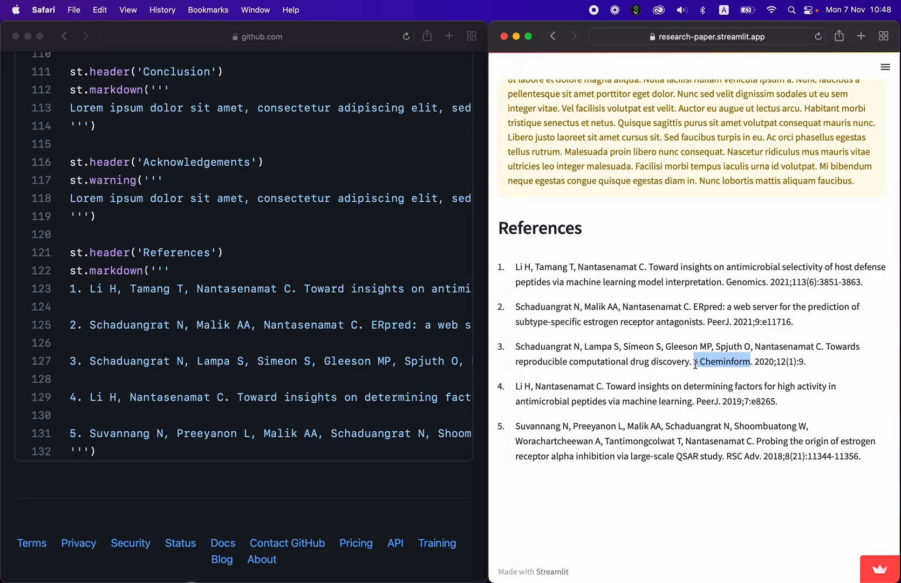